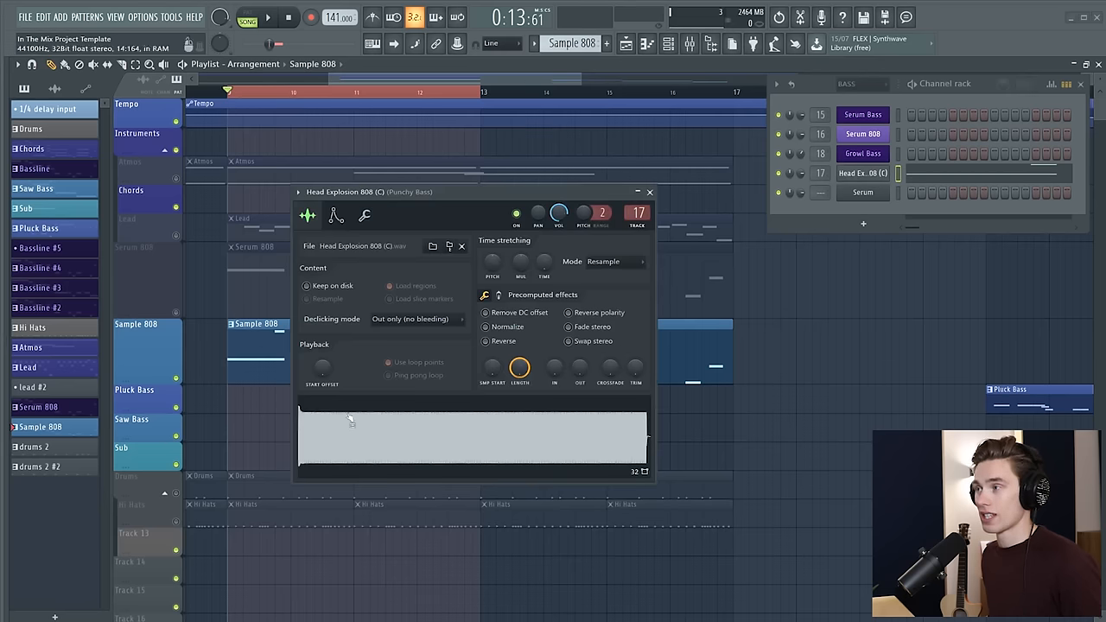
pyautogui.moveTo(475, 458)
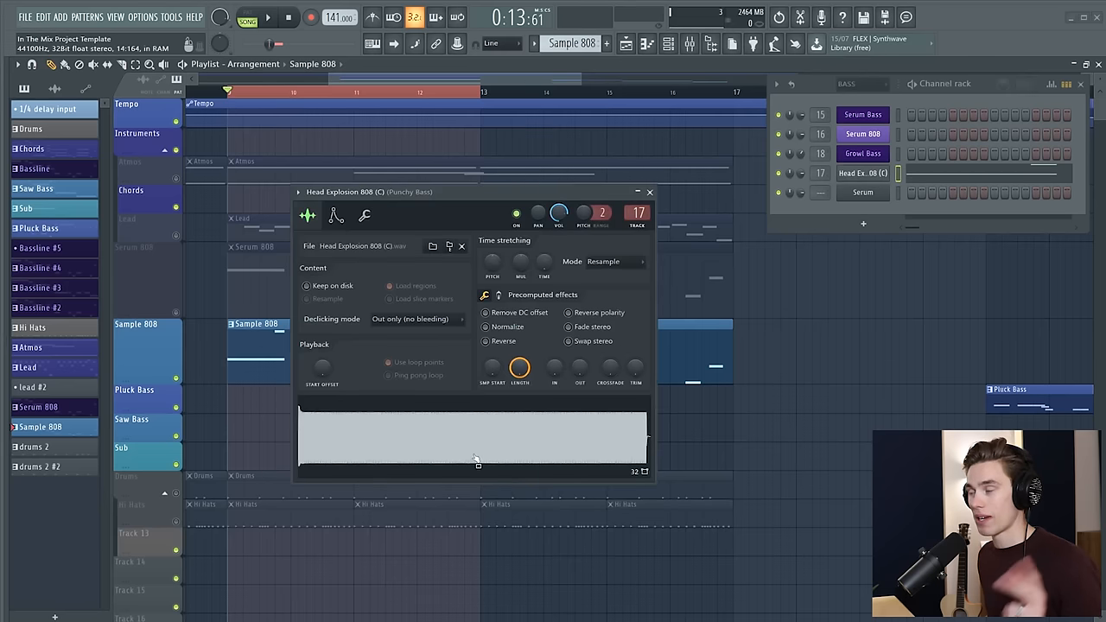
pyautogui.moveTo(448, 453)
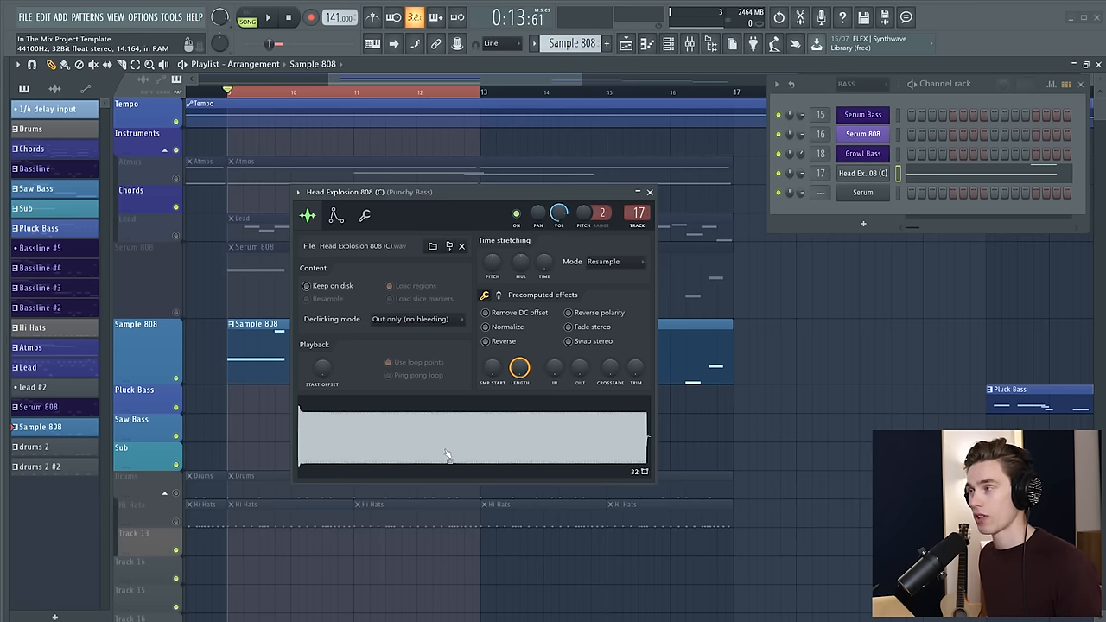
pyautogui.moveTo(453, 449)
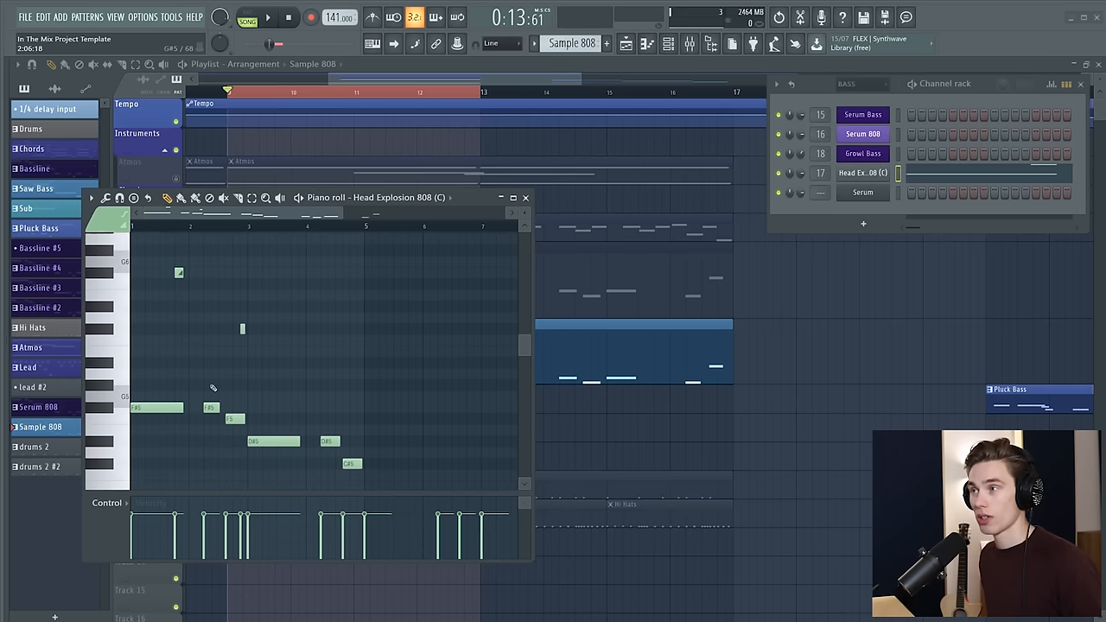
# Step: Put away the 808 piano roll so the Serum #2 bass synth can come up
pyautogui.click(266, 17)
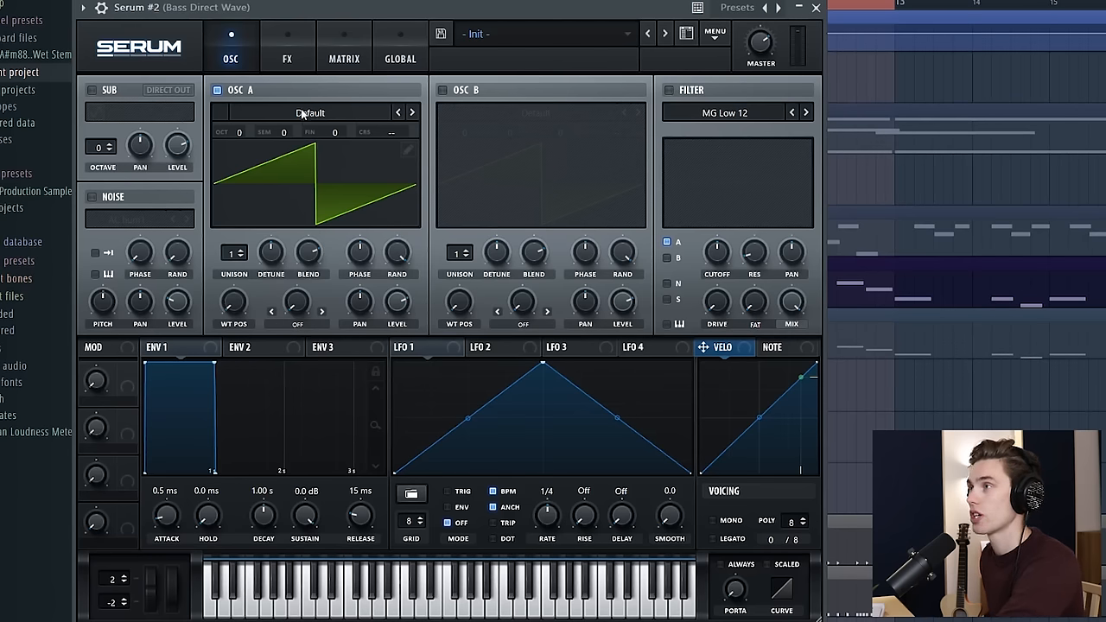
pyautogui.moveTo(312, 94)
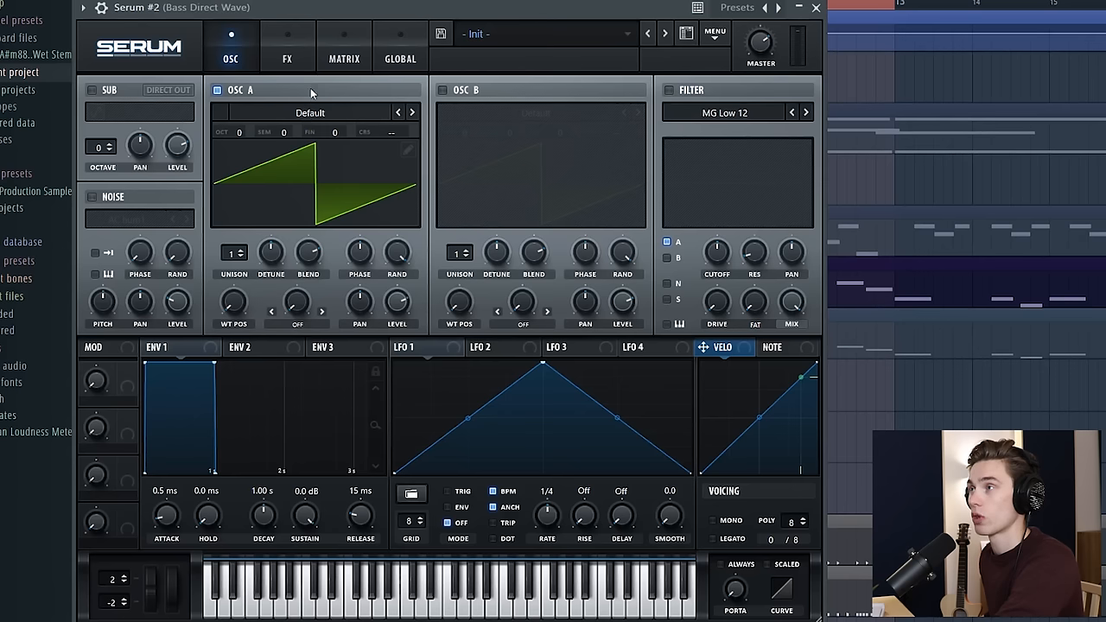
# Step: Load the Analog > Basic Shapes wavetable into OSC A for a sine wave
pyautogui.click(310, 112)
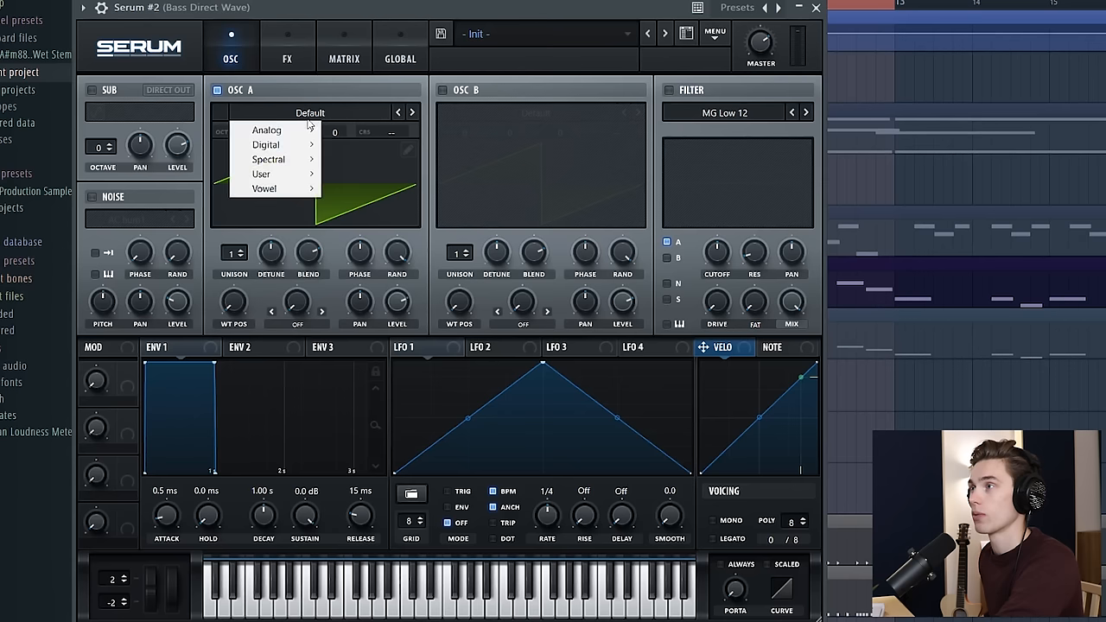
pyautogui.click(266, 129)
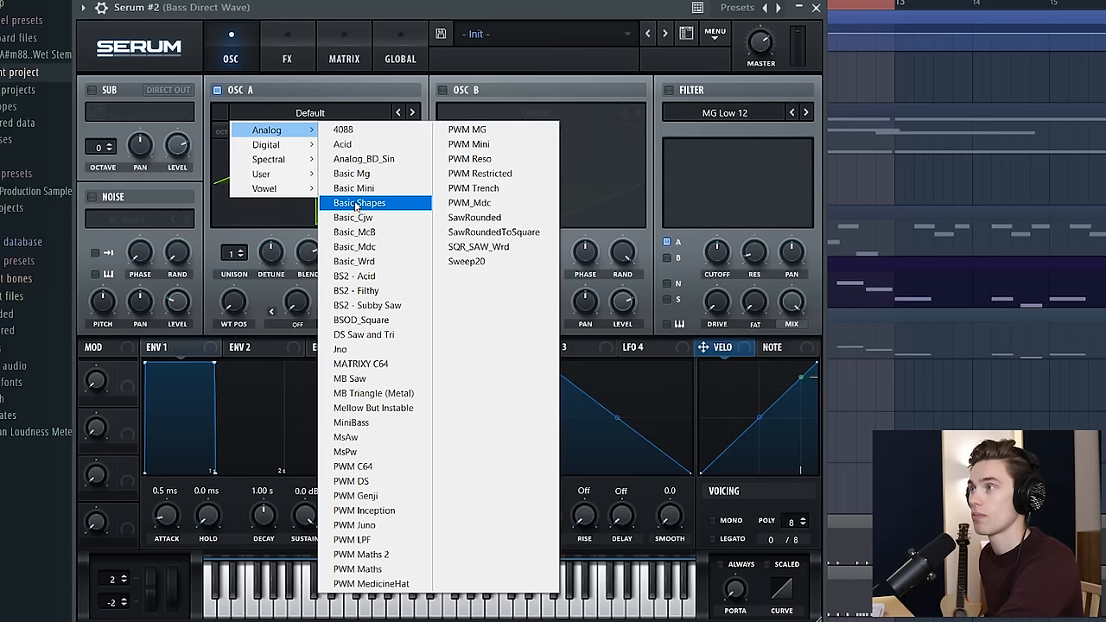
pyautogui.click(359, 202)
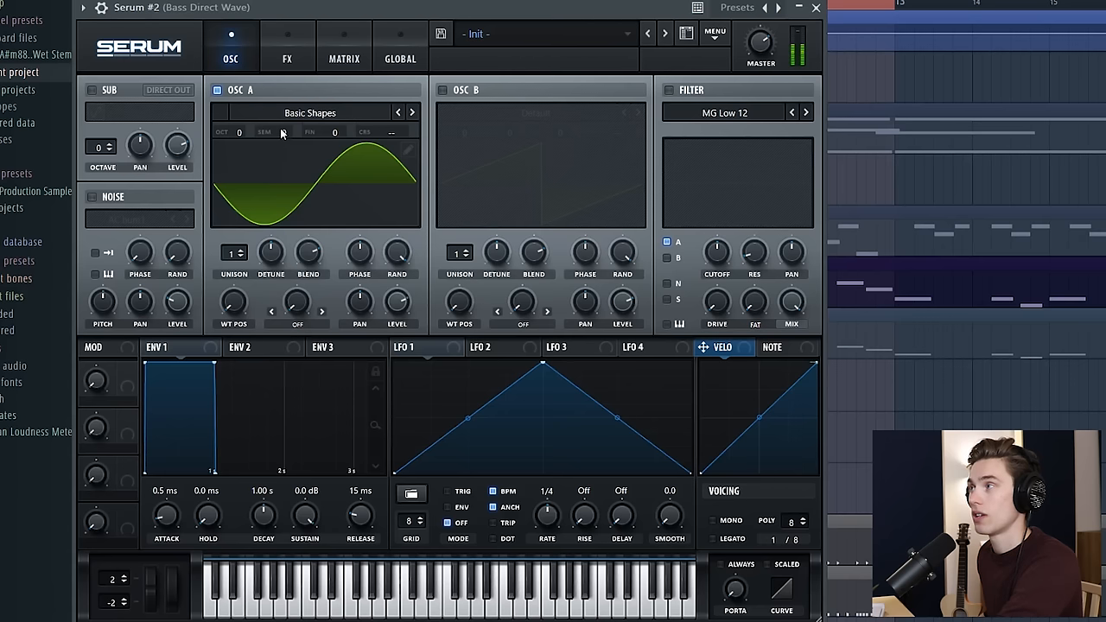
pyautogui.moveTo(398, 253)
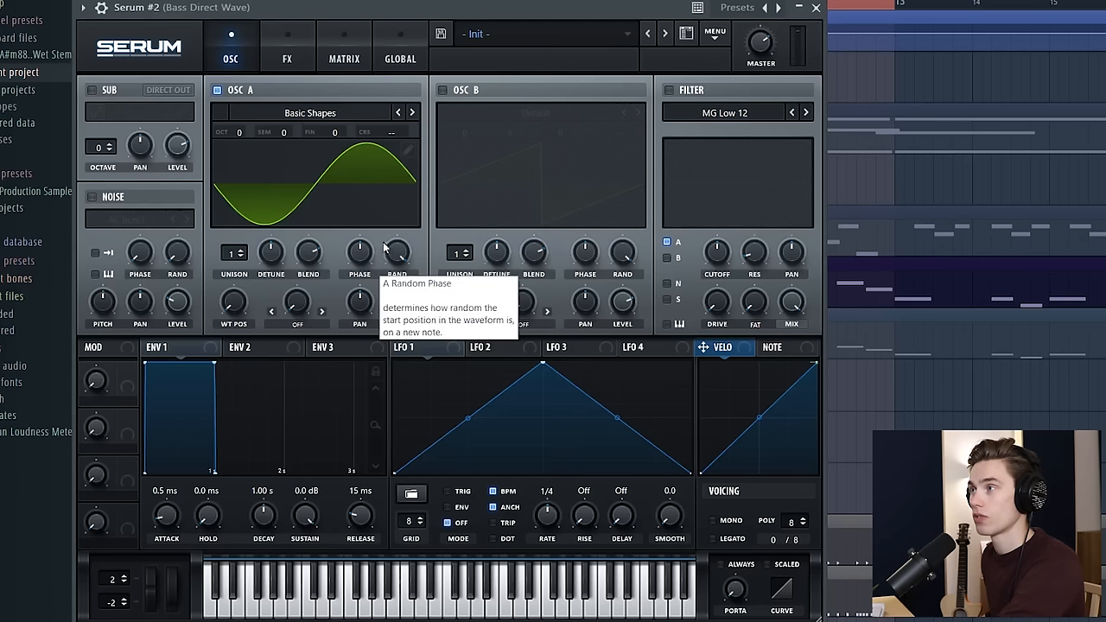
pyautogui.moveTo(347, 285)
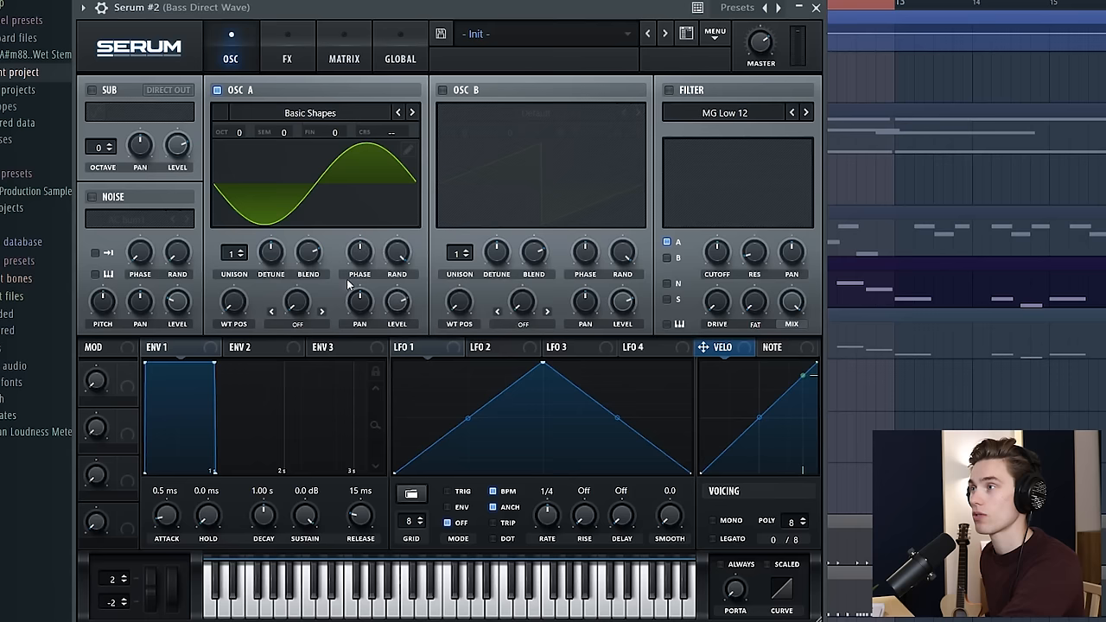
# Step: Shape ENV 1 as a pluck: ~10 ms attack, 519 ms hold, 1.35 s decay, sustain at -inf dB
pyautogui.click(169, 345)
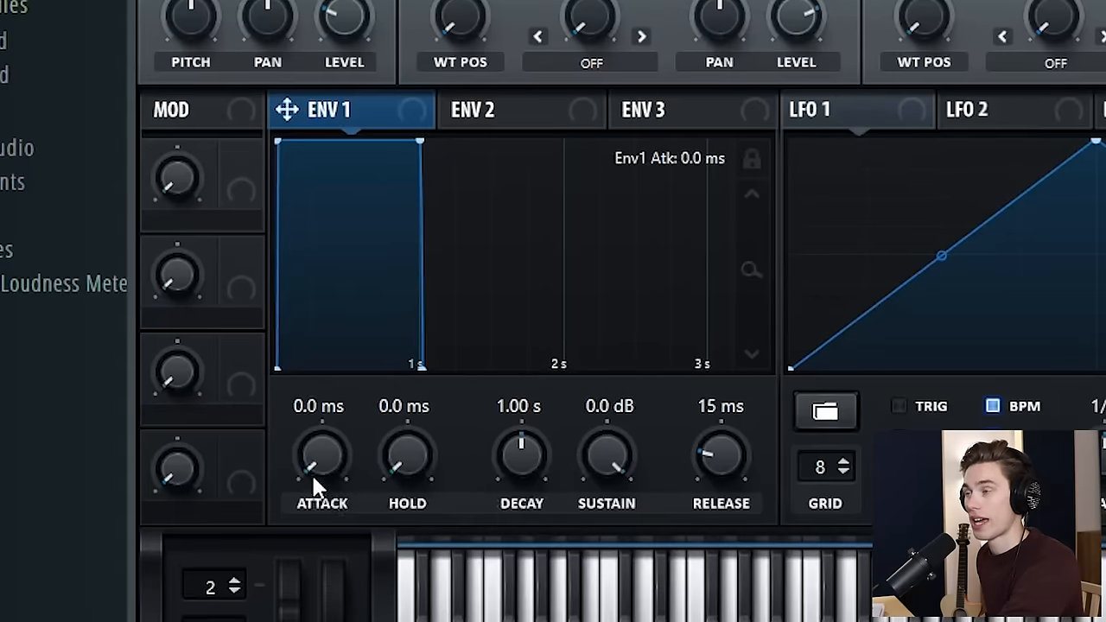
pyautogui.moveTo(432, 476)
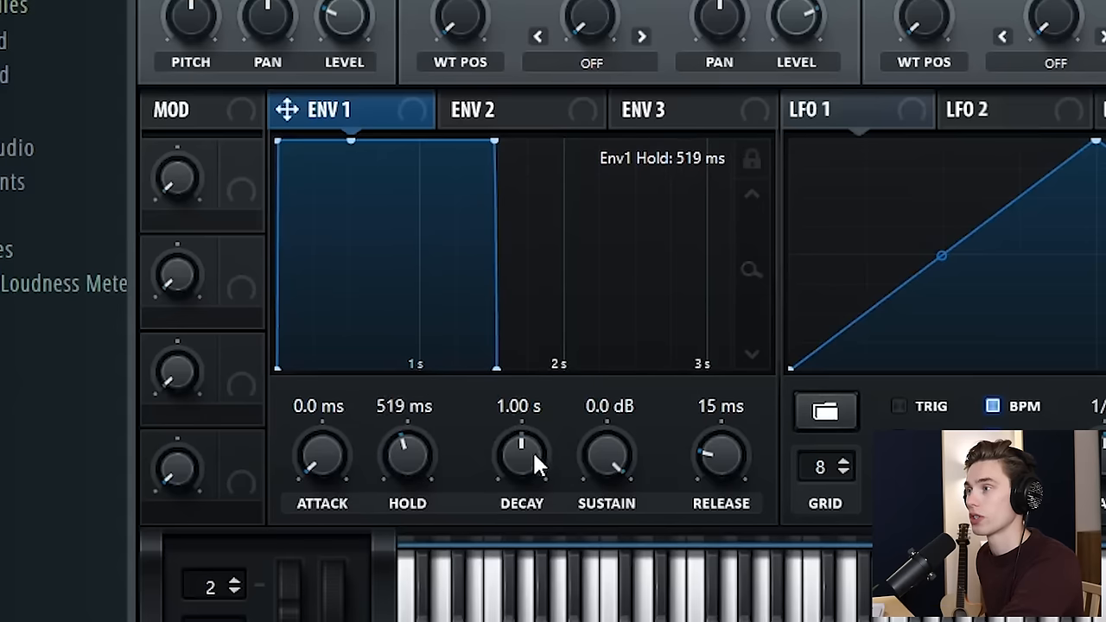
pyautogui.moveTo(522, 453); pyautogui.dragTo(522, 423)
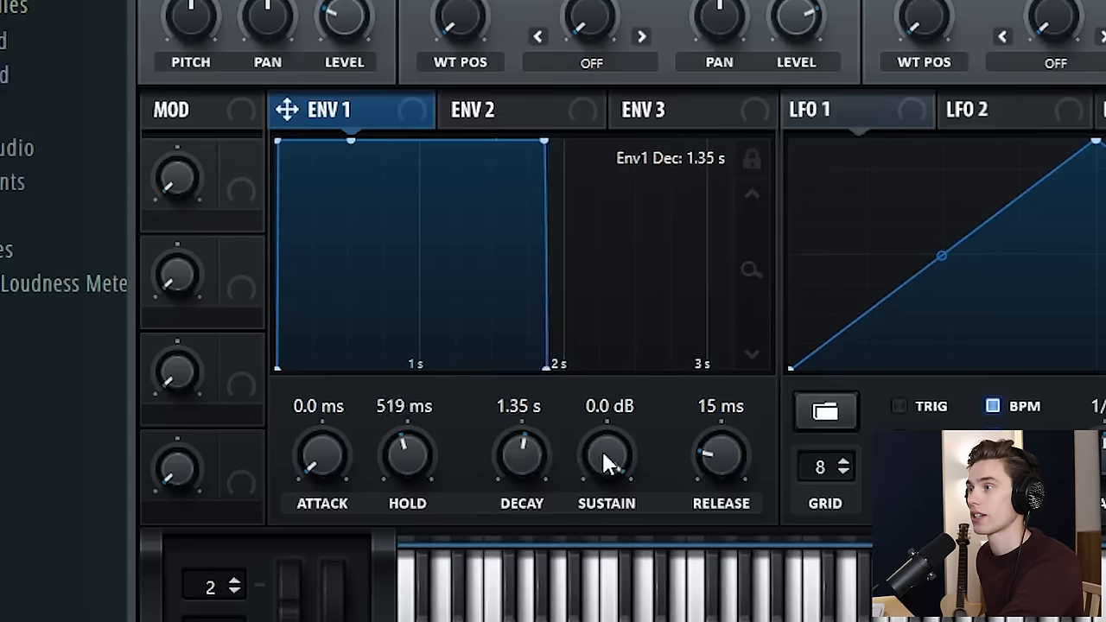
pyautogui.moveTo(605, 453); pyautogui.dragTo(605, 484)
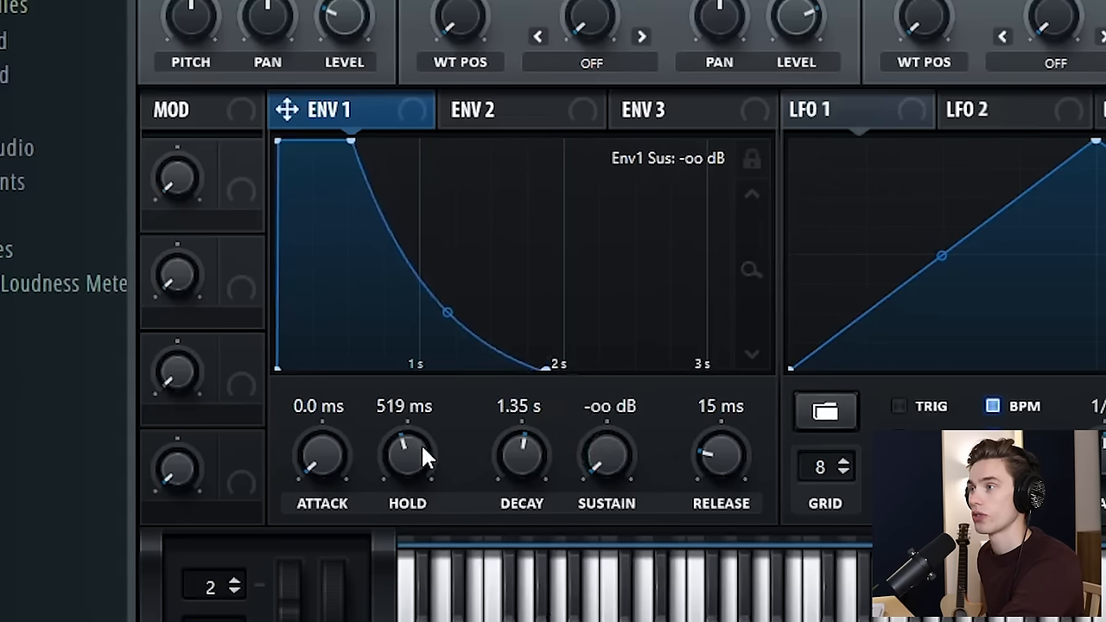
pyautogui.moveTo(311, 159)
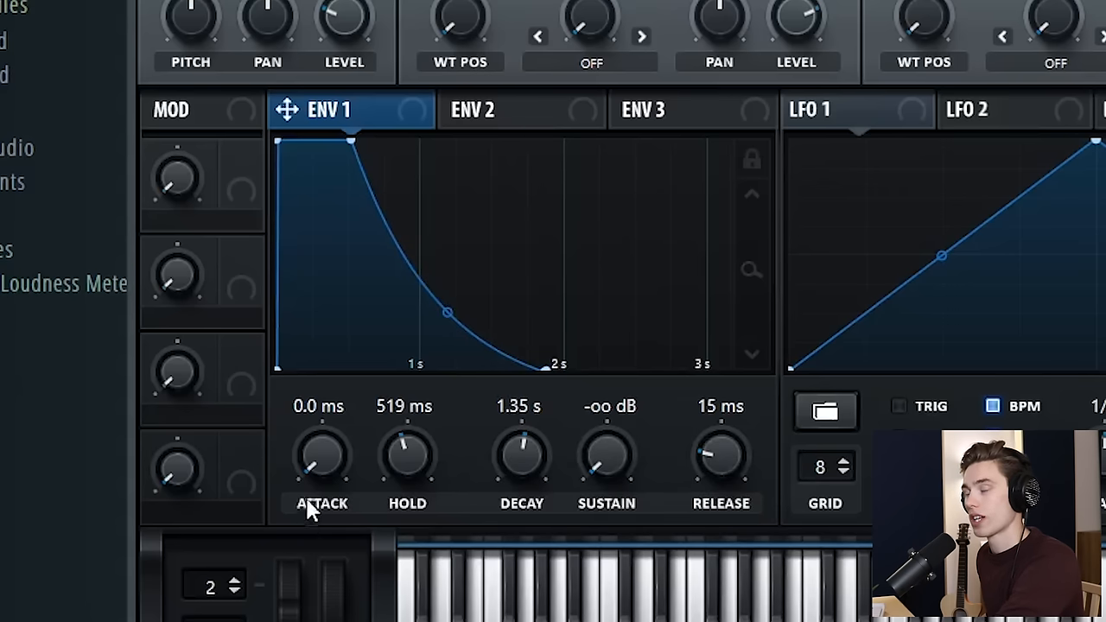
pyautogui.moveTo(322, 452); pyautogui.dragTo(324, 449)
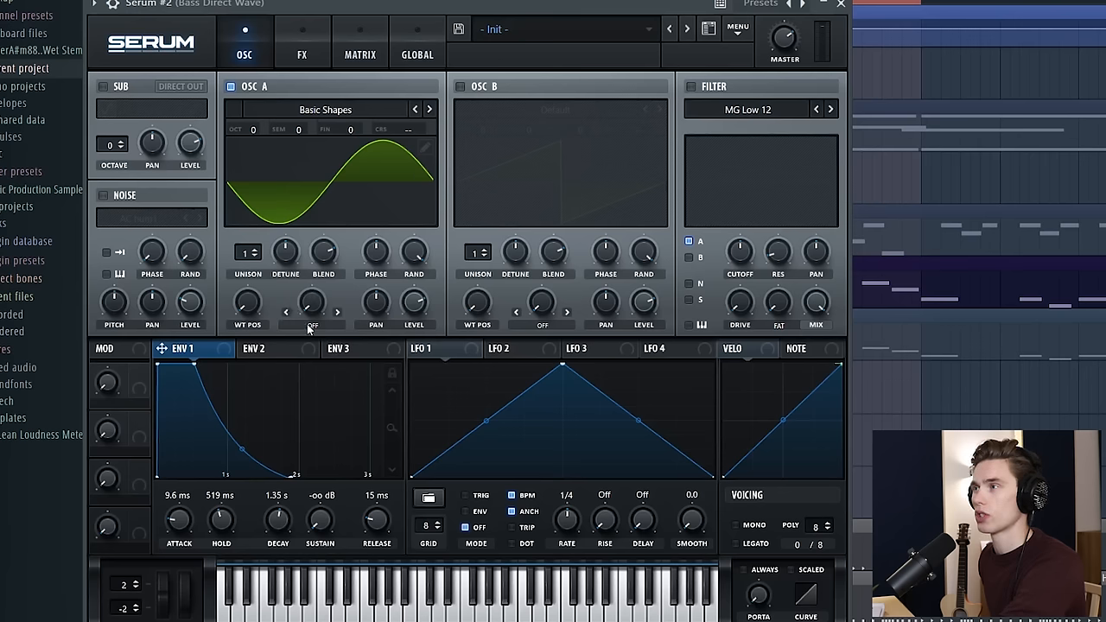
# Step: Apply the Bend +/- warp to OSC A at about 41%
pyautogui.click(311, 325)
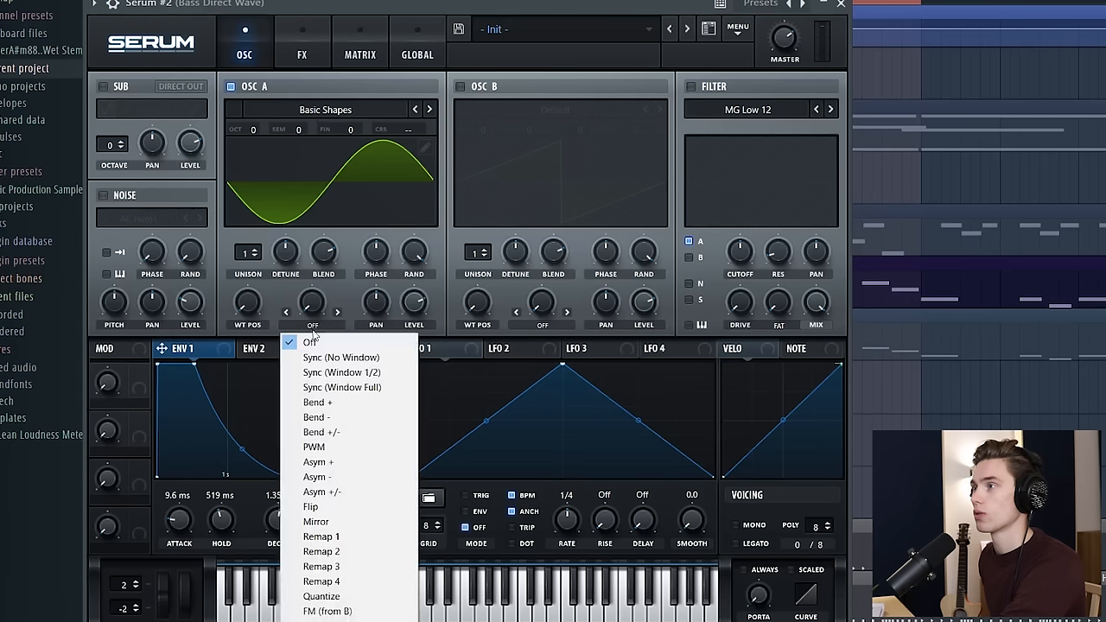
pyautogui.moveTo(335, 417)
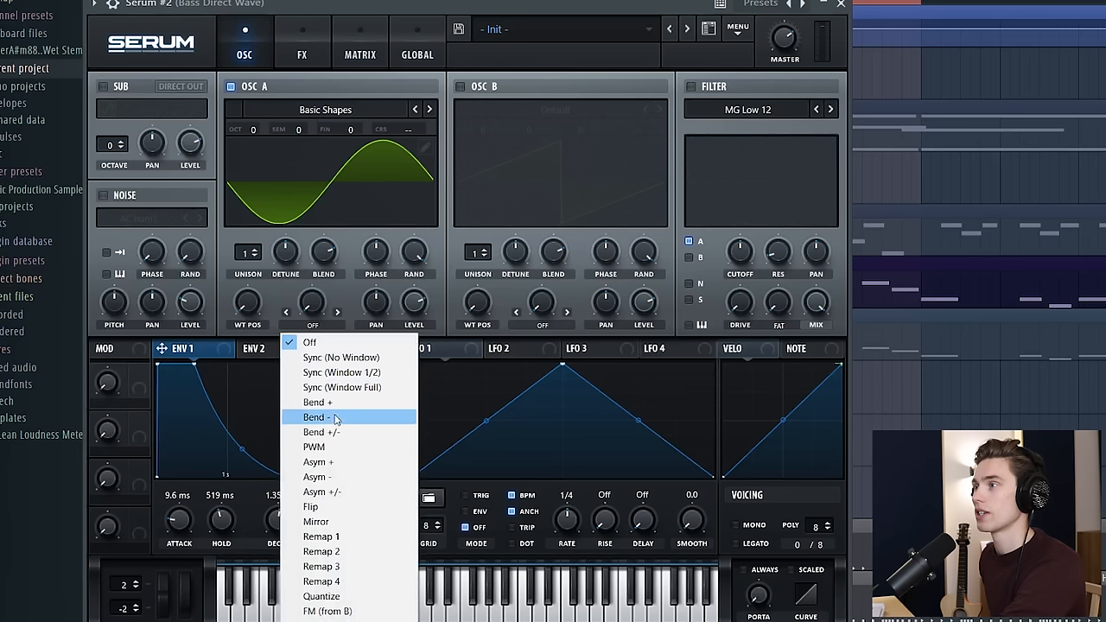
pyautogui.click(321, 432)
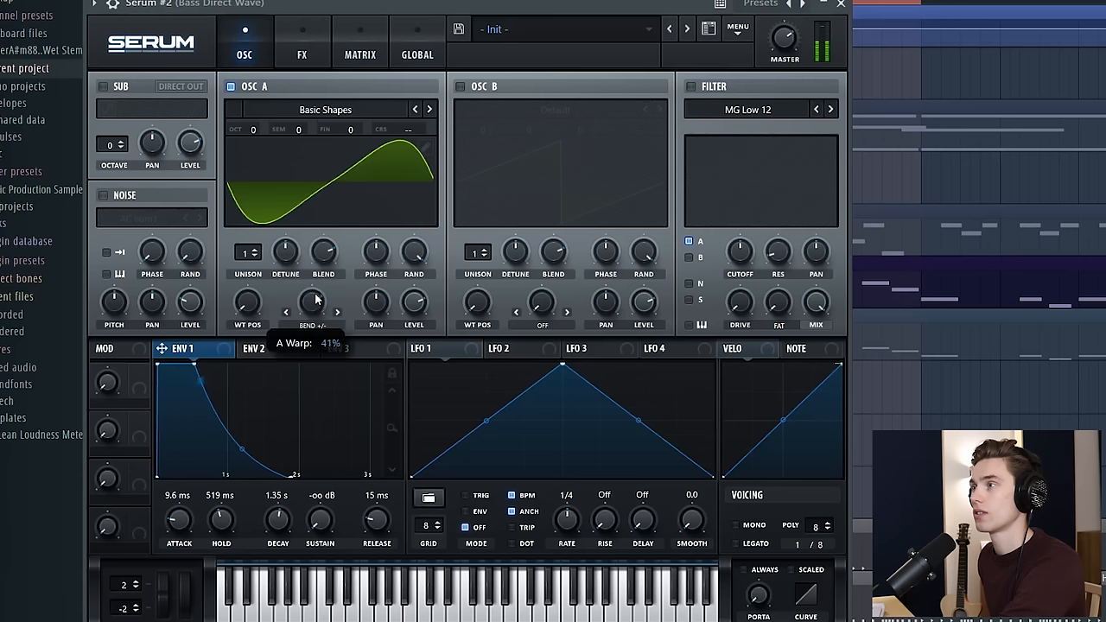
pyautogui.moveTo(312, 302); pyautogui.dragTo(313, 277)
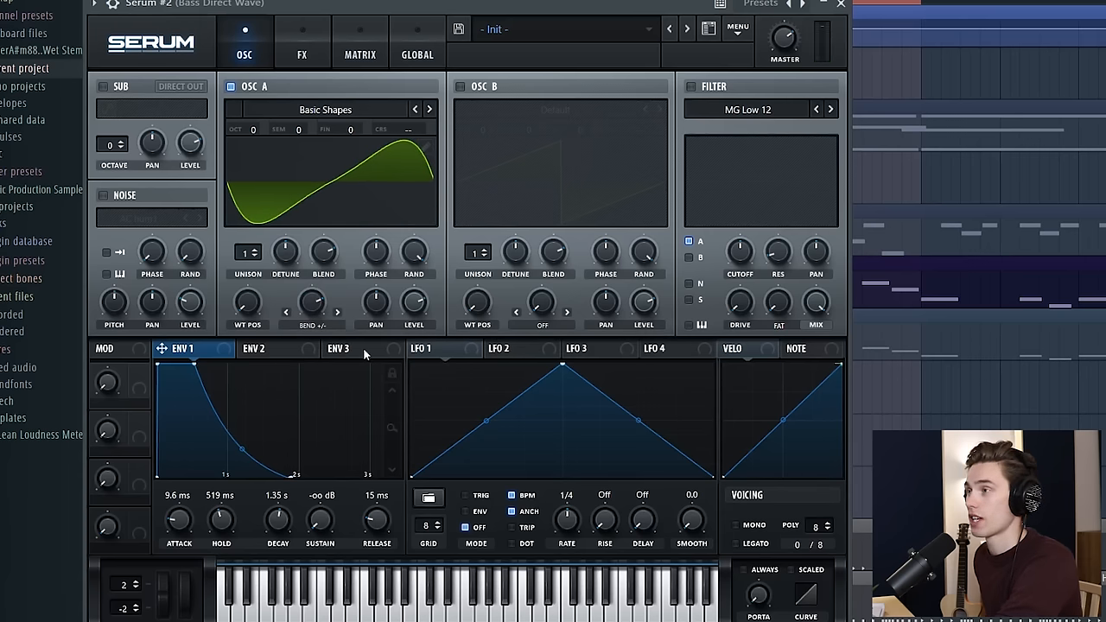
# Step: Set ENV 3 to a short blip with 34 ms decay and 0% sustain
pyautogui.click(338, 349)
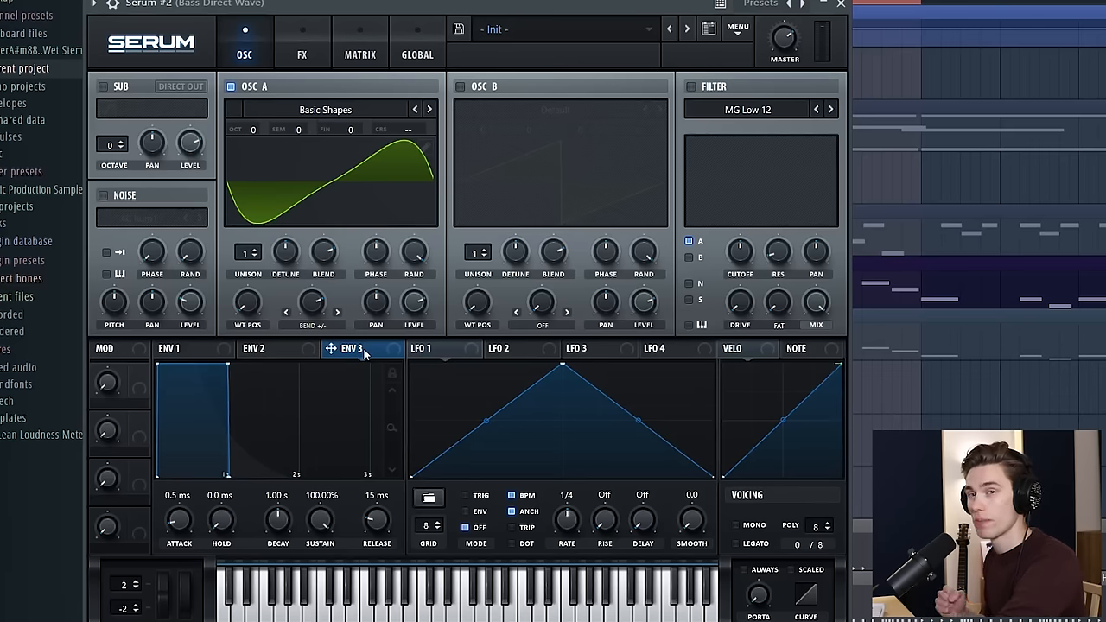
pyautogui.moveTo(354, 363)
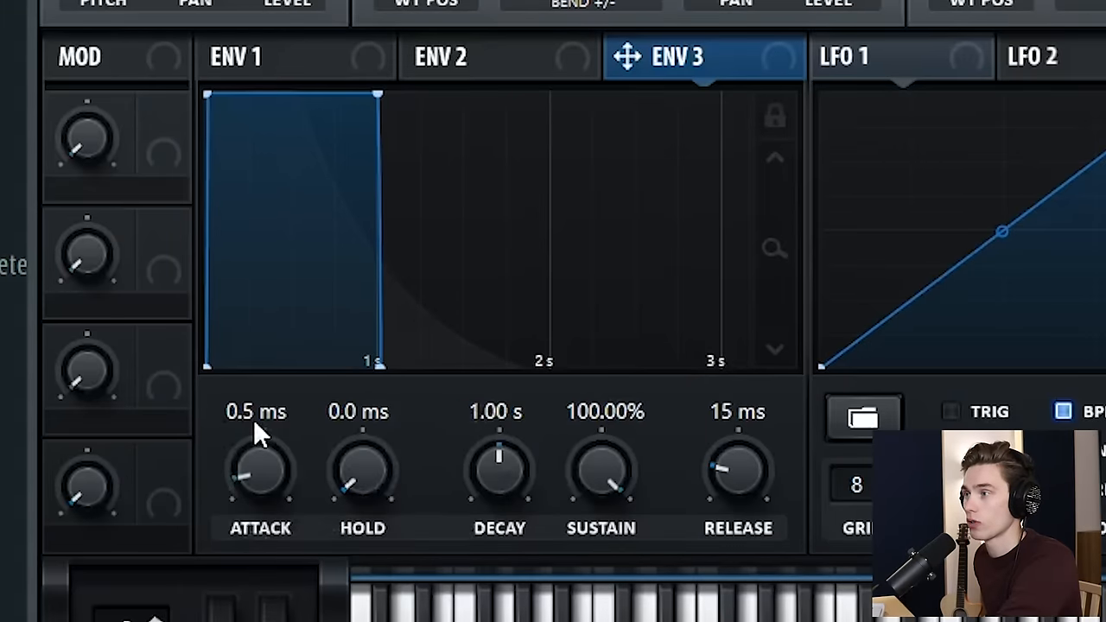
pyautogui.moveTo(515, 498)
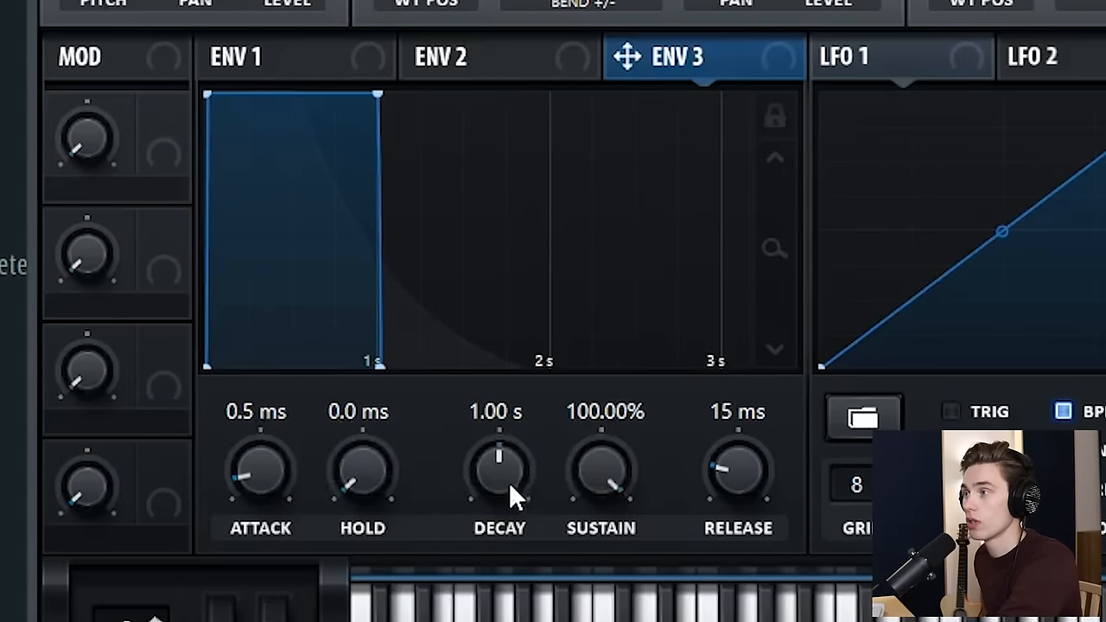
pyautogui.moveTo(499, 470); pyautogui.dragTo(499, 498)
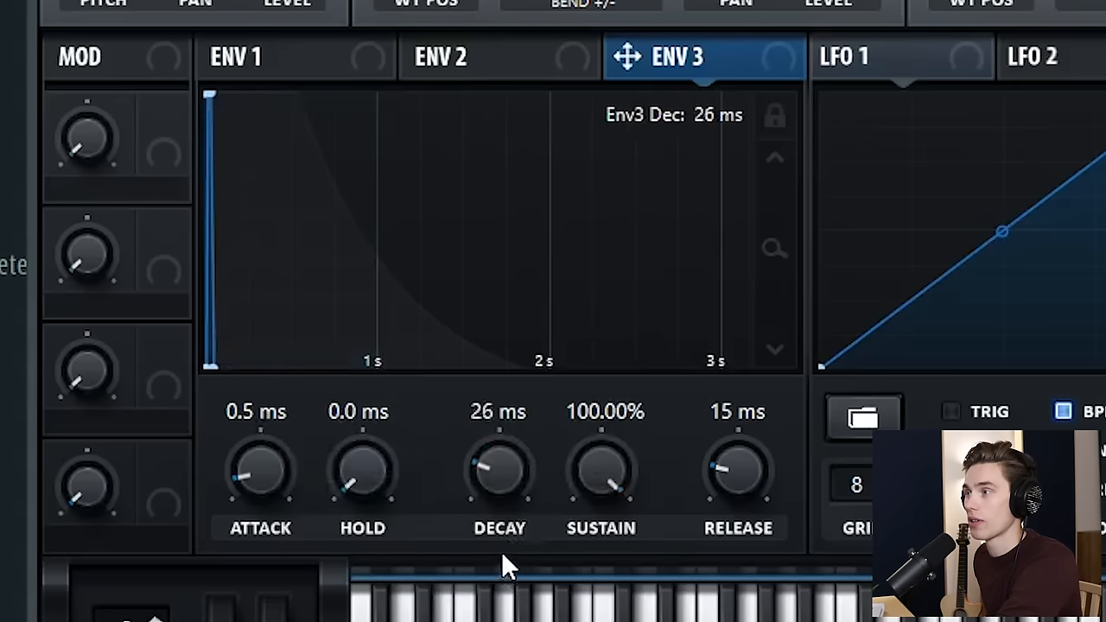
pyautogui.moveTo(498, 470); pyautogui.dragTo(497, 446)
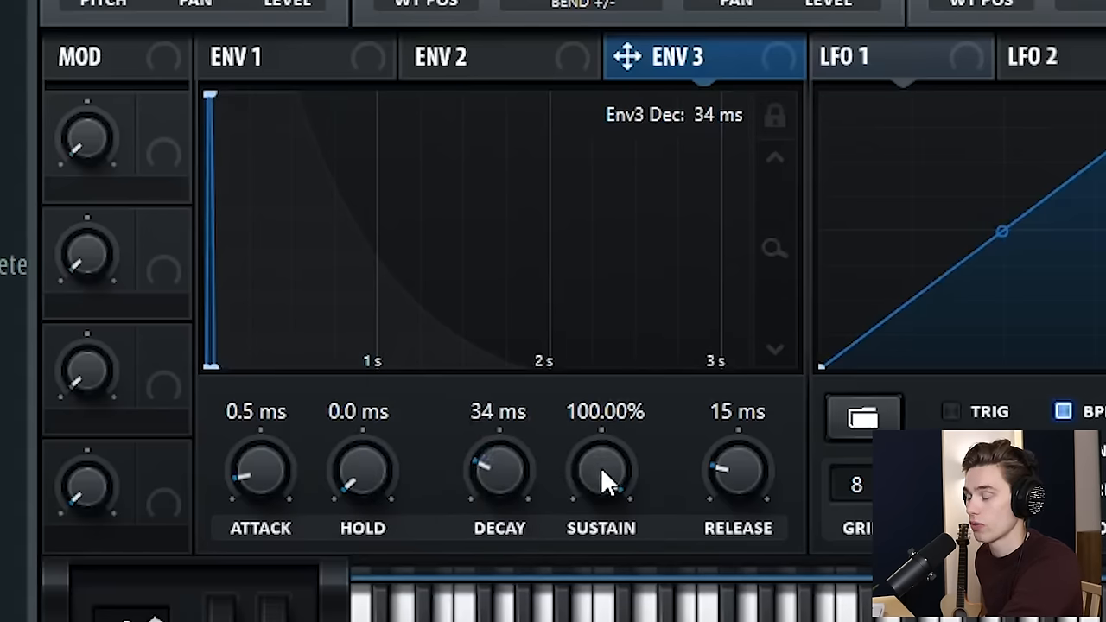
pyautogui.moveTo(602, 471); pyautogui.dragTo(601, 536)
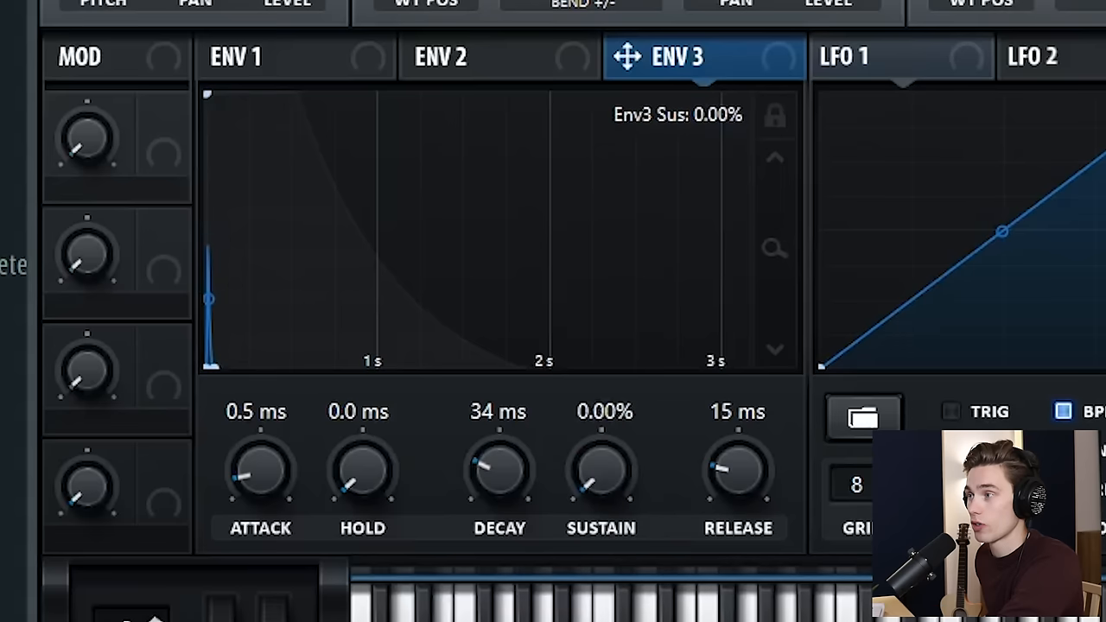
pyautogui.moveTo(757, 482)
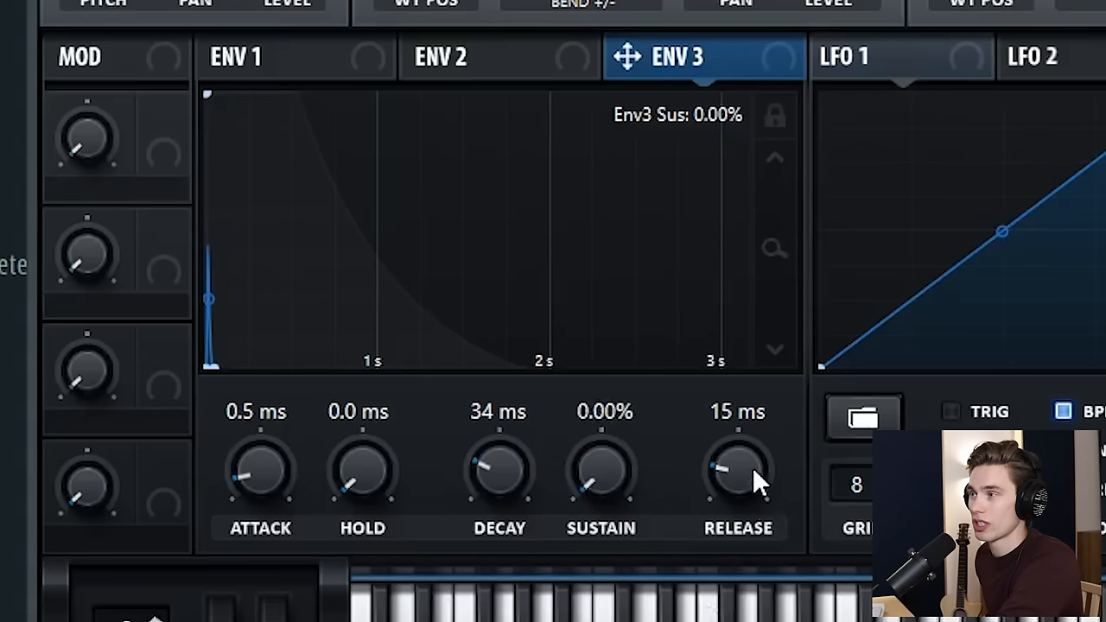
pyautogui.moveTo(245, 342)
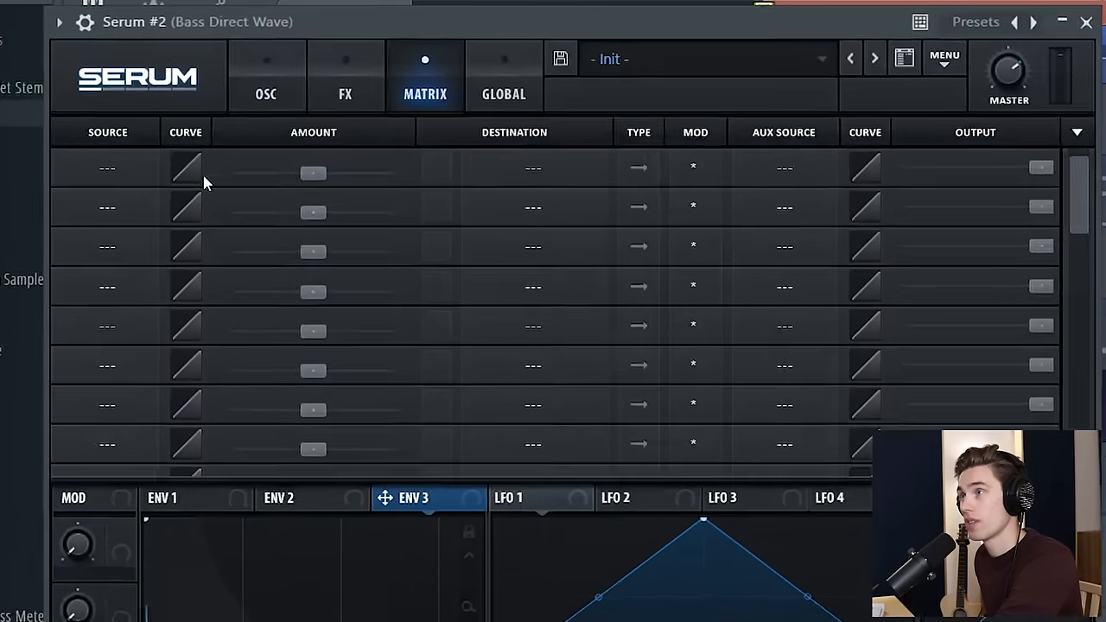
# Step: Route Env 3 to Global > Mast.Tun in the modulation matrix
pyautogui.click(107, 168)
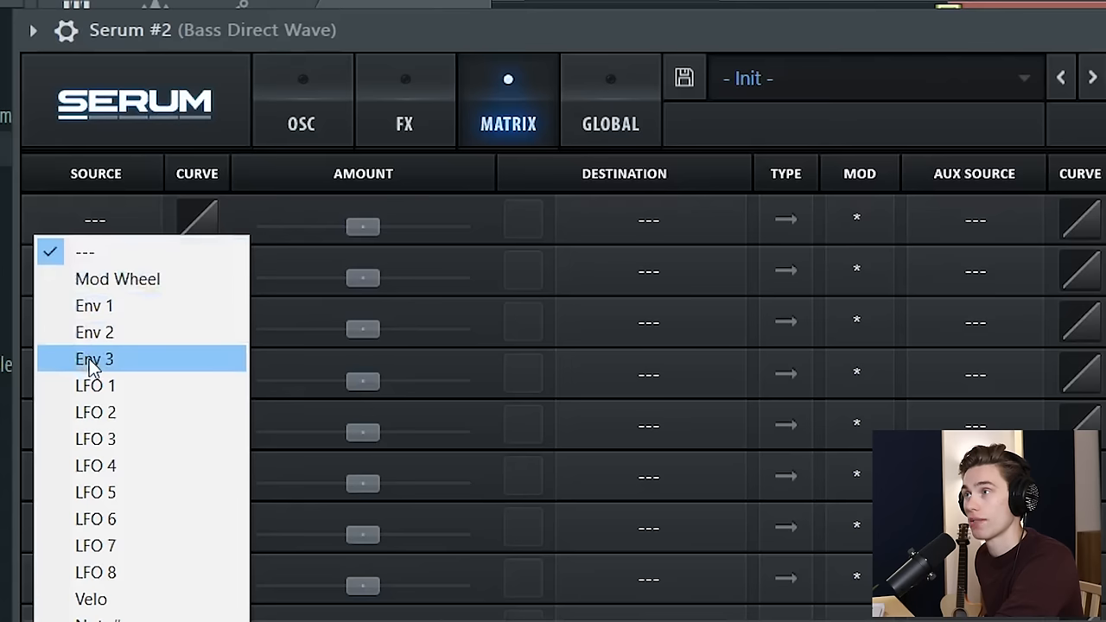
pyautogui.click(93, 358)
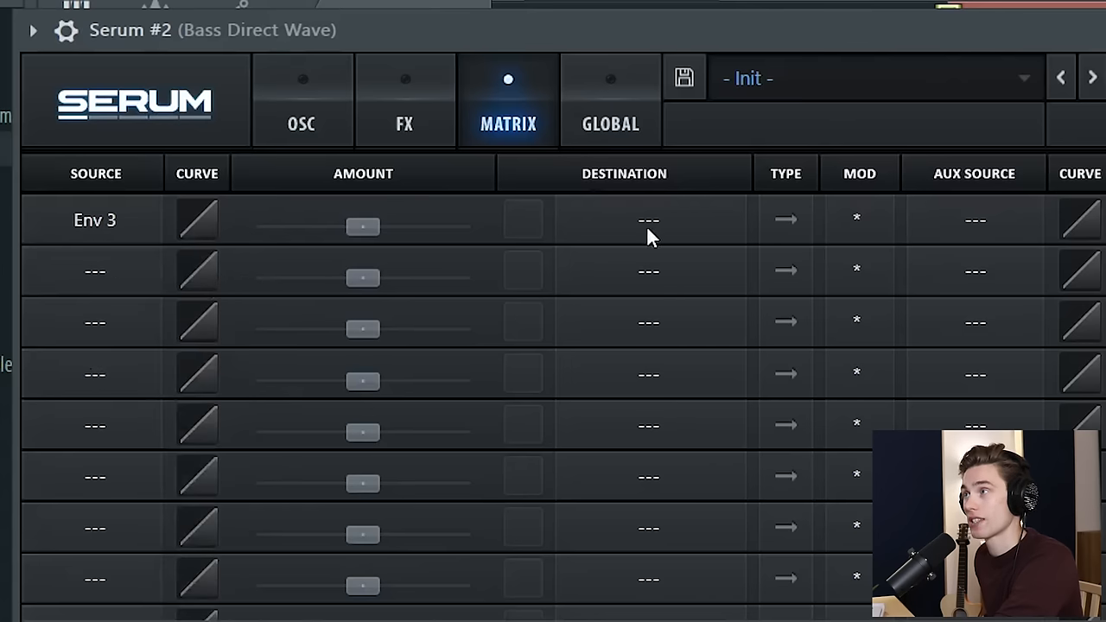
pyautogui.click(648, 220)
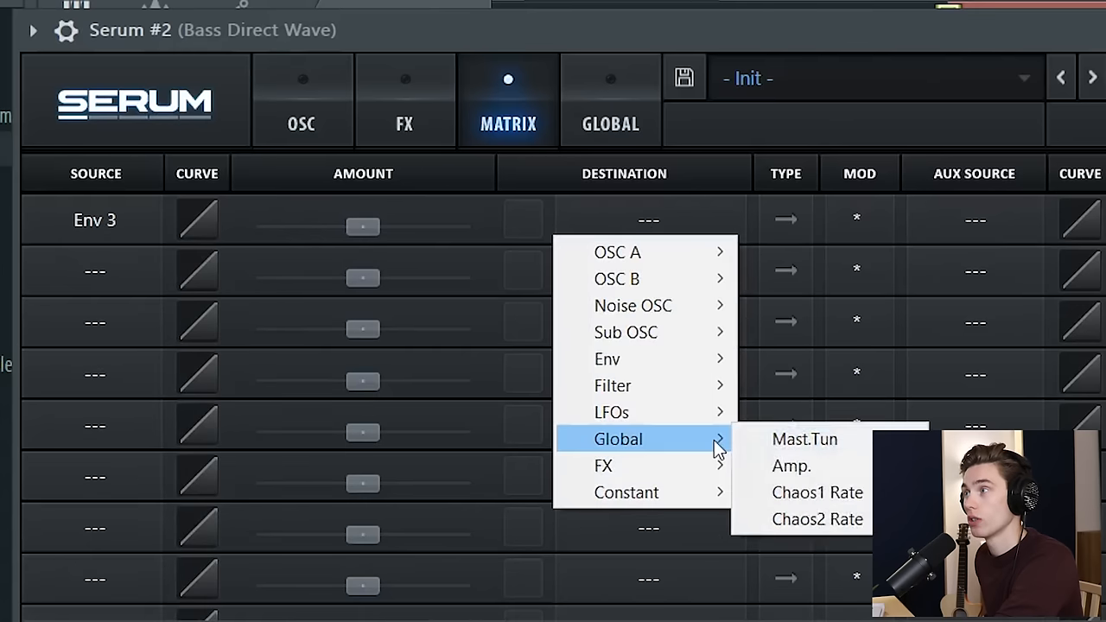
pyautogui.click(805, 439)
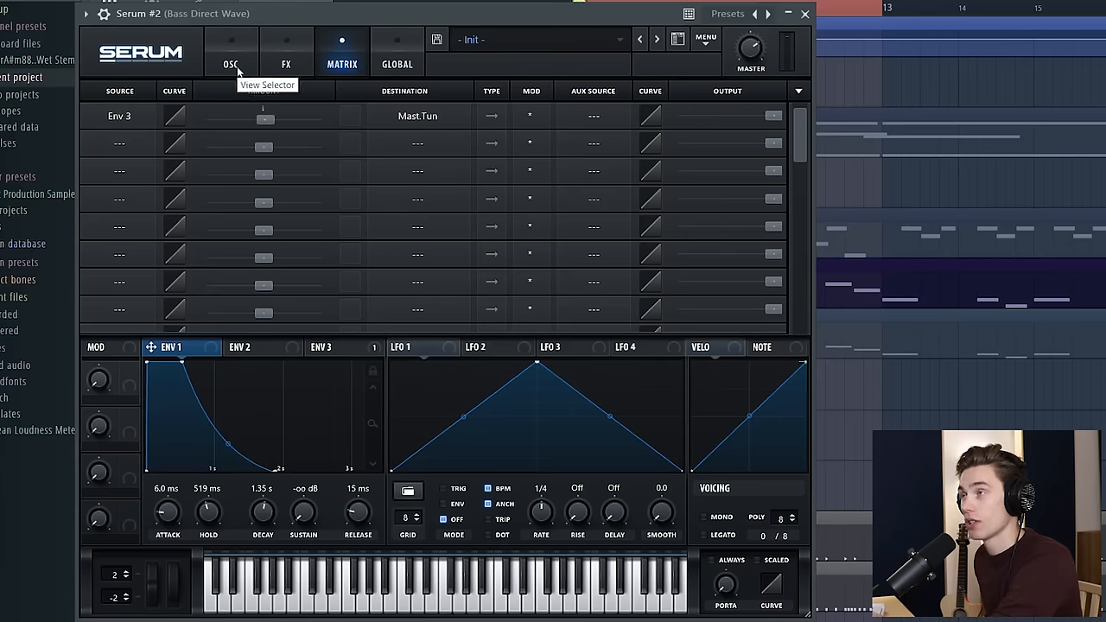
pyautogui.click(232, 52)
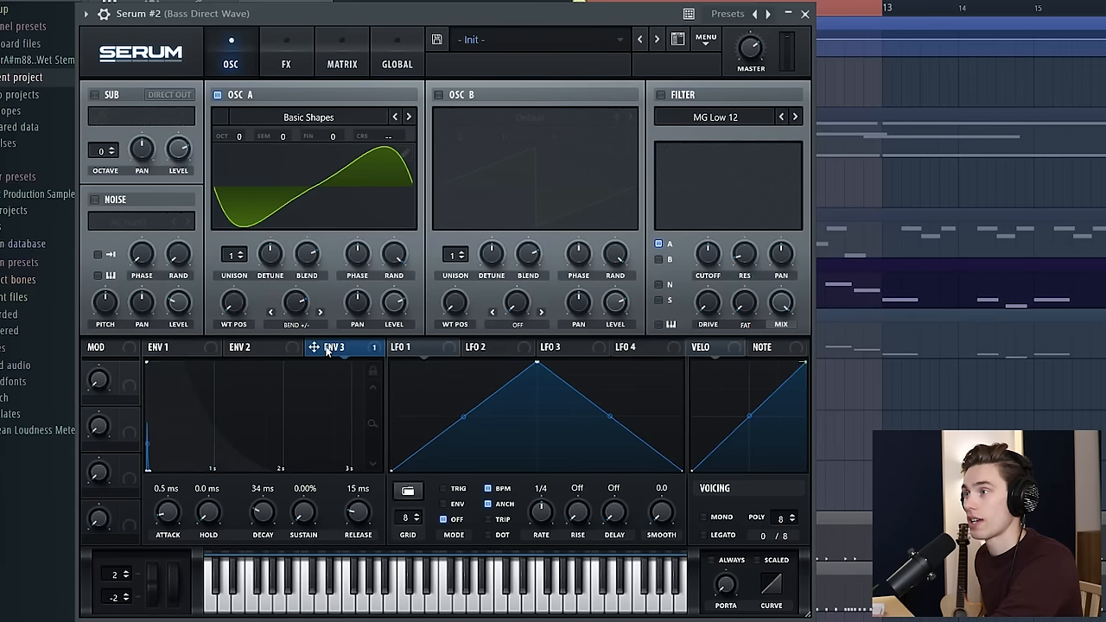
pyautogui.click(342, 51)
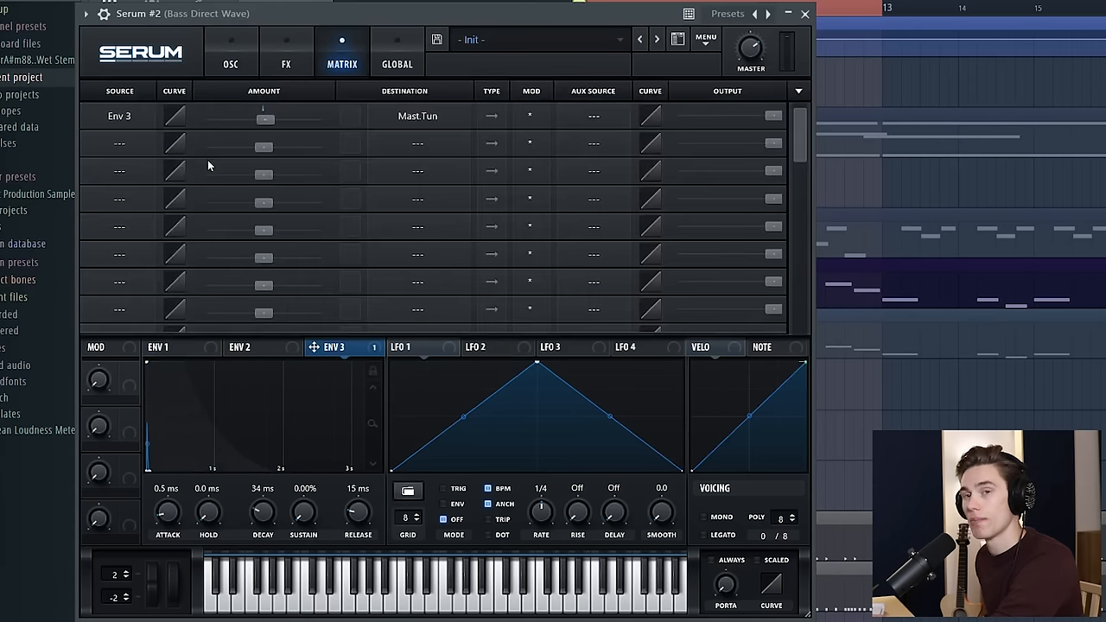
pyautogui.moveTo(339, 132)
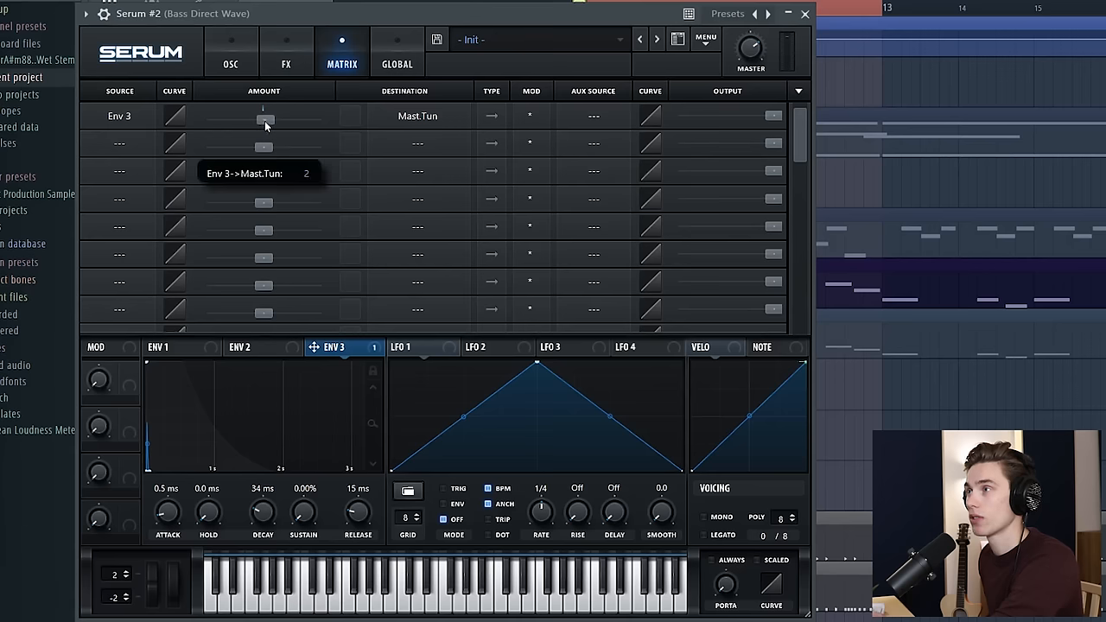
# Step: Set the Env 3 tuning modulation amount to about 30 and return to envelope 1
pyautogui.moveTo(263, 119); pyautogui.dragTo(285, 119)
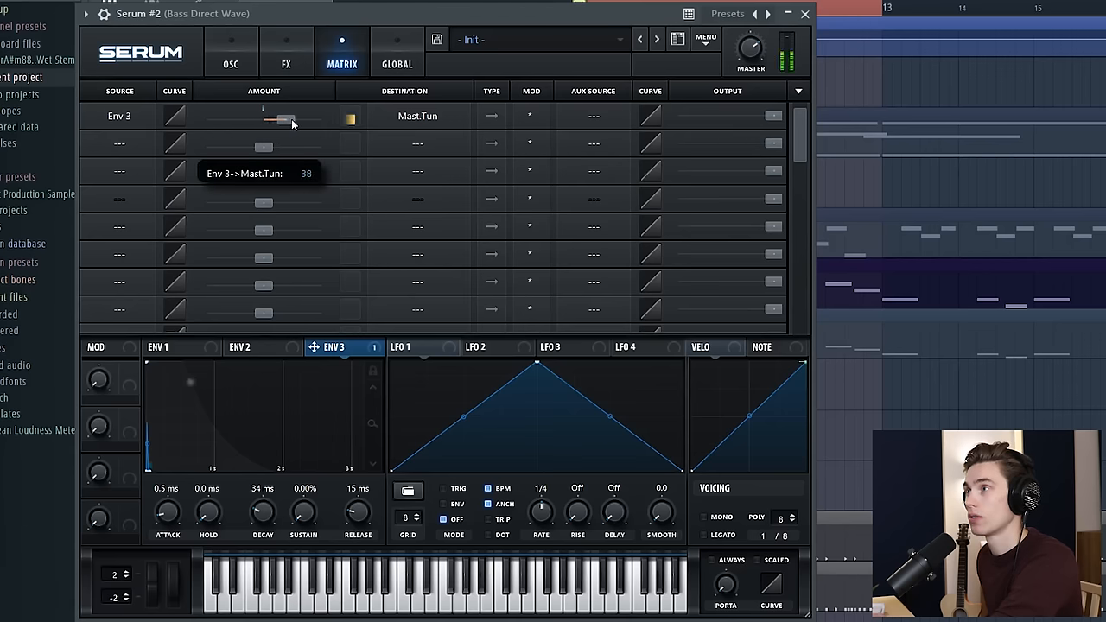
pyautogui.moveTo(280, 119); pyautogui.dragTo(302, 119)
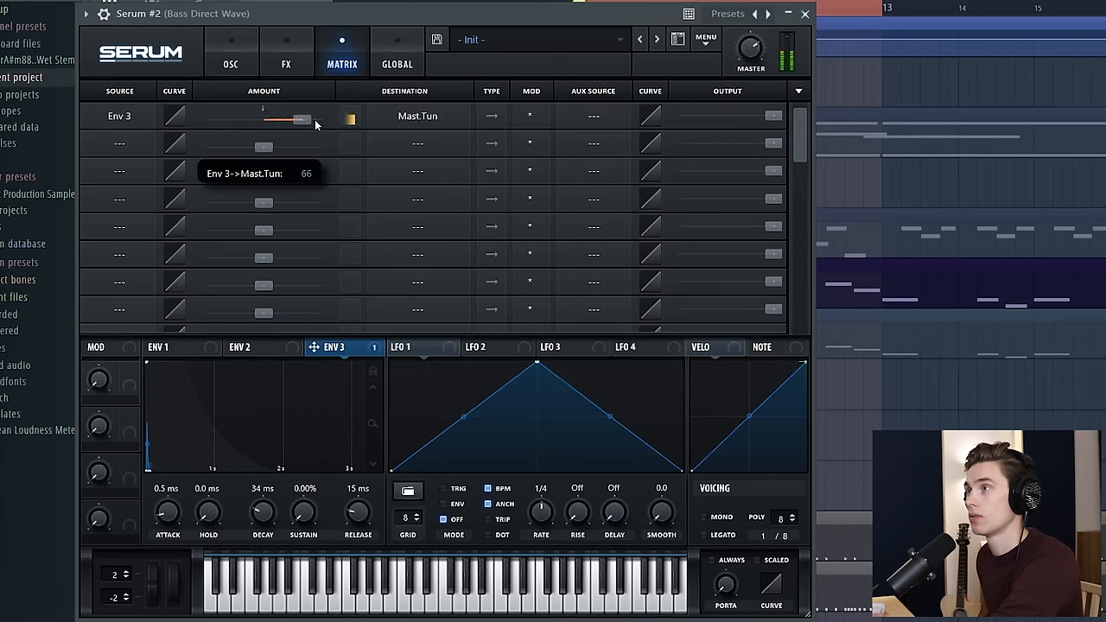
pyautogui.moveTo(302, 119); pyautogui.dragTo(290, 119)
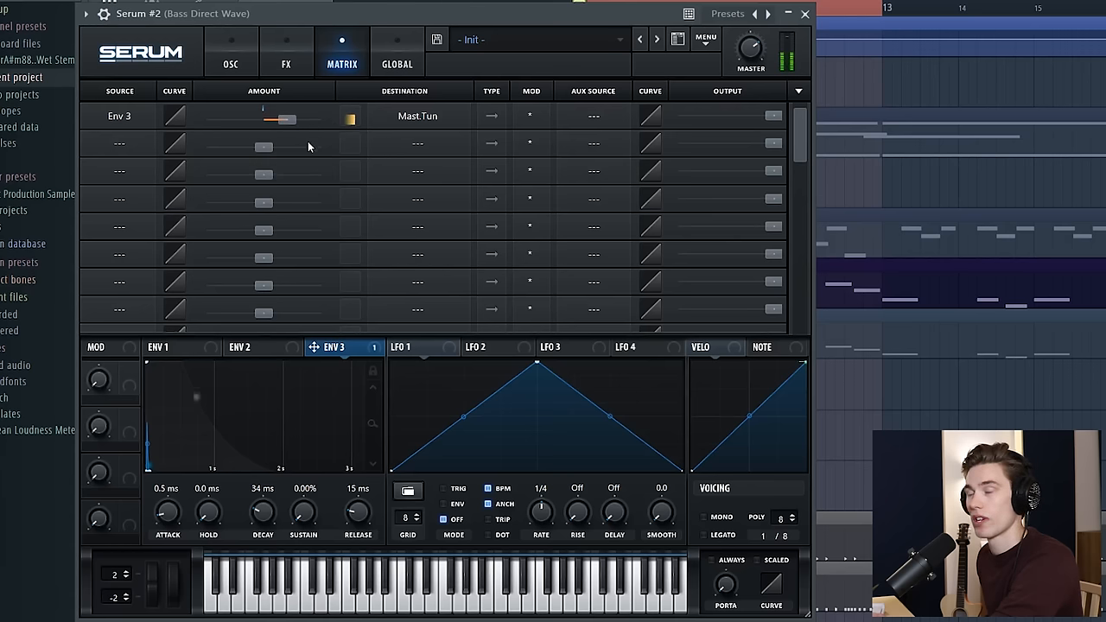
pyautogui.moveTo(290, 118); pyautogui.dragTo(277, 117)
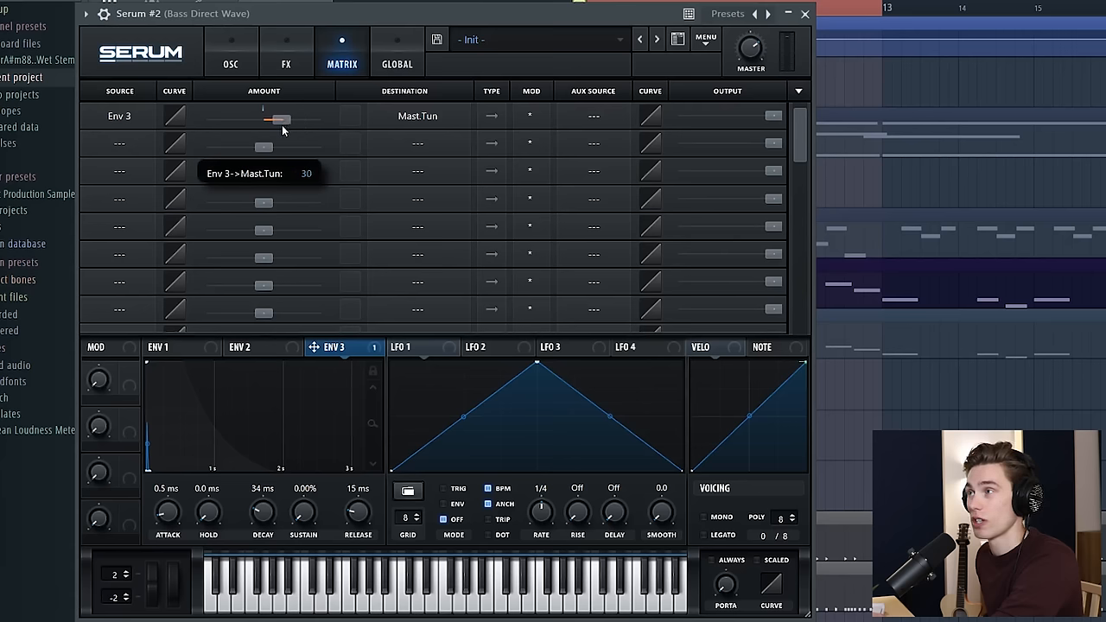
pyautogui.moveTo(280, 118); pyautogui.dragTo(280, 124)
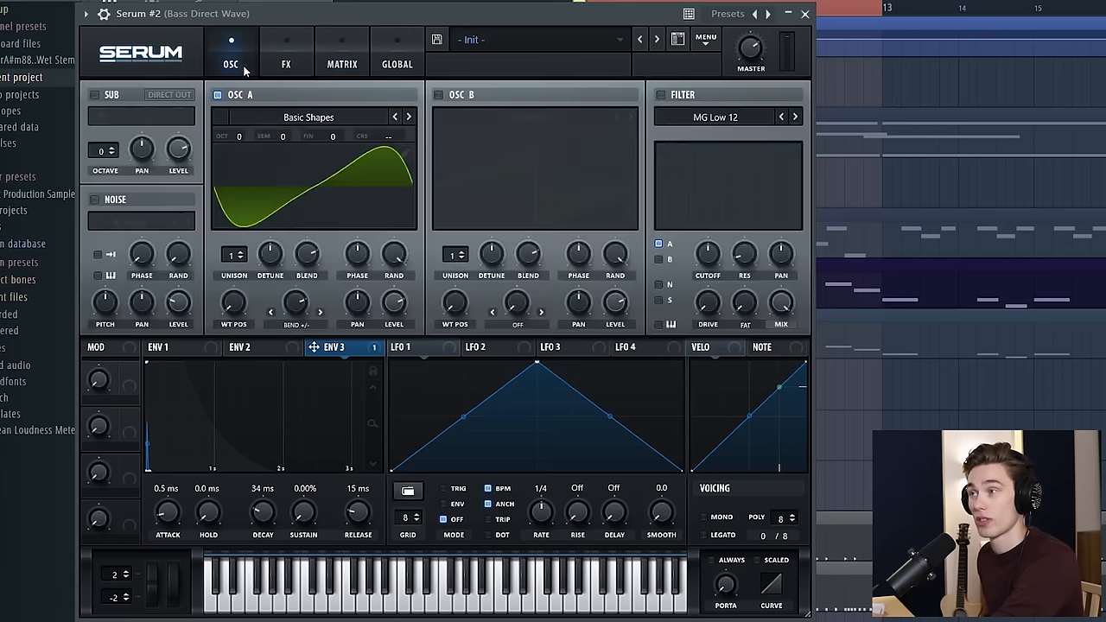
pyautogui.click(159, 345)
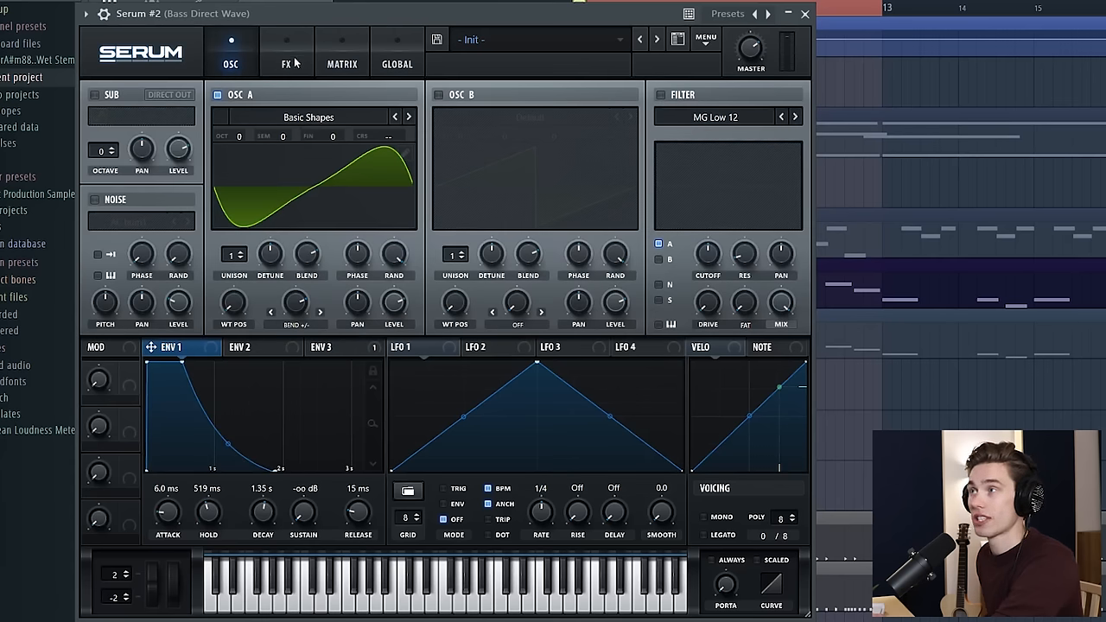
# Step: Enable Tube distortion in the FX rack with drive at about 77%
pyautogui.click(285, 51)
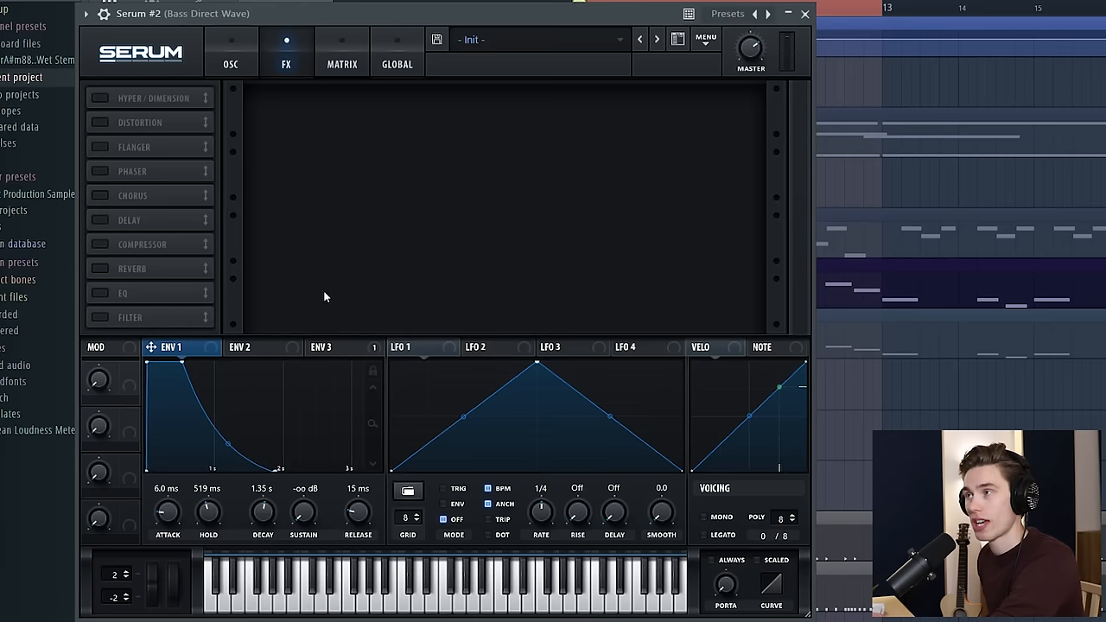
pyautogui.moveTo(242, 283)
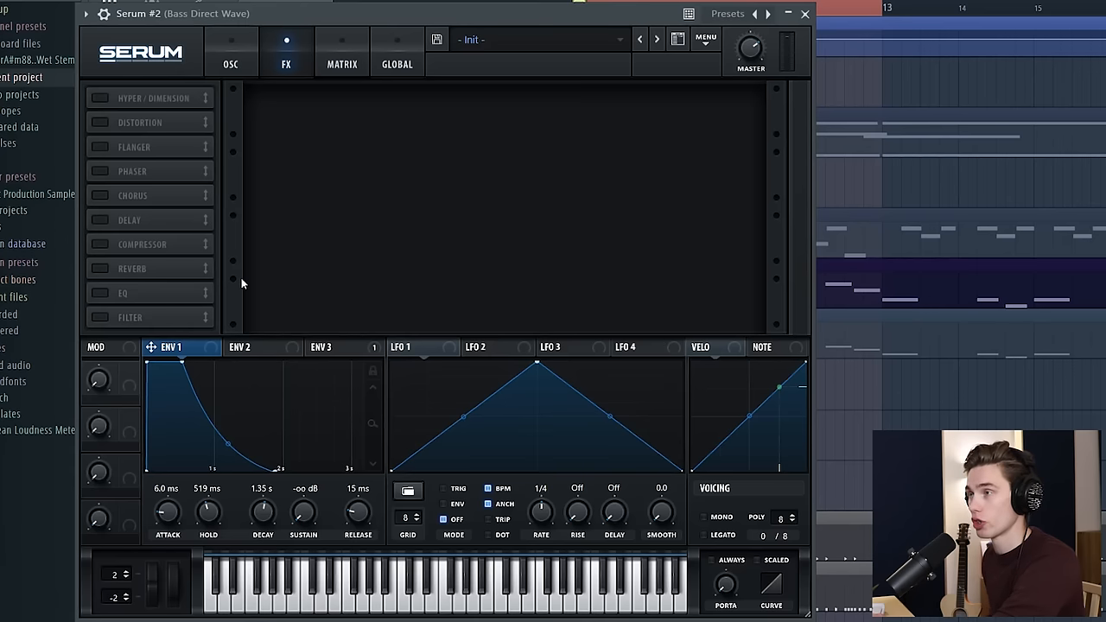
pyautogui.moveTo(142, 170)
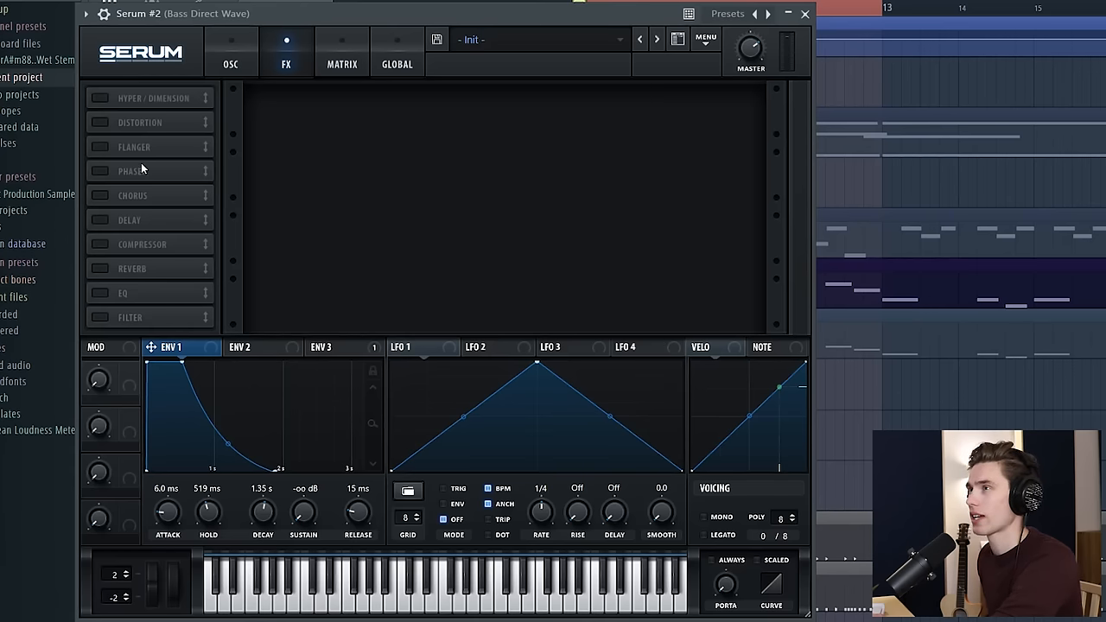
pyautogui.click(138, 121)
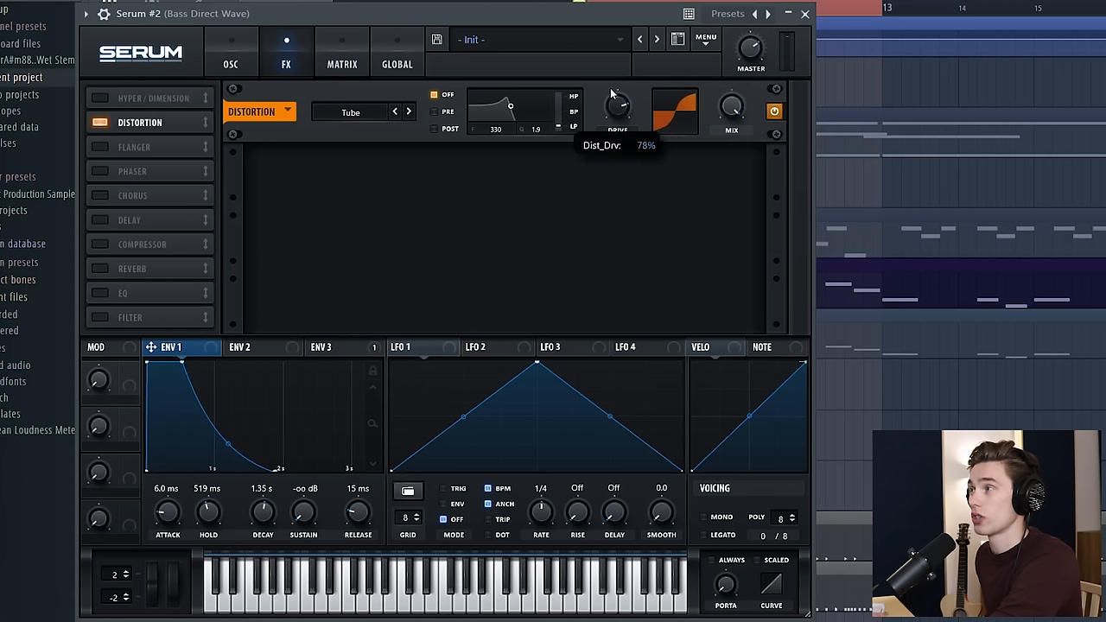
pyautogui.moveTo(617, 107); pyautogui.dragTo(616, 118)
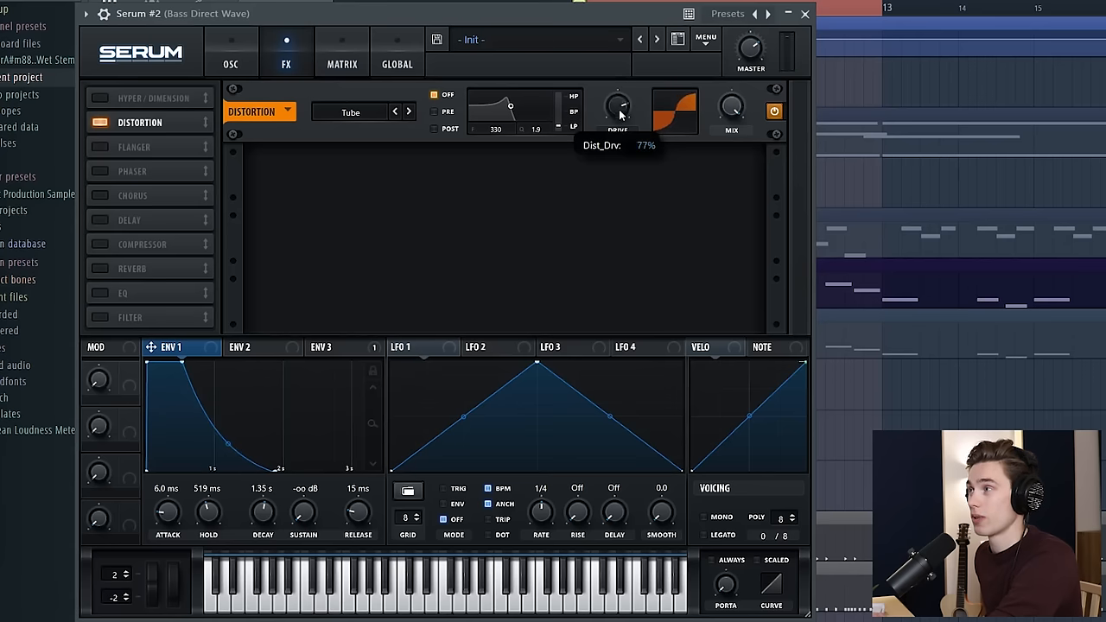
pyautogui.moveTo(732, 110)
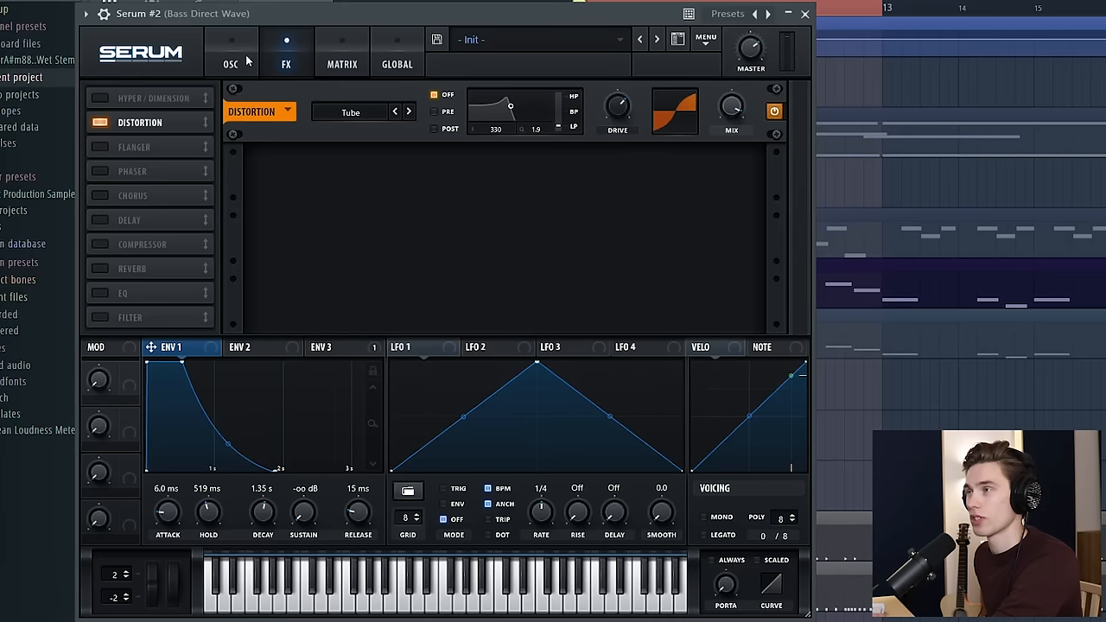
pyautogui.moveTo(104, 298)
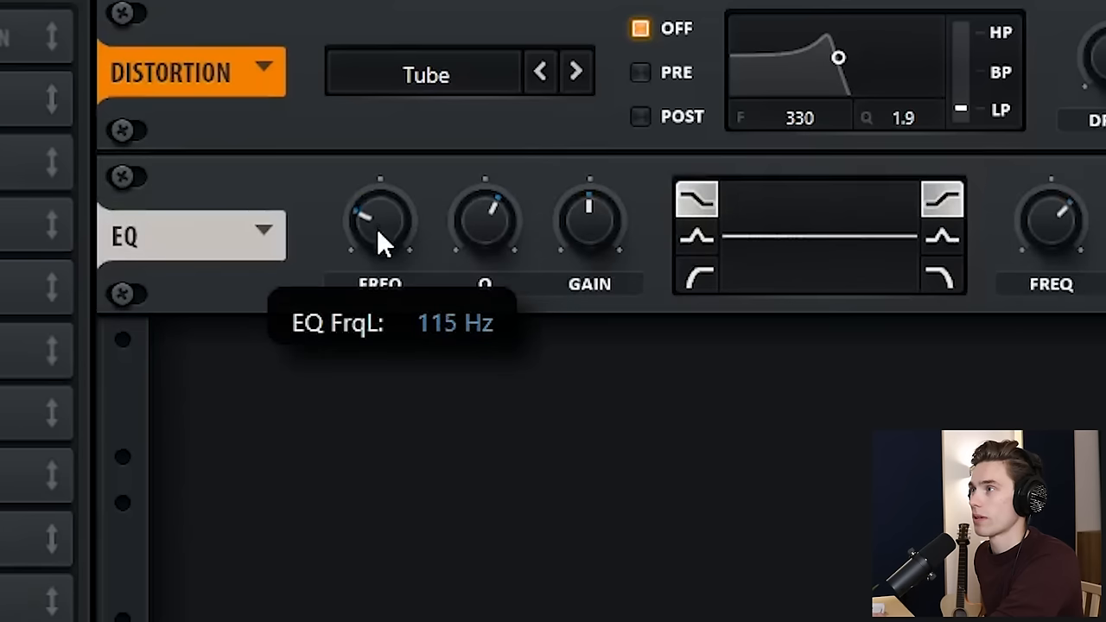
pyautogui.moveTo(590, 216)
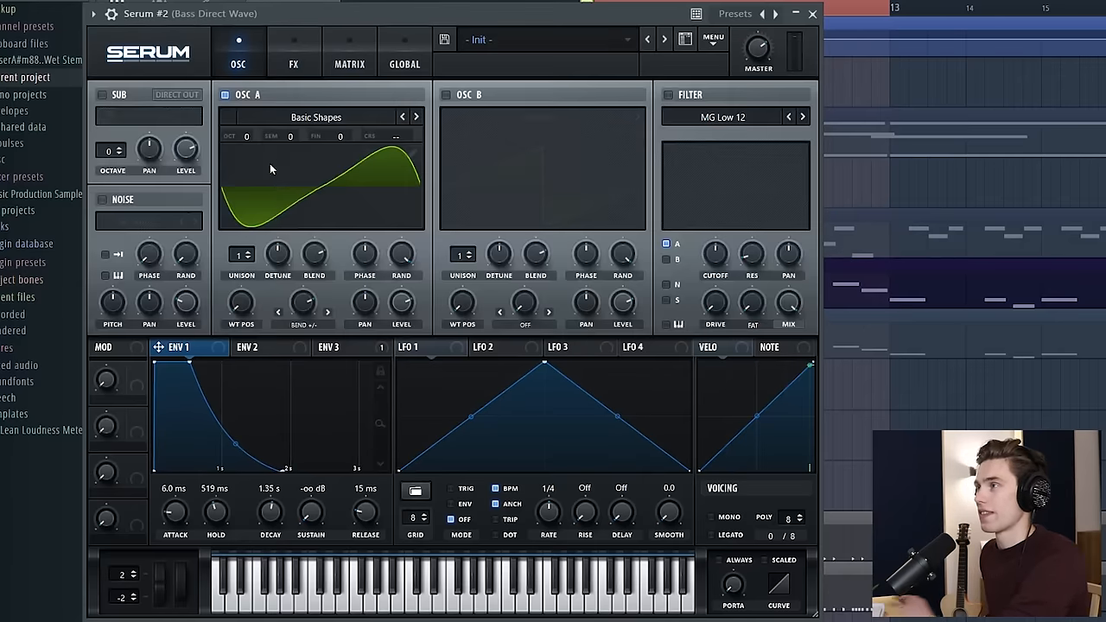
pyautogui.moveTo(394, 233)
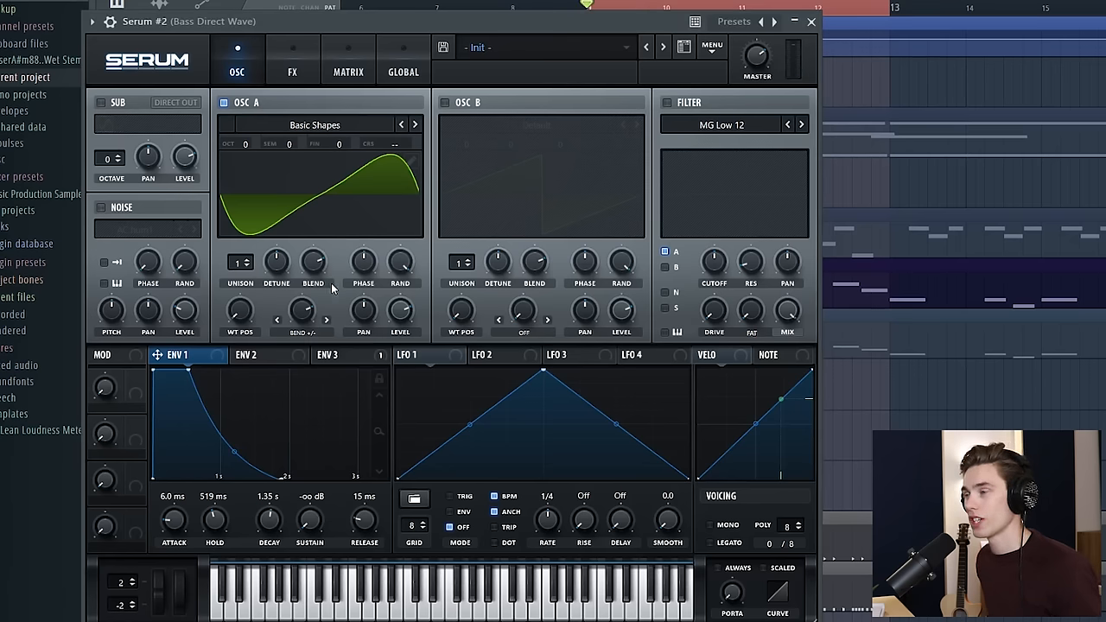
pyautogui.moveTo(611, 503)
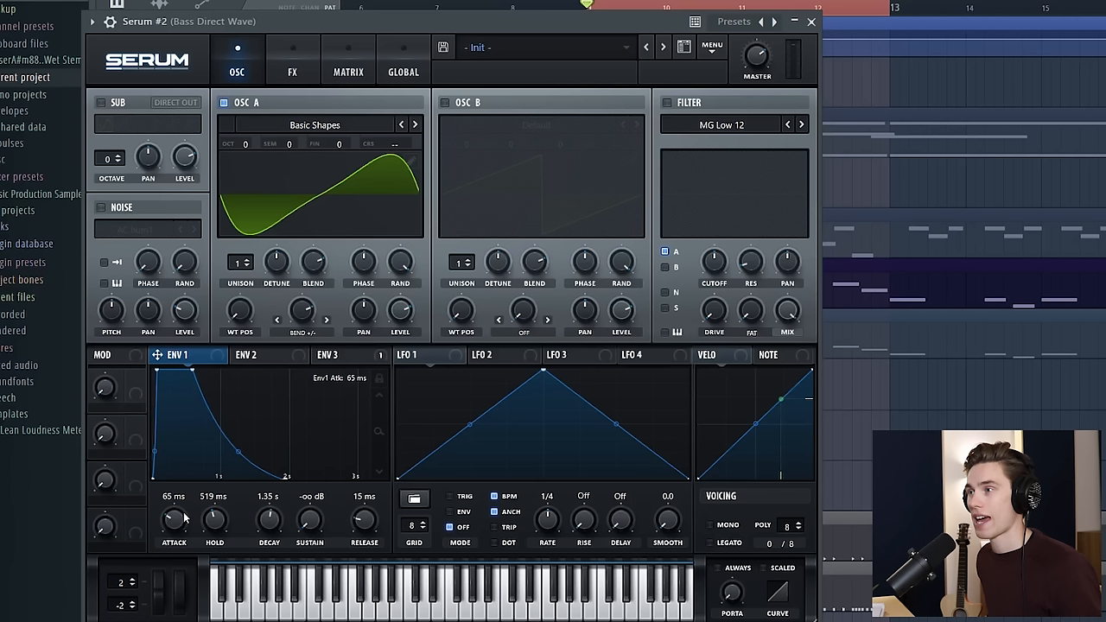
# Step: Lengthen ENV 1's attack to about 94 ms to soften the bass onset
pyautogui.moveTo(173, 518); pyautogui.dragTo(173, 501)
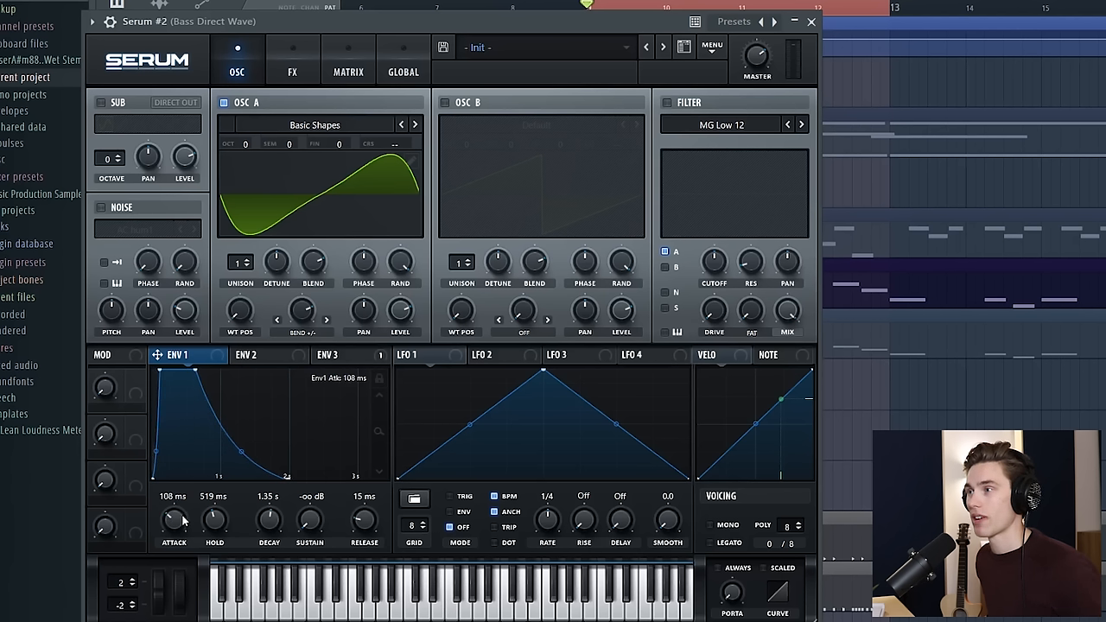
pyautogui.moveTo(173, 518); pyautogui.dragTo(177, 505)
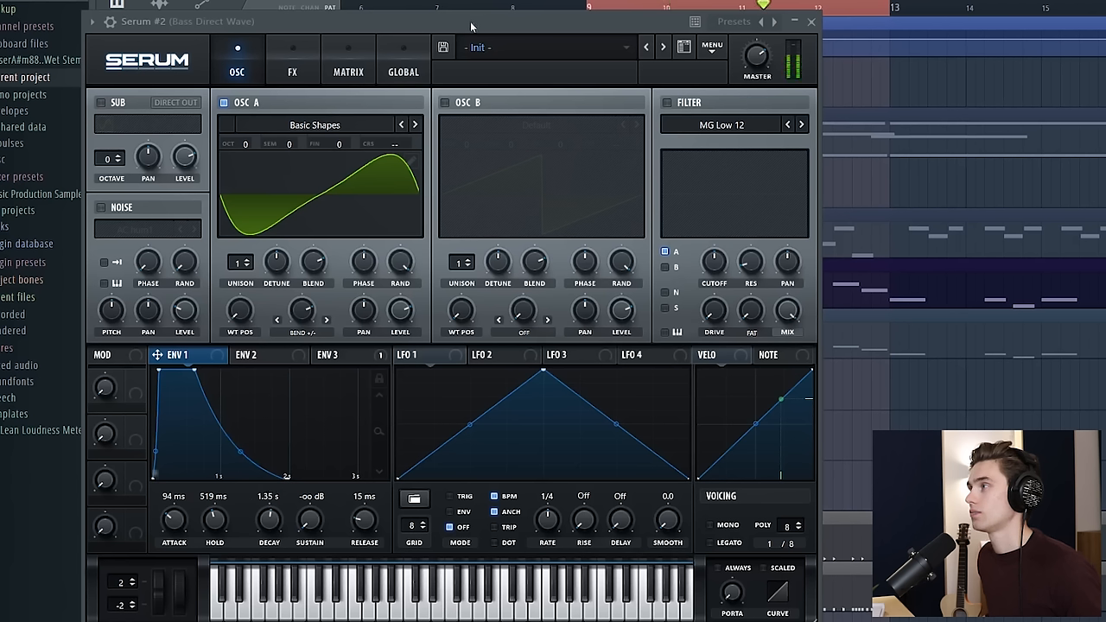
pyautogui.click(811, 21)
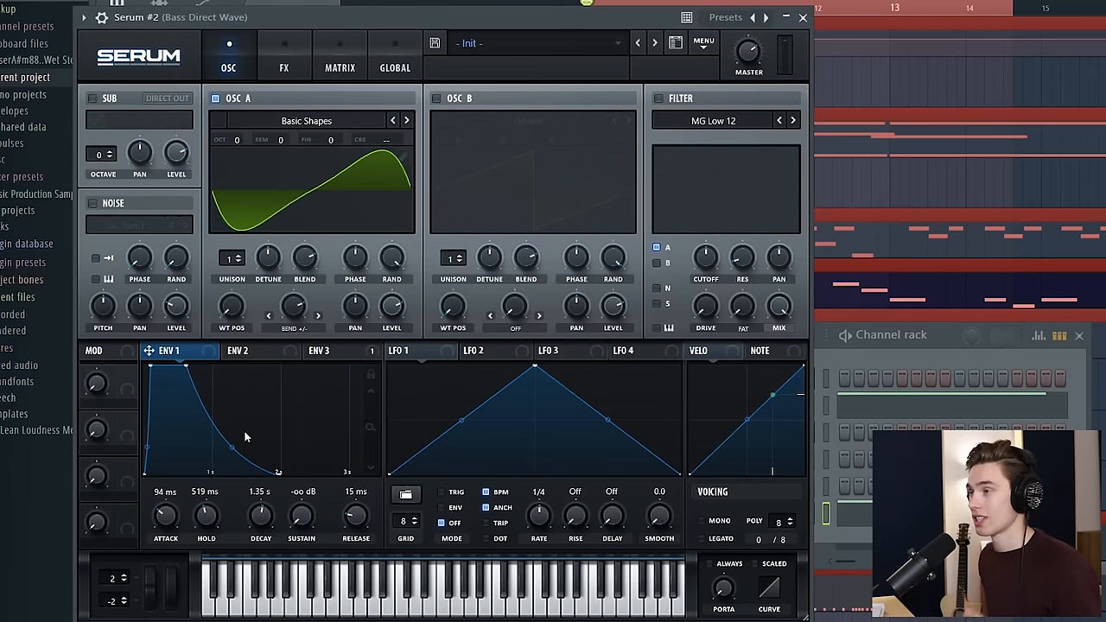
pyautogui.moveTo(152, 406)
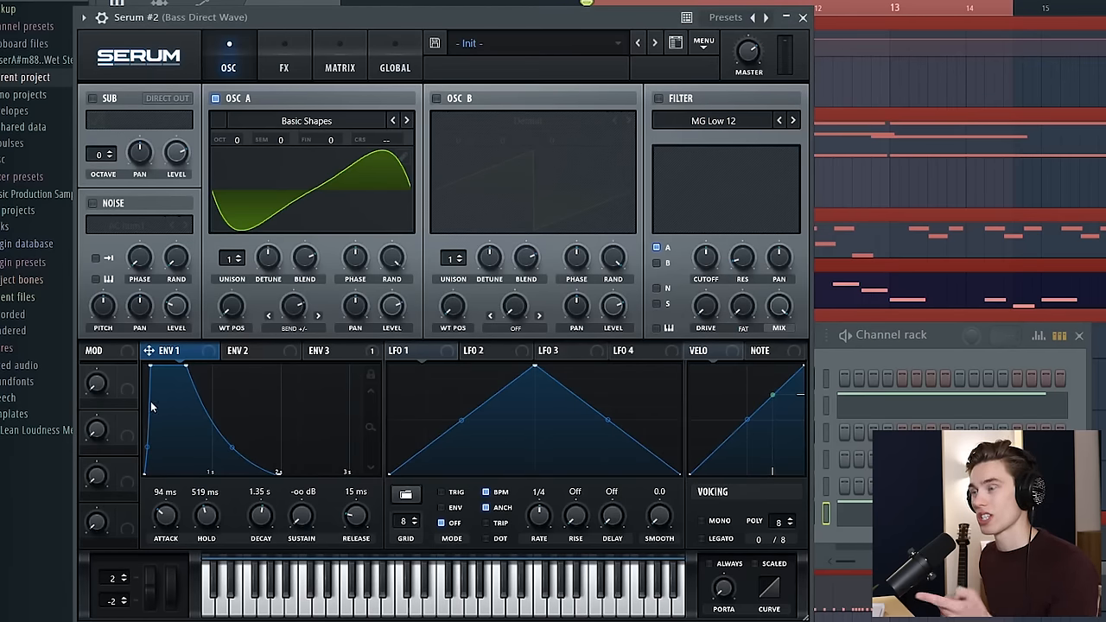
pyautogui.moveTo(96, 384)
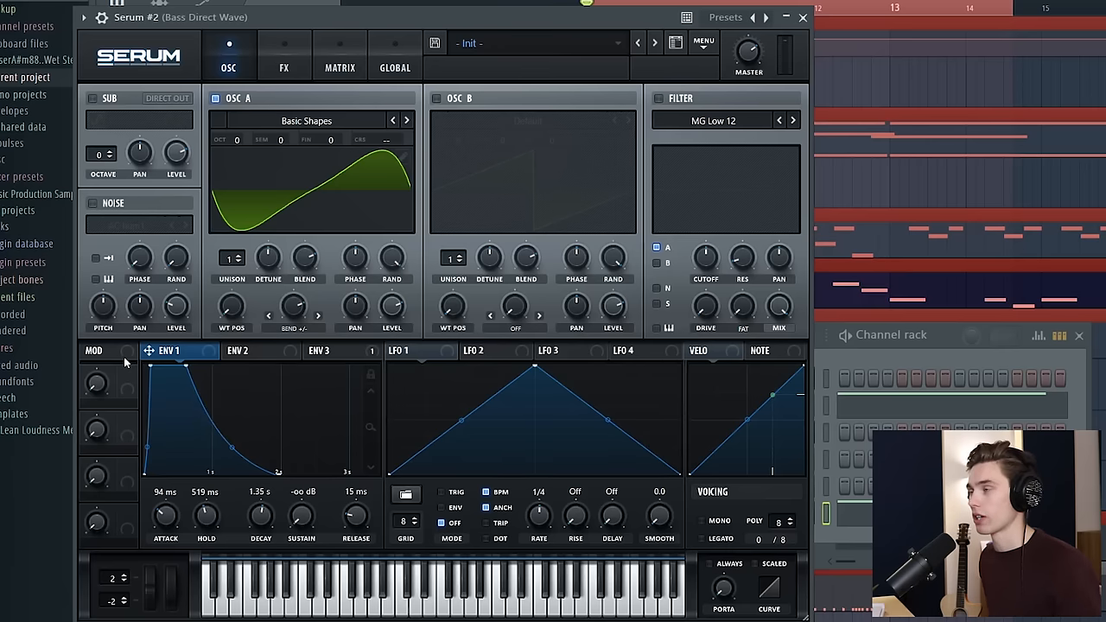
pyautogui.moveTo(250, 297)
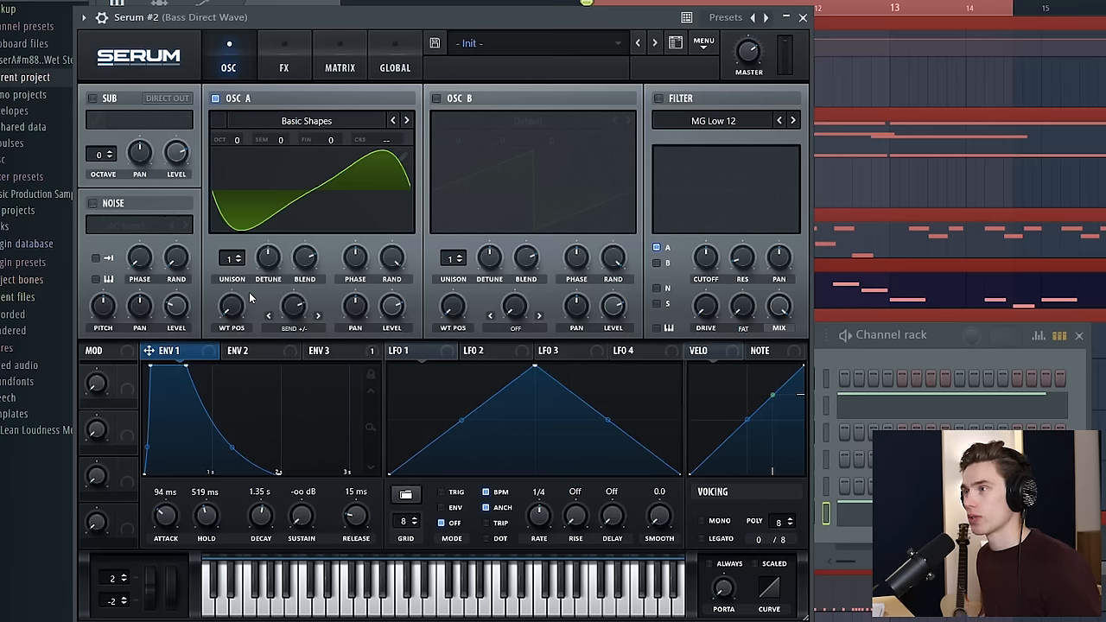
# Step: Show ENV 2's settings, still at defaults
pyautogui.click(237, 349)
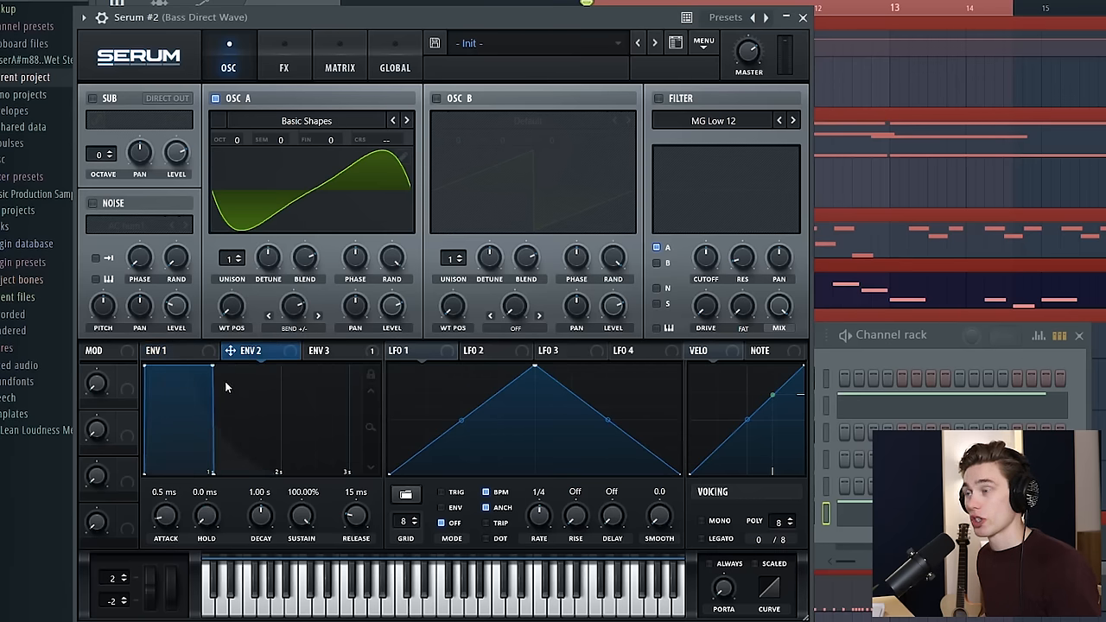
pyautogui.moveTo(740, 173)
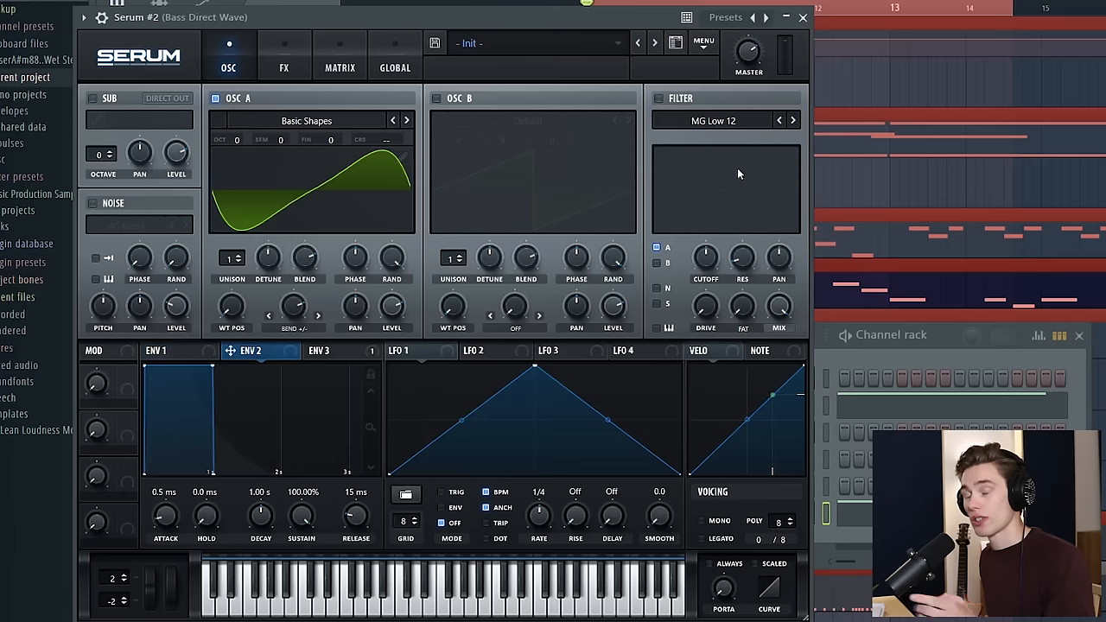
pyautogui.moveTo(733, 176)
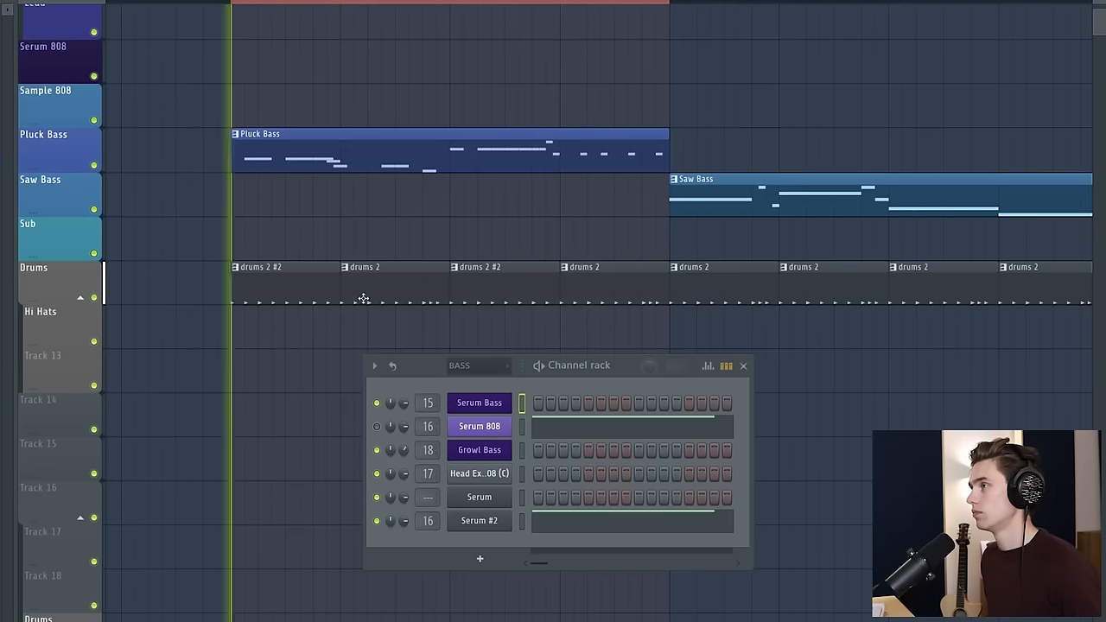
pyautogui.moveTo(320, 249)
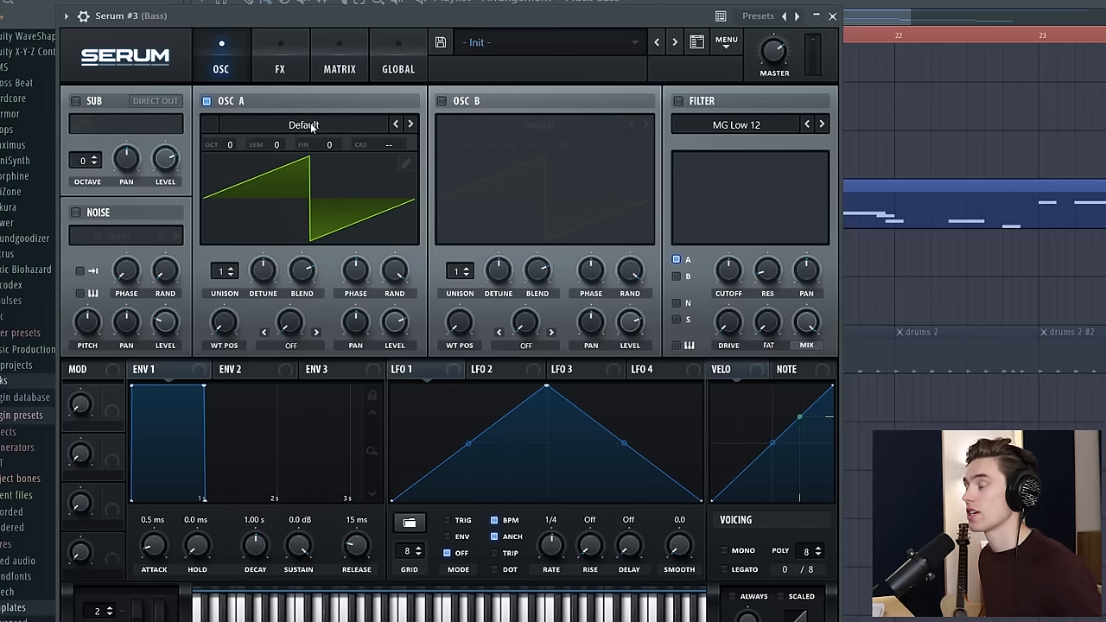
# Step: Load the Analog > Basic Shapes wavetable into Serum #3's OSC A
pyautogui.click(302, 124)
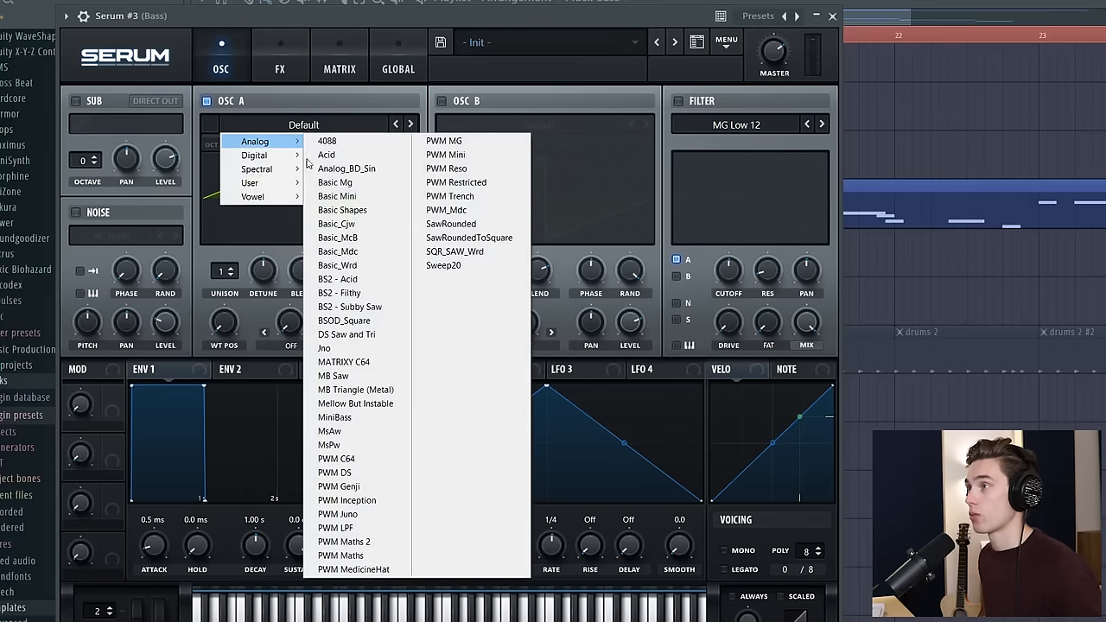
pyautogui.click(342, 209)
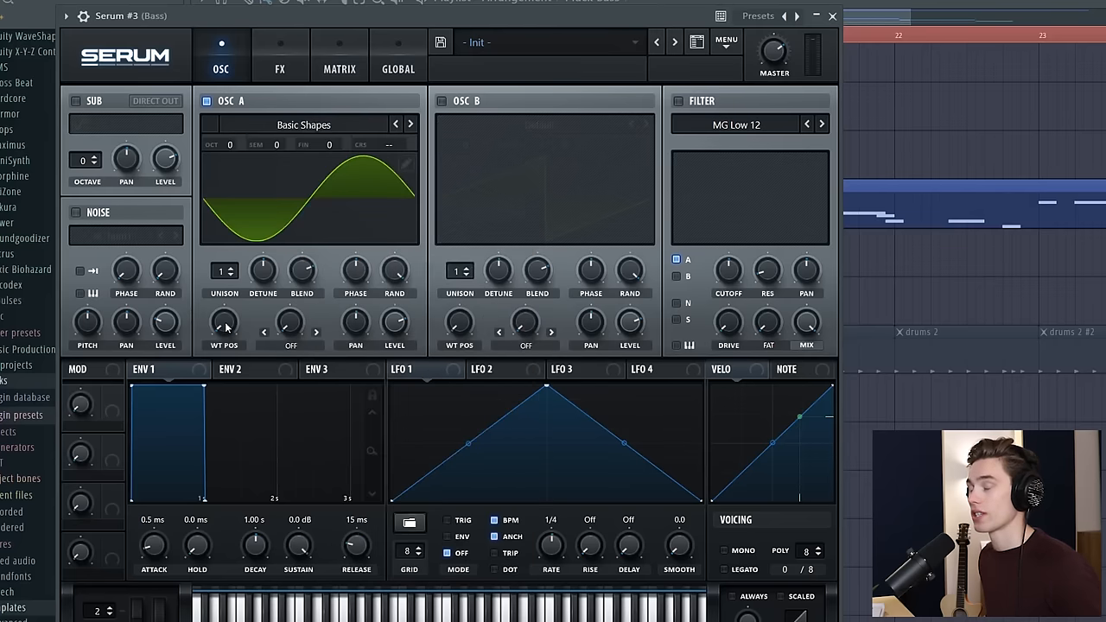
pyautogui.moveTo(223, 325)
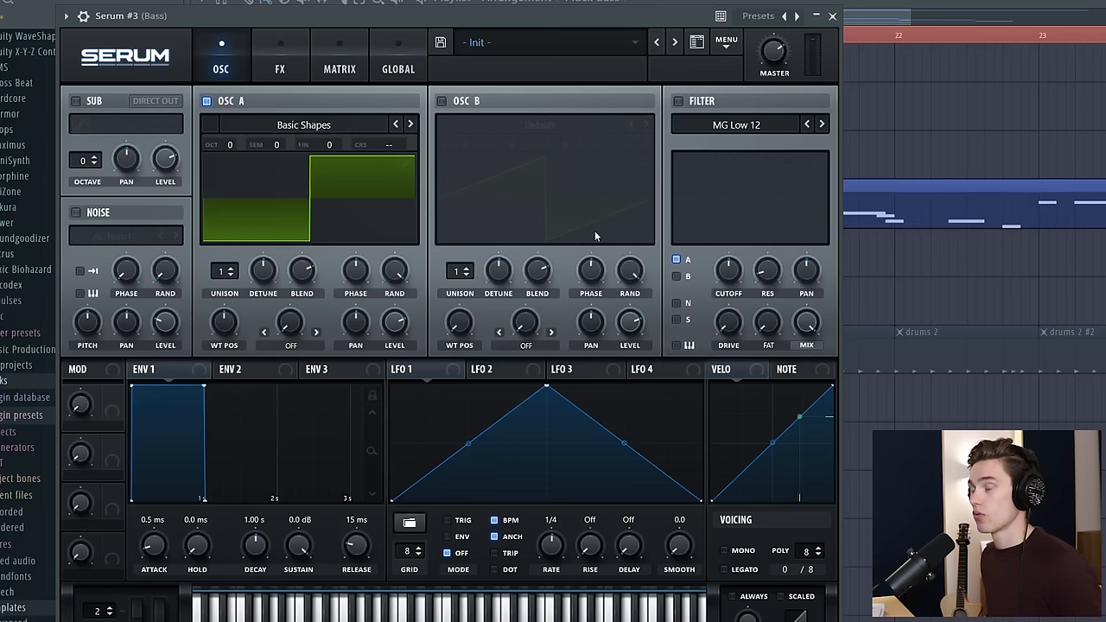
pyautogui.moveTo(458, 24)
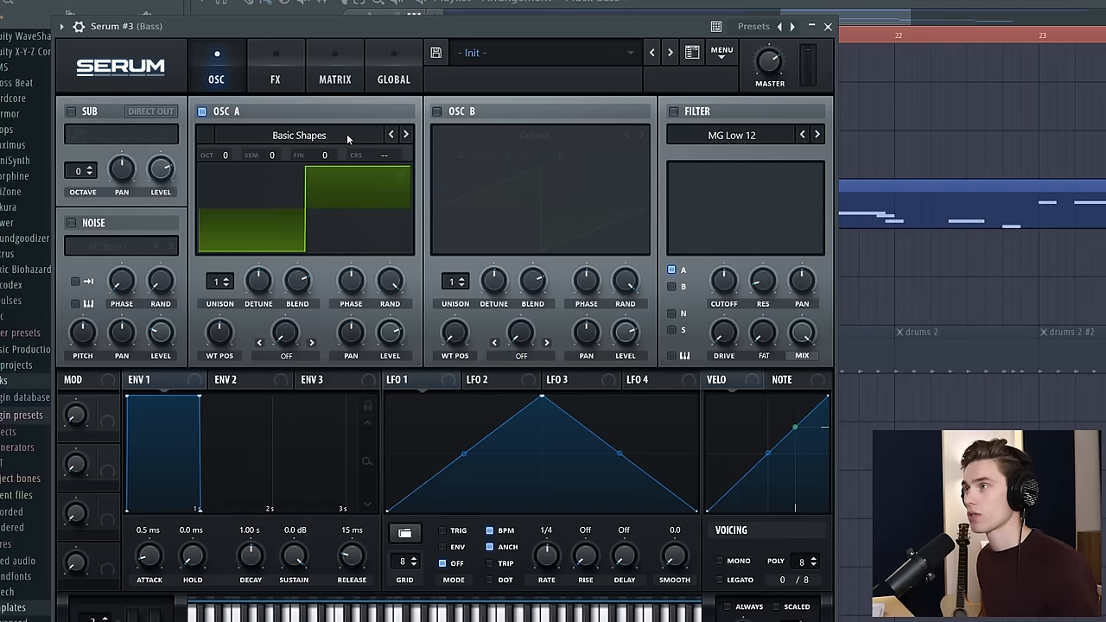
pyautogui.moveTo(206, 210)
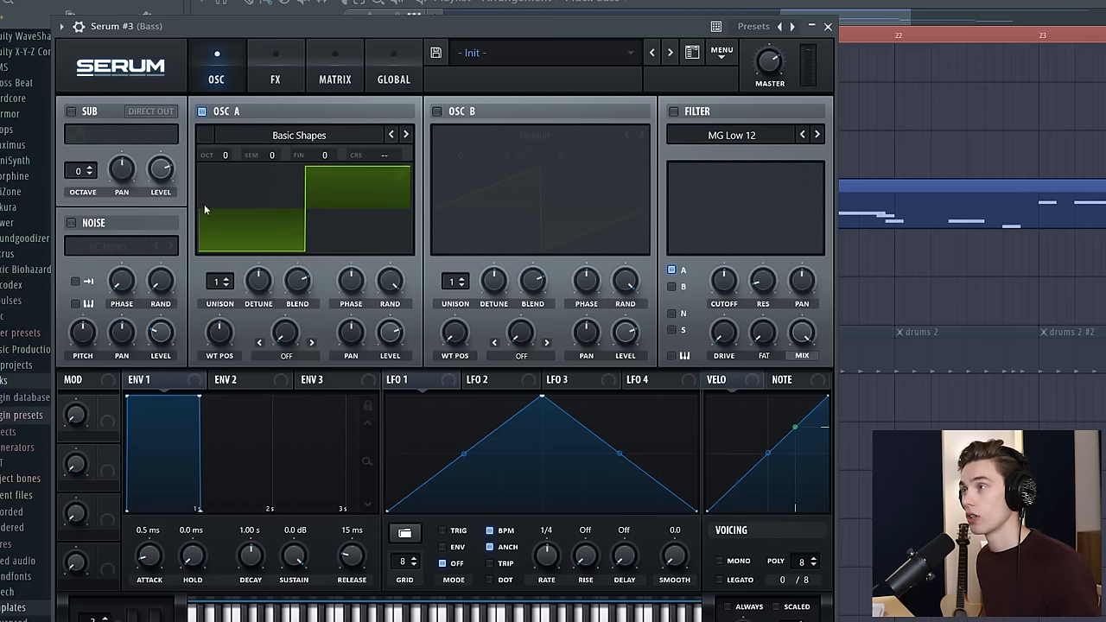
pyautogui.moveTo(326, 256)
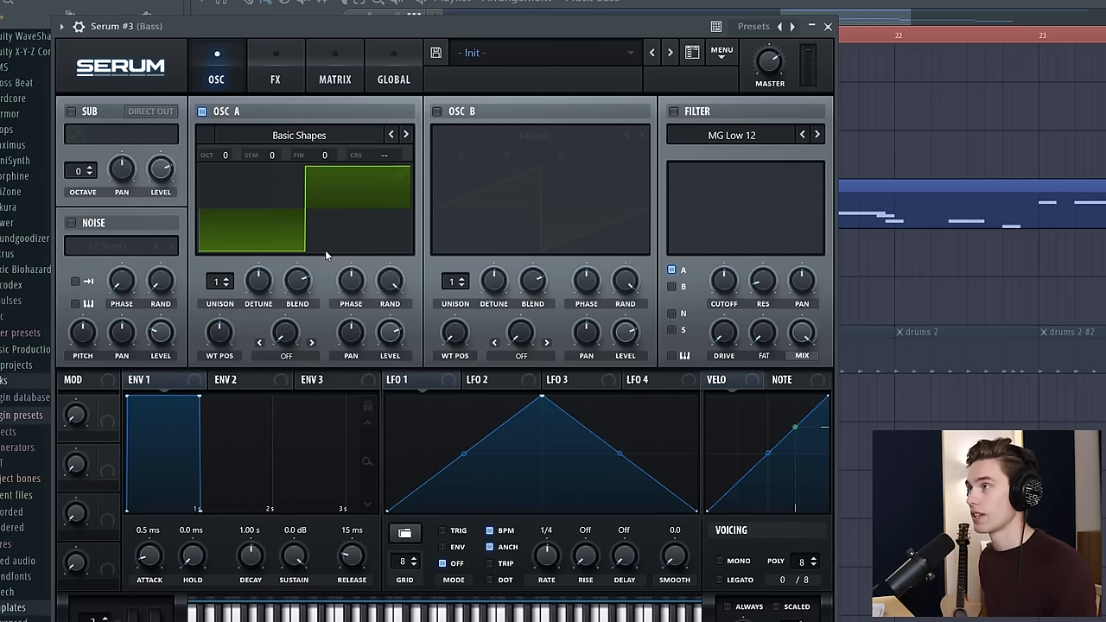
pyautogui.moveTo(508, 154)
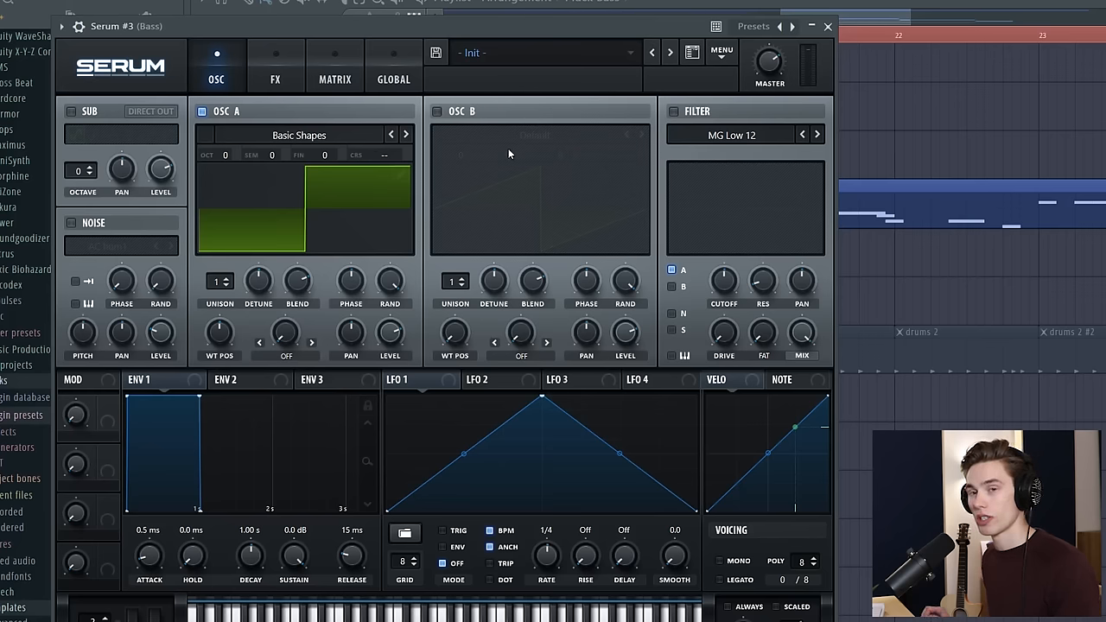
pyautogui.moveTo(509, 153)
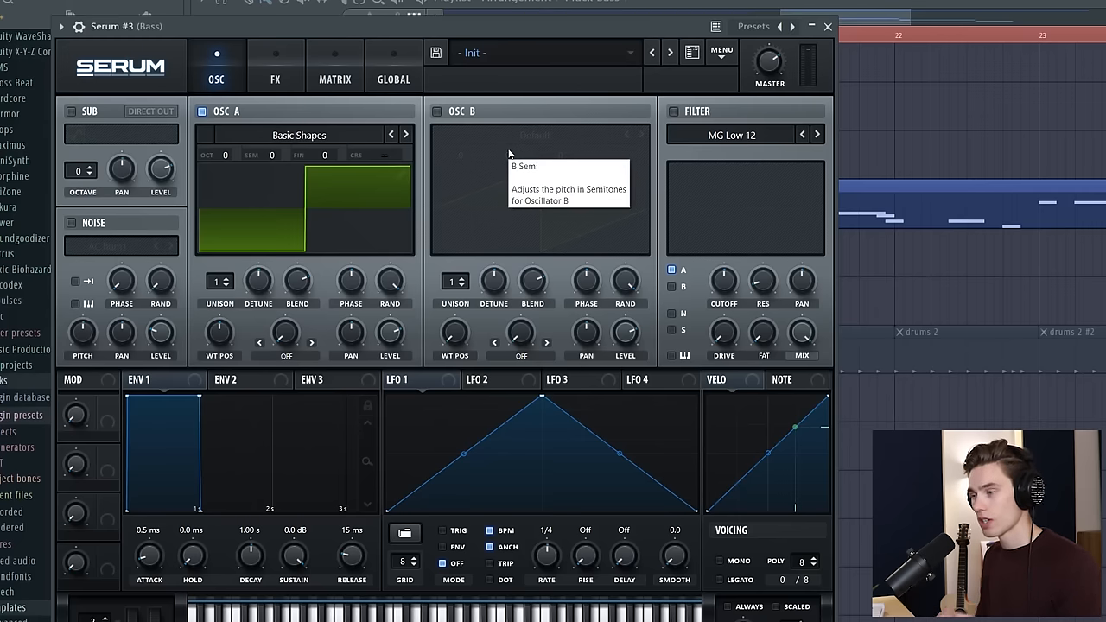
pyautogui.moveTo(577, 182)
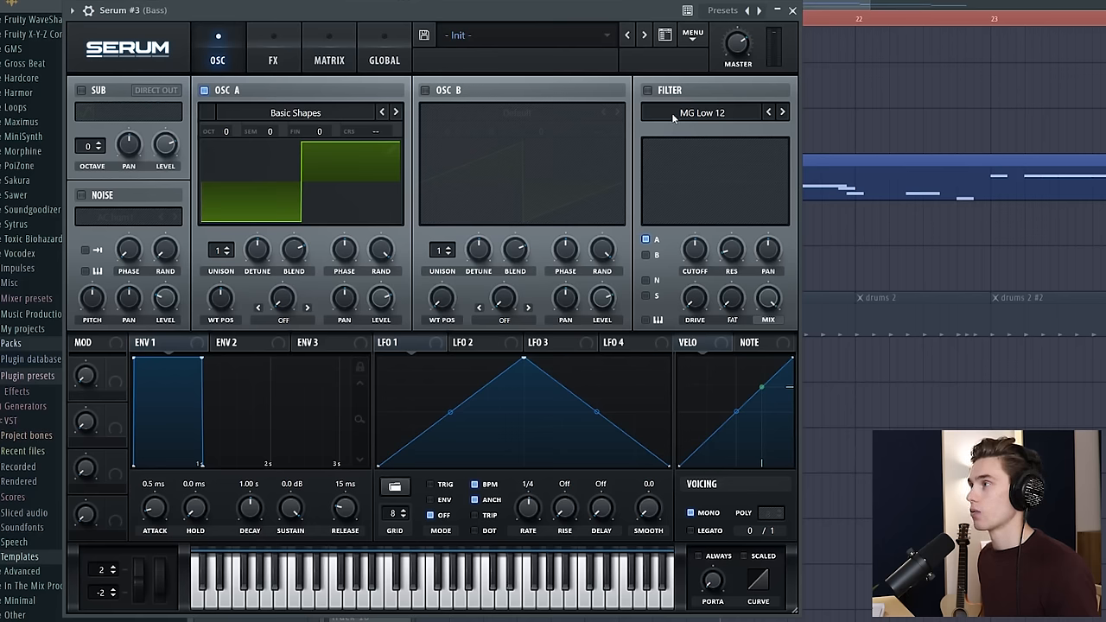
# Step: Enable Serum's filter and choose the Normal > MG Low 24 low-pass type
pyautogui.click(646, 89)
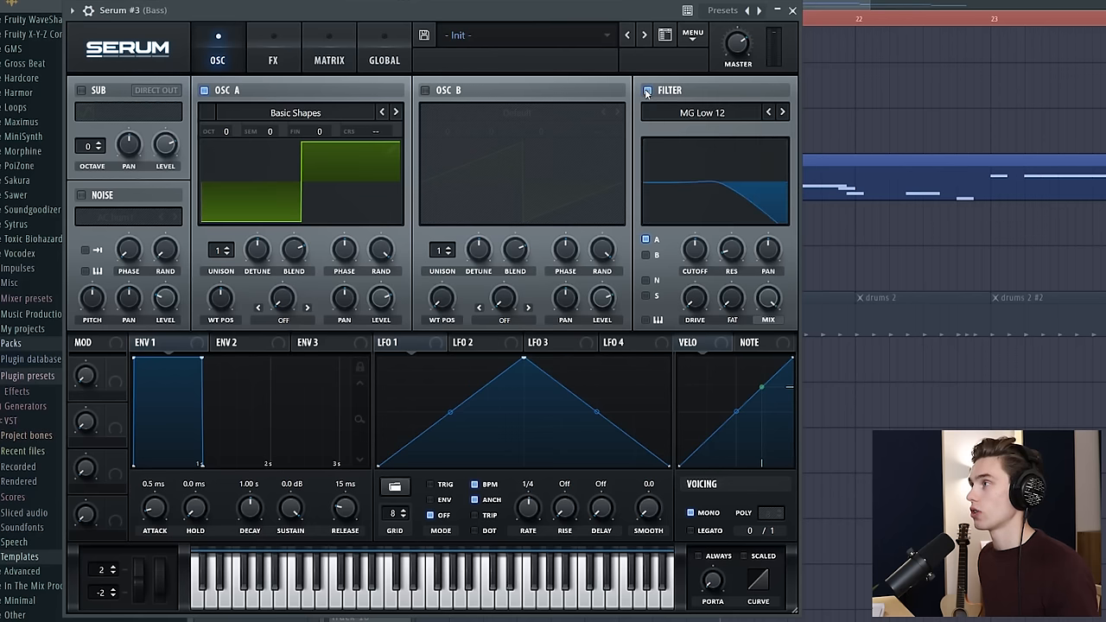
pyautogui.click(701, 111)
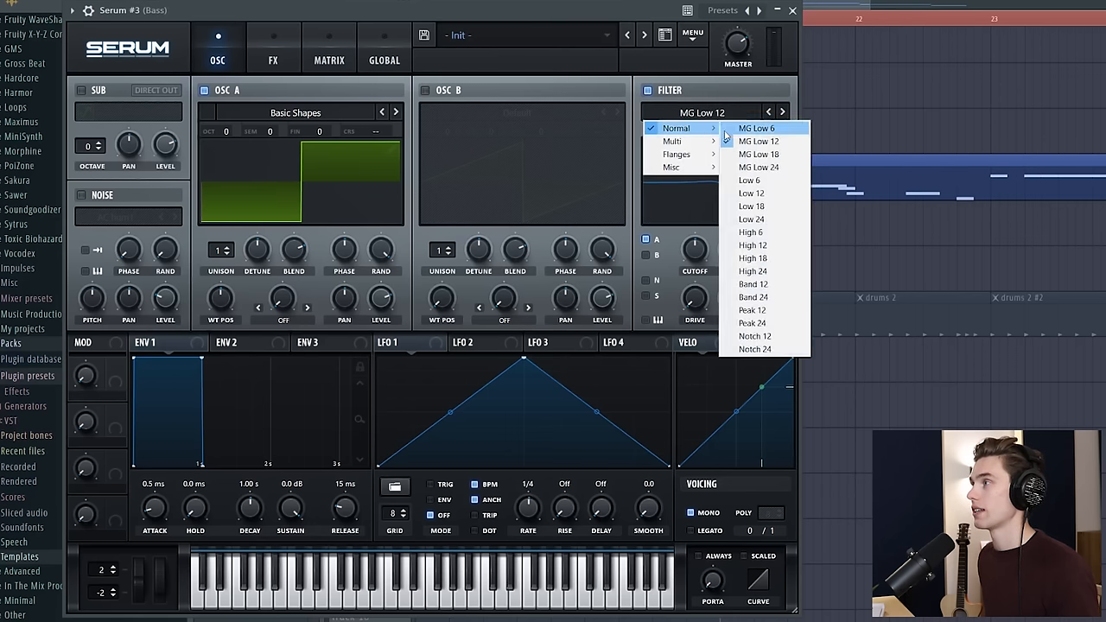
pyautogui.click(757, 166)
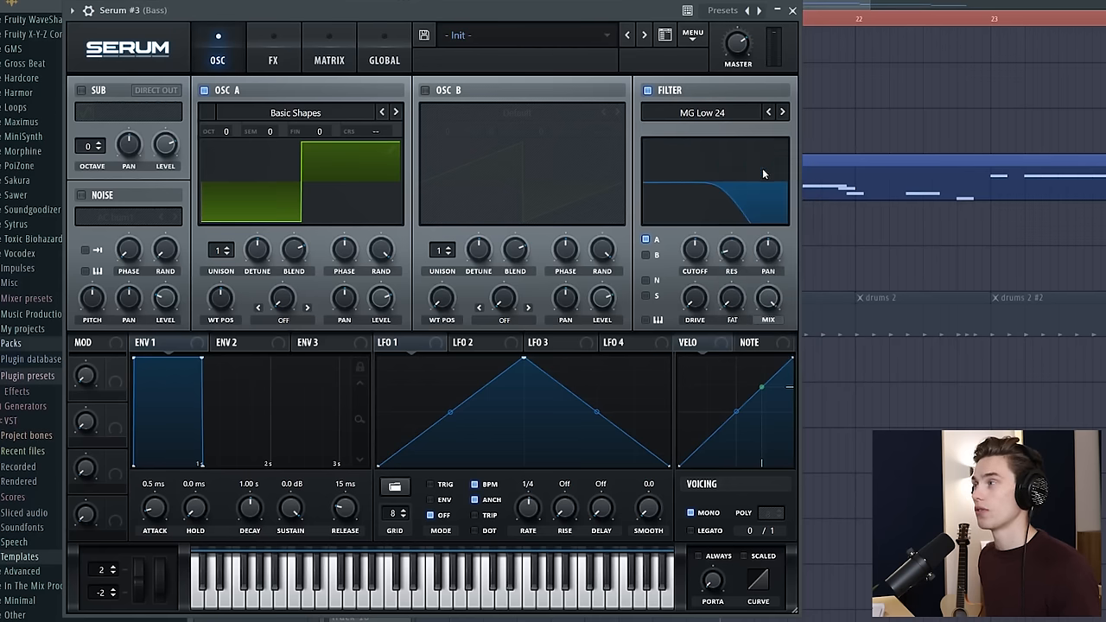
pyautogui.click(155, 342)
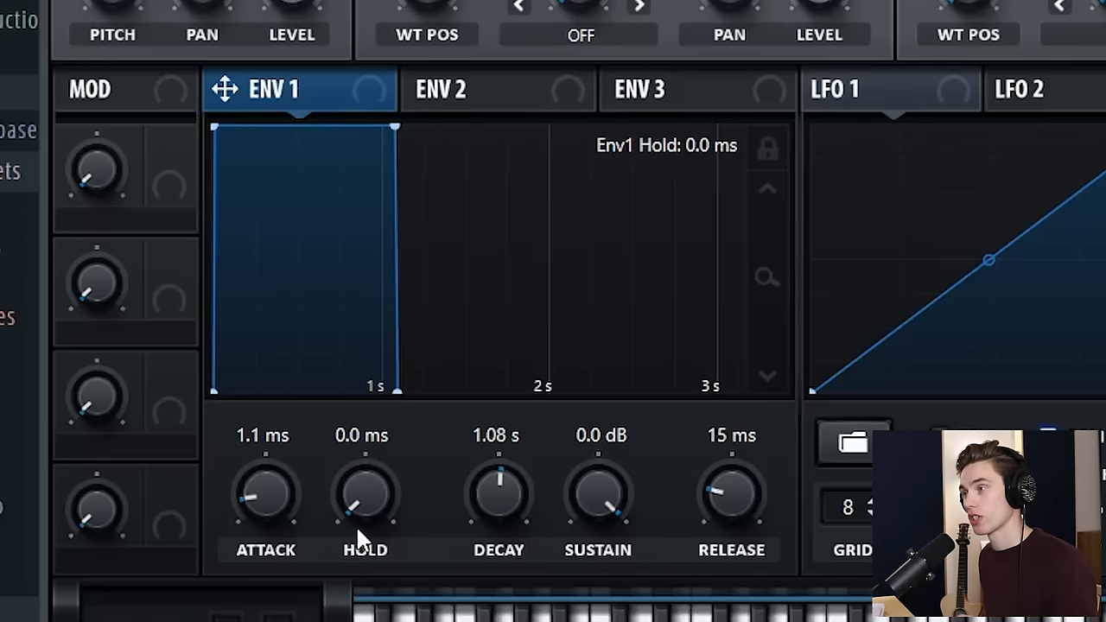
# Step: Drag ENV 1's sustain down to about -22.8 dB and stretch its release to about 231 ms
pyautogui.moveTo(387, 130); pyautogui.dragTo(384, 207)
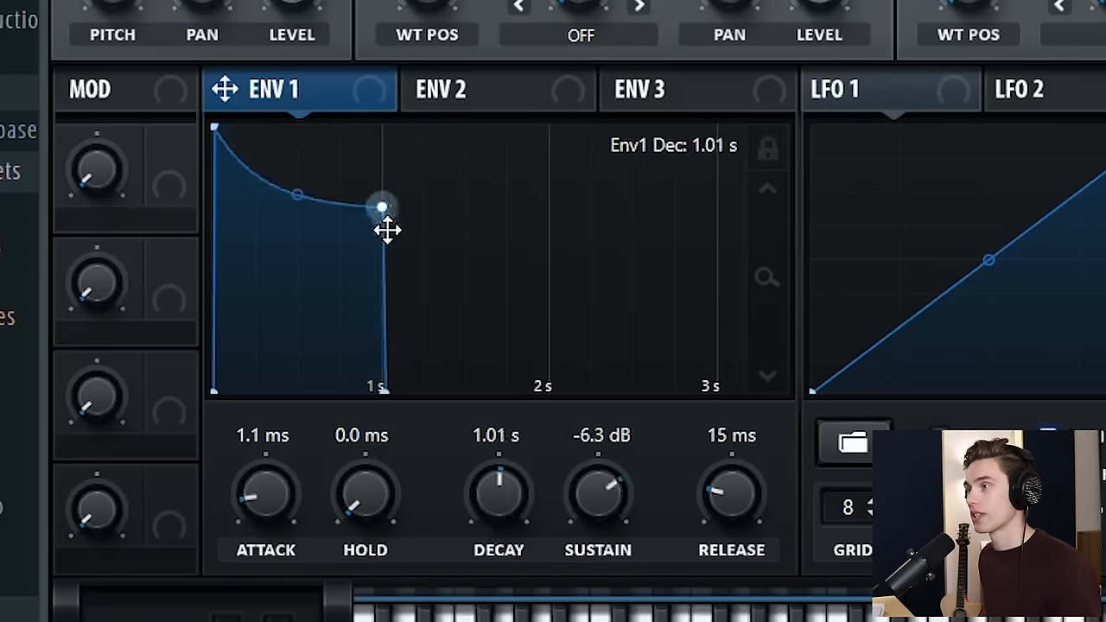
pyautogui.moveTo(382, 205); pyautogui.dragTo(397, 323)
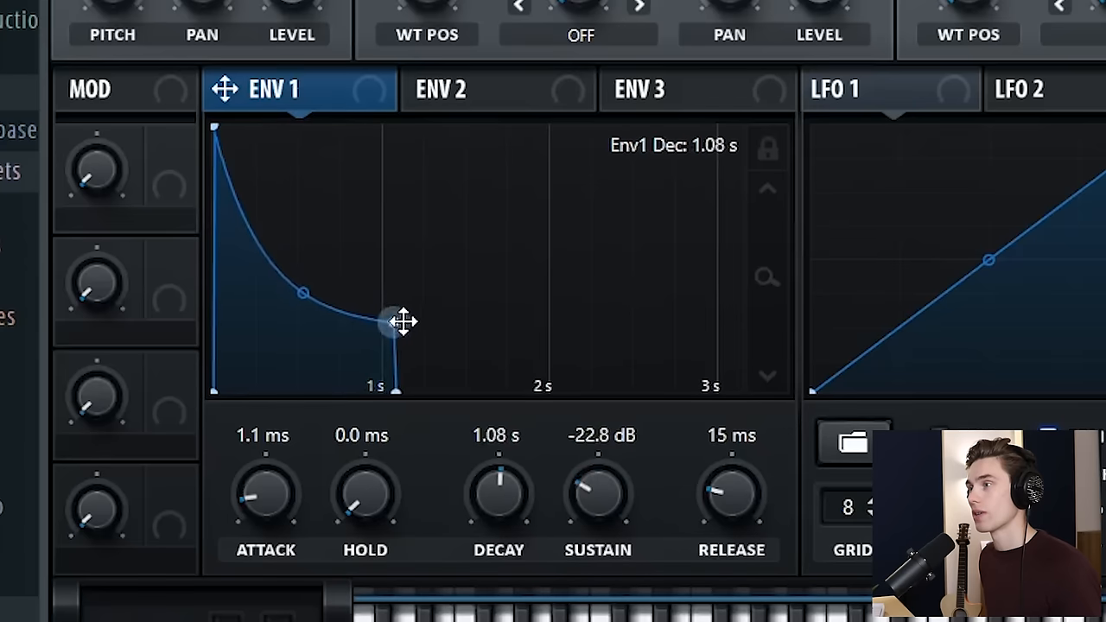
pyautogui.moveTo(731, 492); pyautogui.dragTo(750, 467)
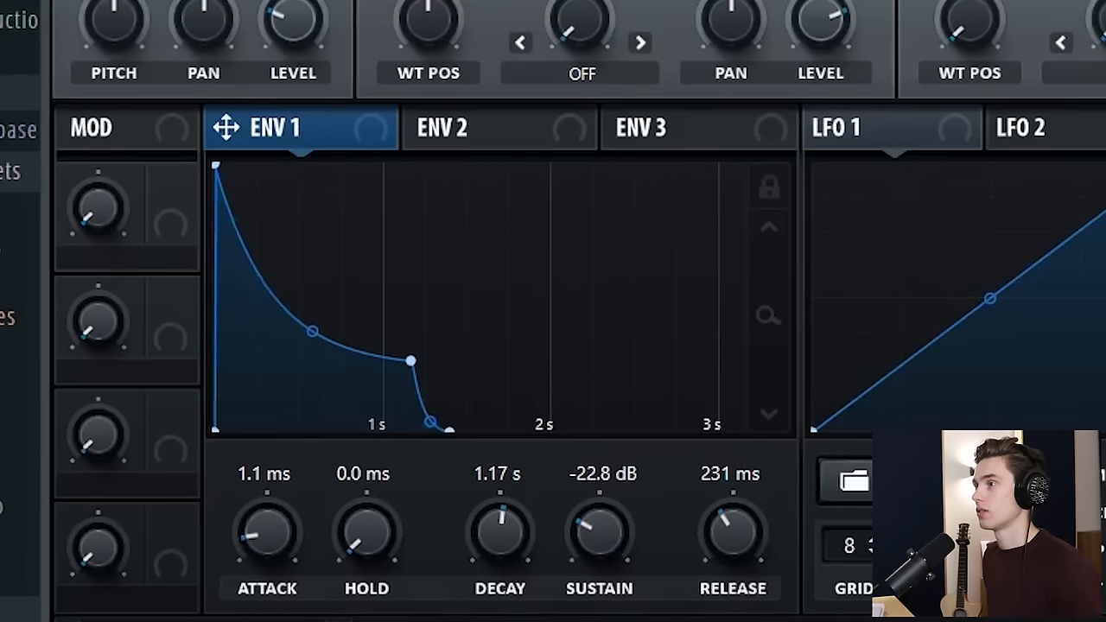
pyautogui.moveTo(446, 394)
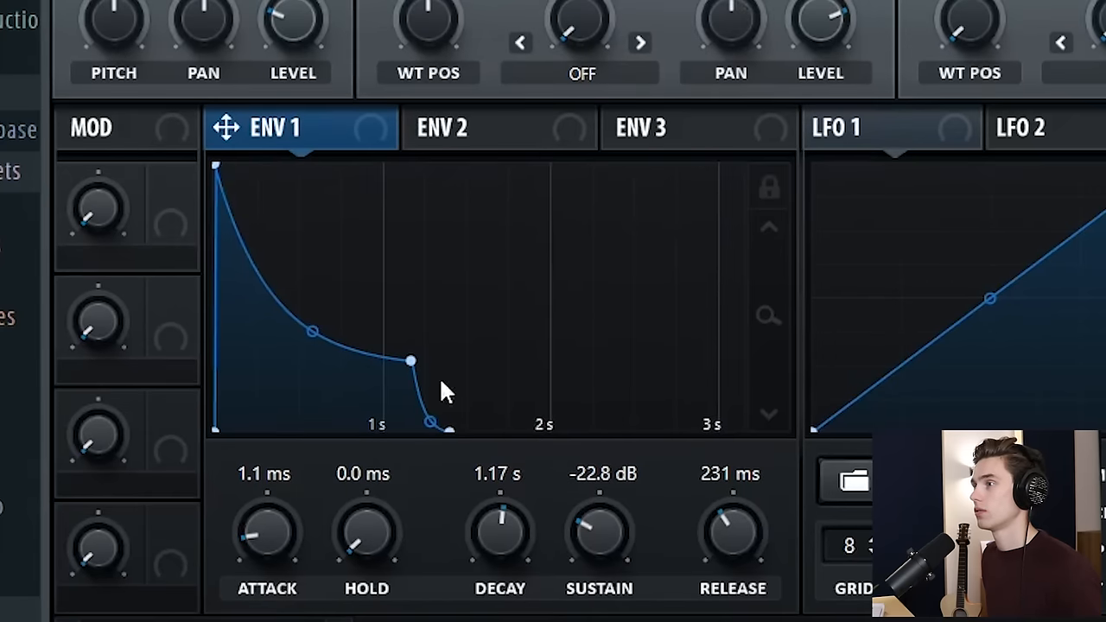
pyautogui.moveTo(266, 535); pyautogui.dragTo(266, 519)
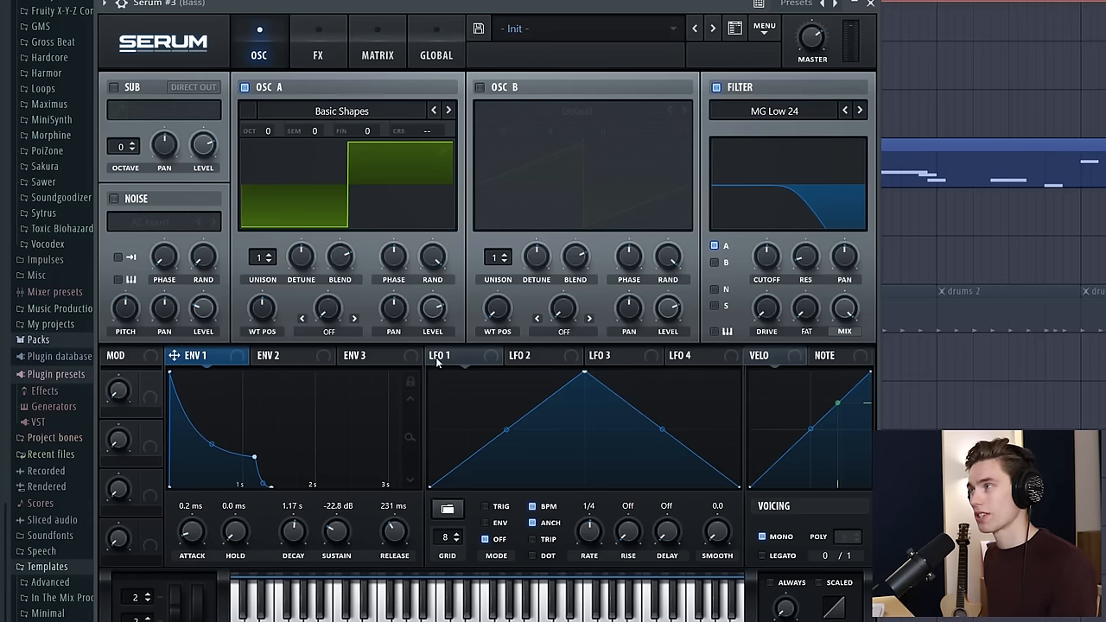
pyautogui.moveTo(792, 188)
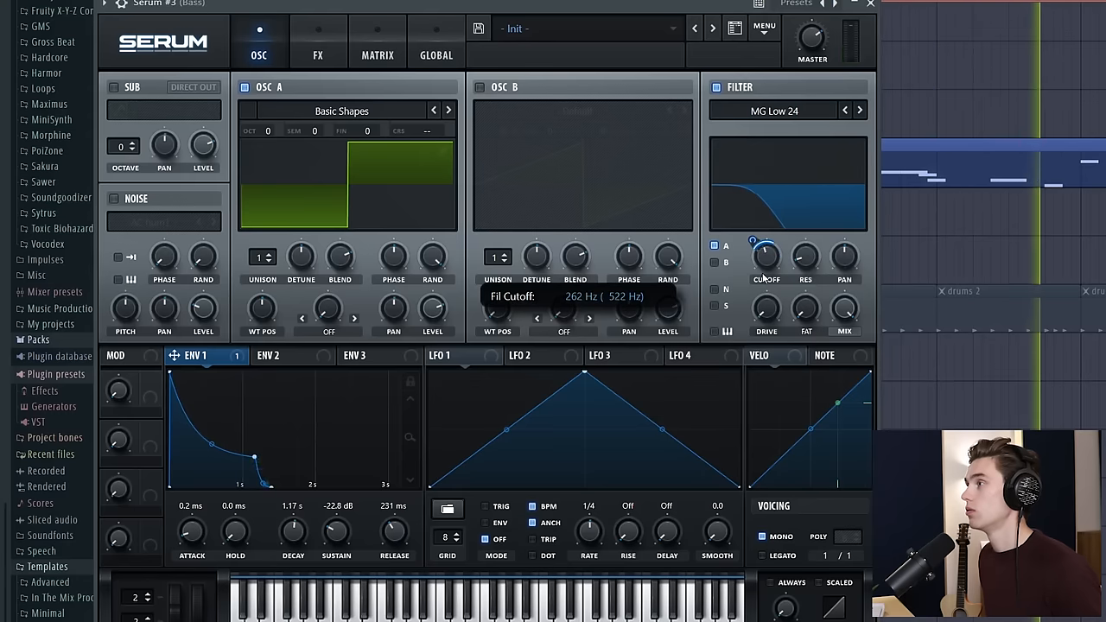
# Step: Lower the filter cutoff to about 262 Hz and raise the drive to roughly 31%
pyautogui.moveTo(767, 256); pyautogui.dragTo(767, 276)
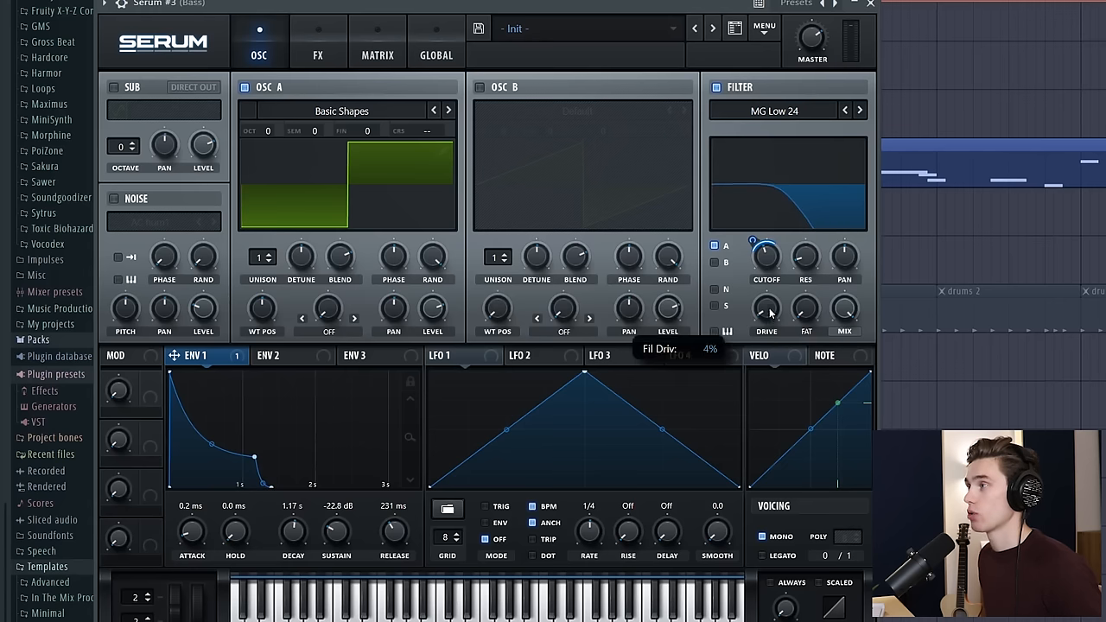
pyautogui.moveTo(765, 309); pyautogui.dragTo(766, 285)
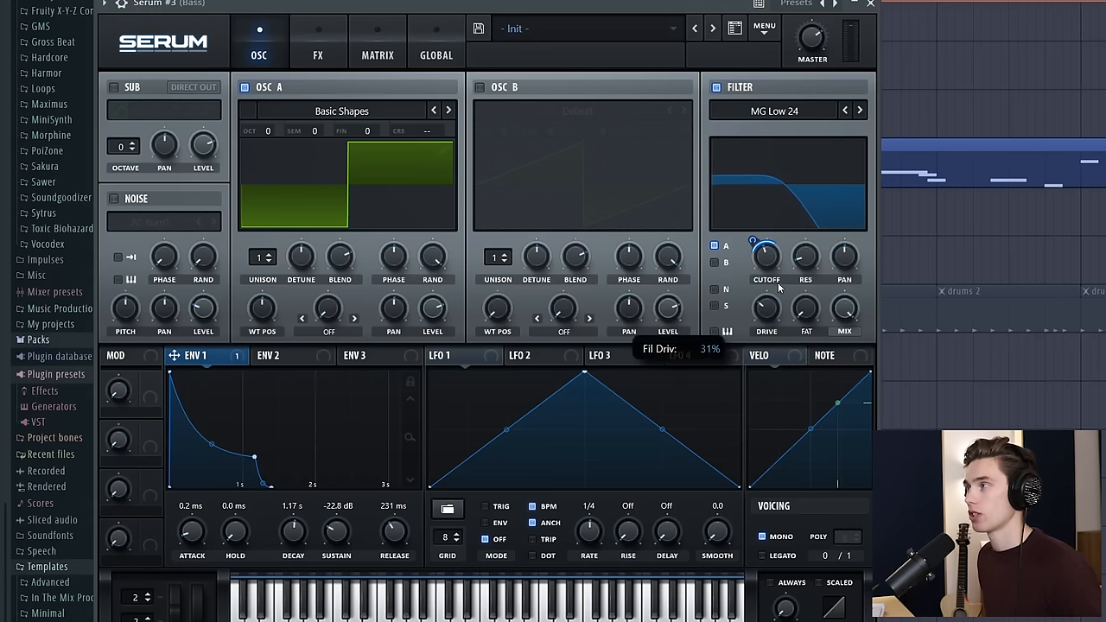
pyautogui.moveTo(765, 308); pyautogui.dragTo(766, 304)
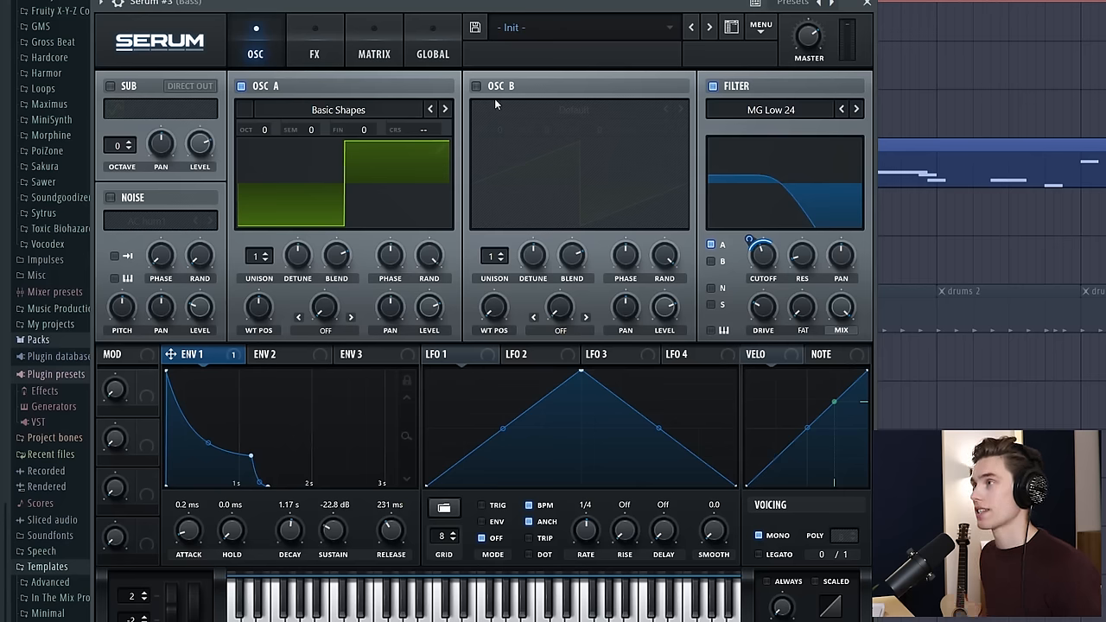
# Step: Turn on oscillator B and load the Analog > PWM Juno wavetable into it
pyautogui.click(476, 87)
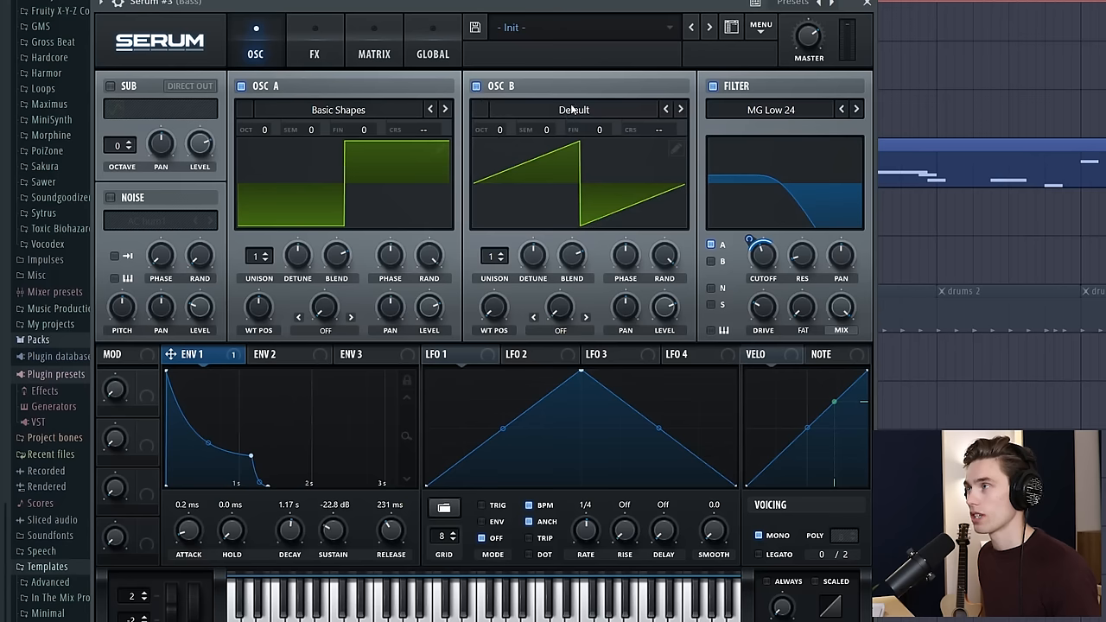
pyautogui.click(573, 109)
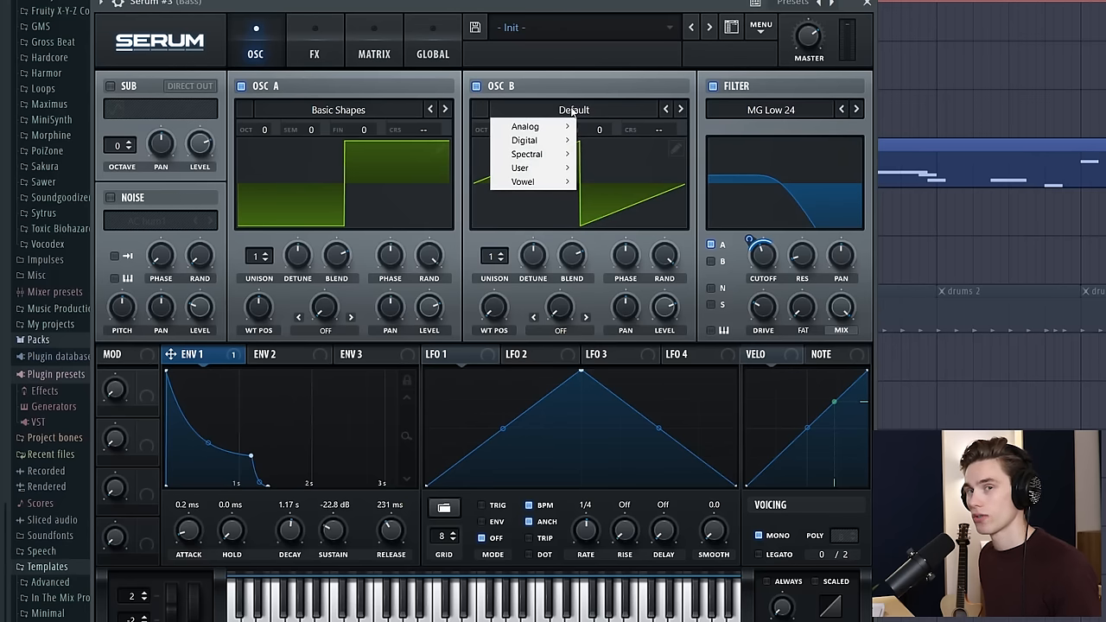
pyautogui.click(525, 126)
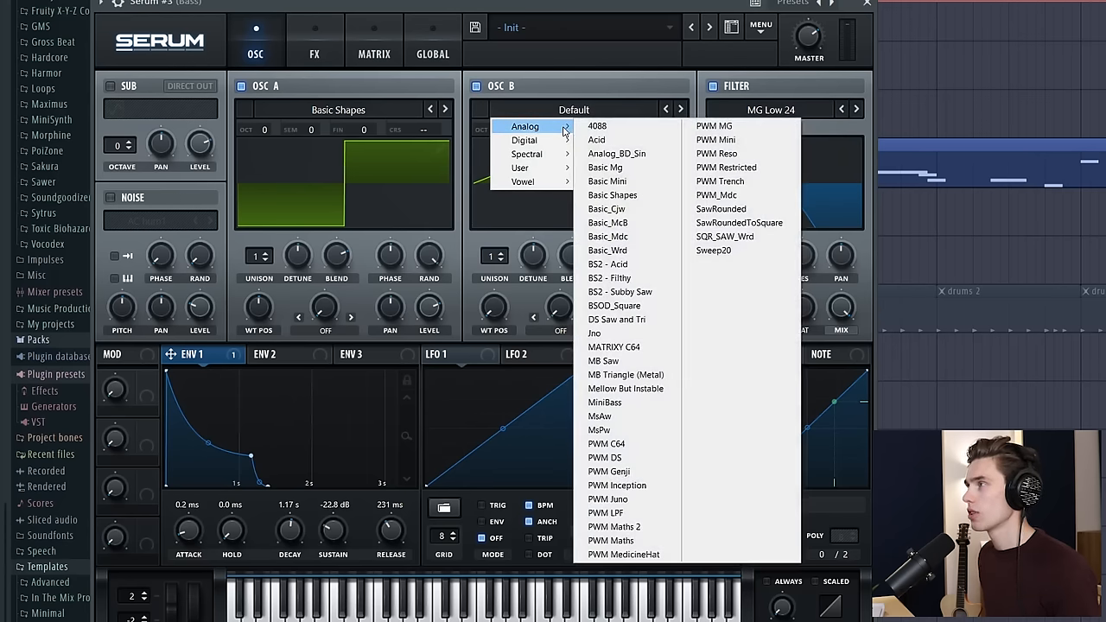
pyautogui.moveTo(626, 209)
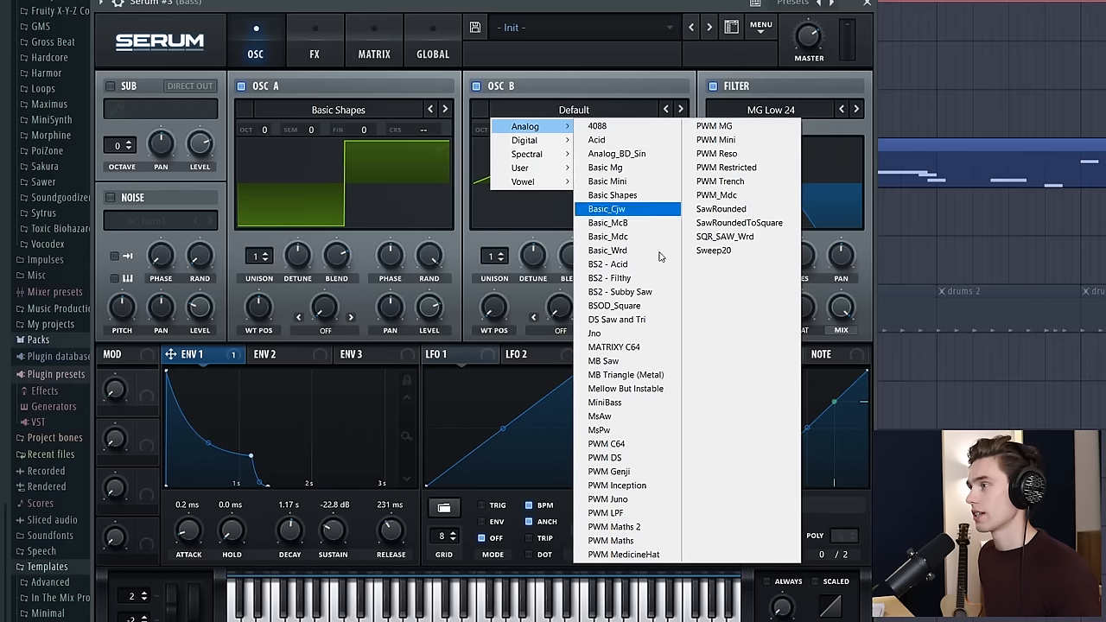
pyautogui.moveTo(608, 500)
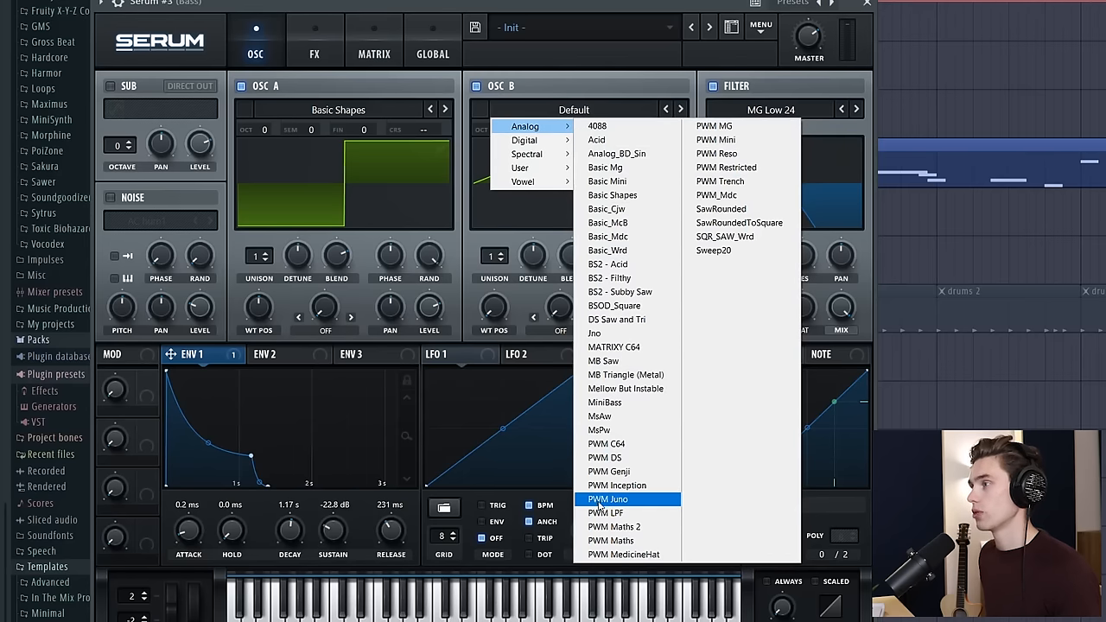
pyautogui.click(609, 497)
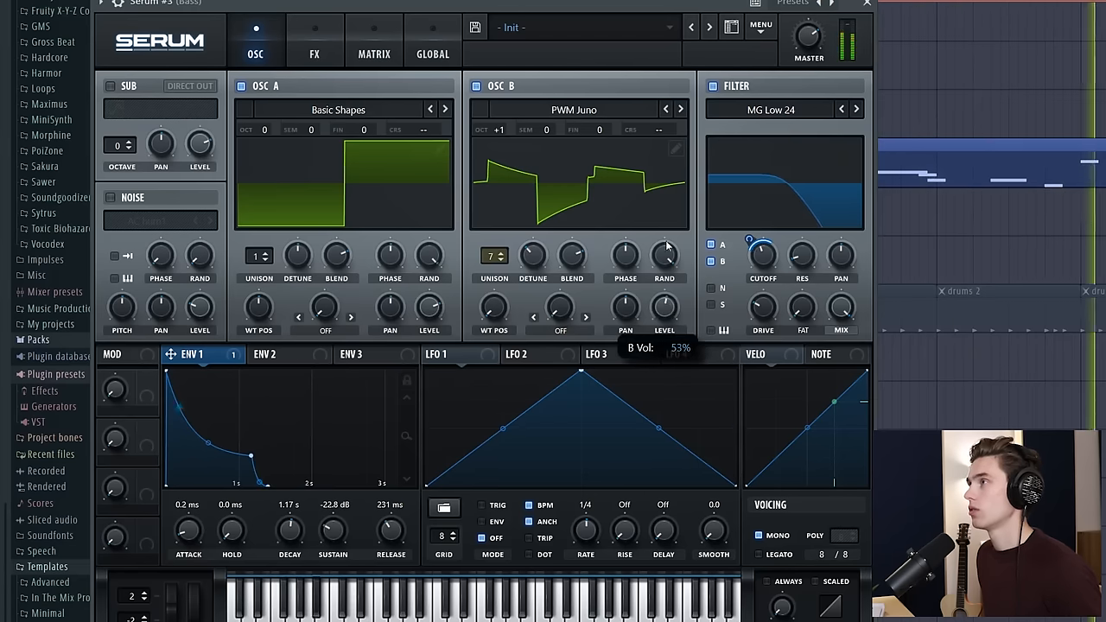
# Step: Solo oscillator B, reduce its unison detune to about 0.08 and adjust its unison voices
pyautogui.click(242, 85)
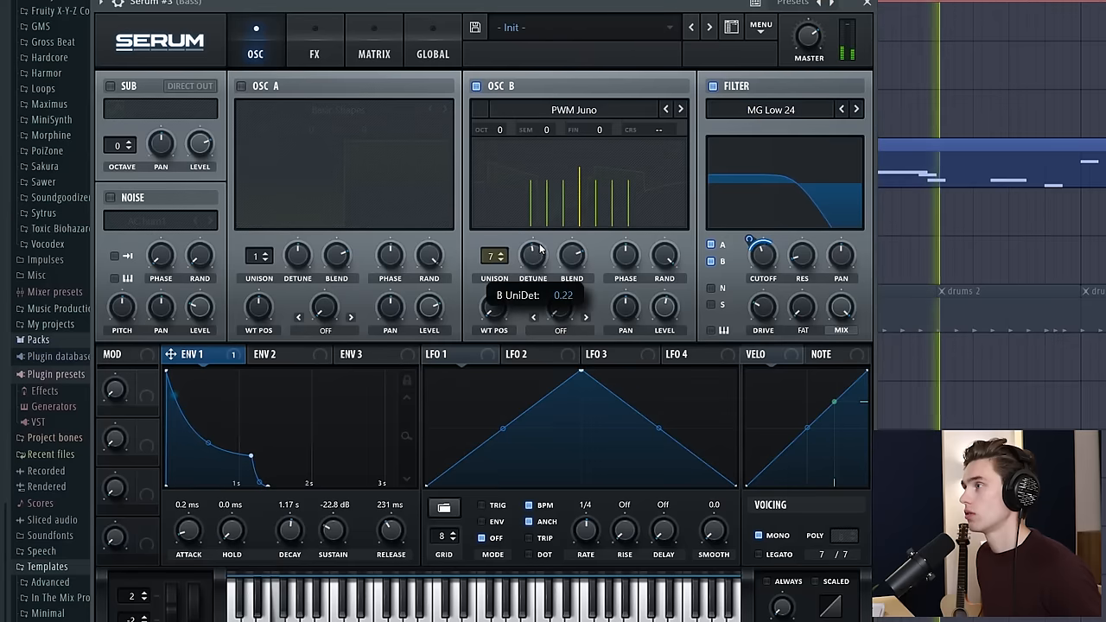
pyautogui.moveTo(532, 255); pyautogui.dragTo(533, 277)
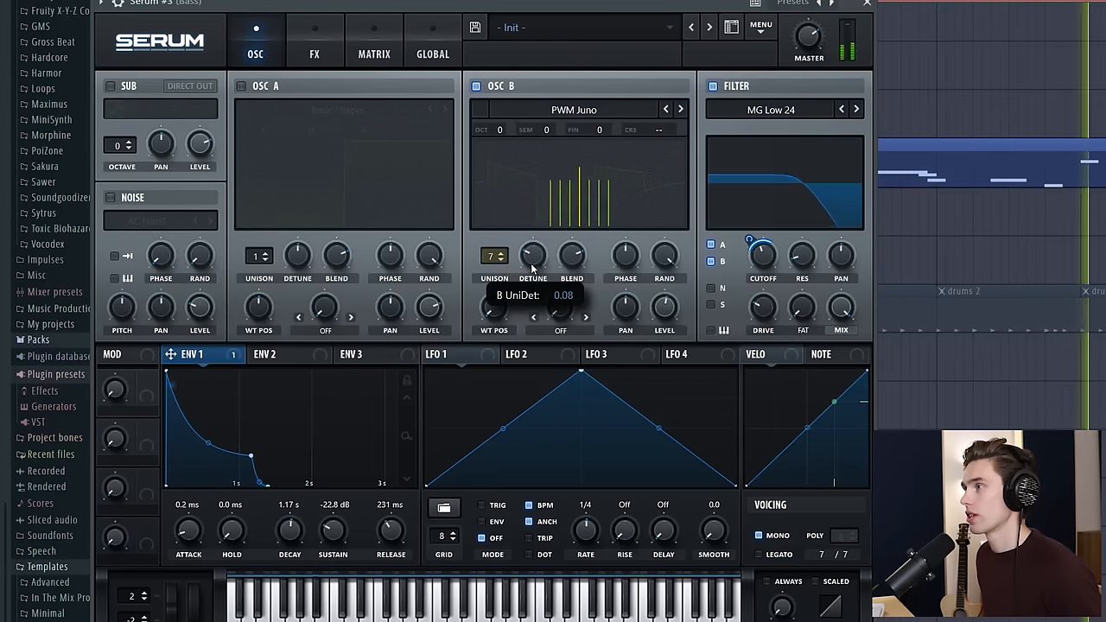
pyautogui.moveTo(494, 255)
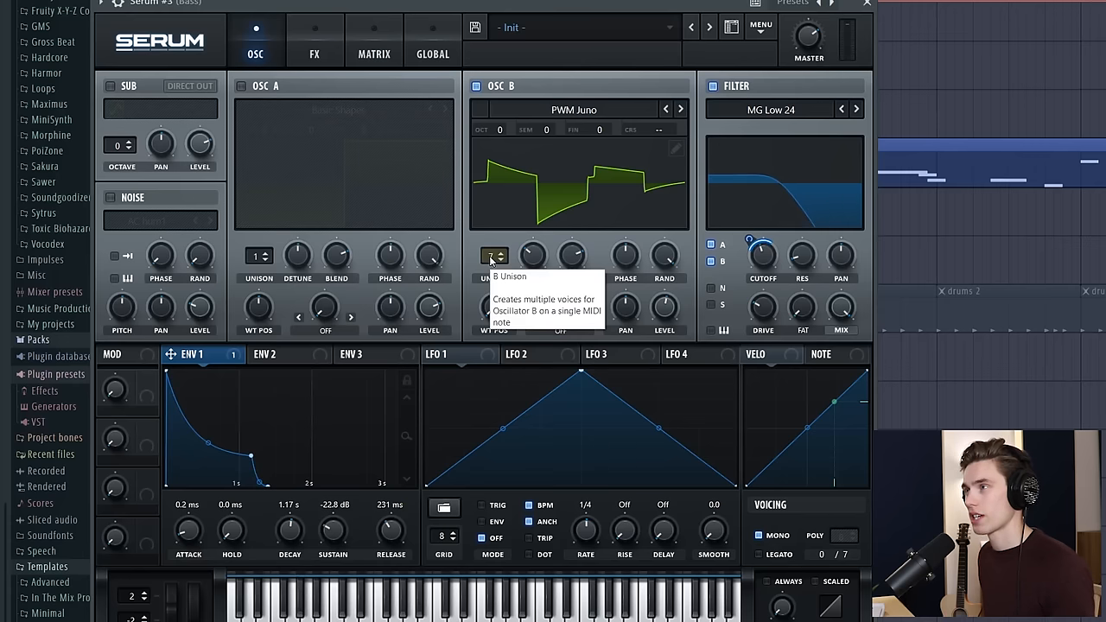
pyautogui.click(242, 87)
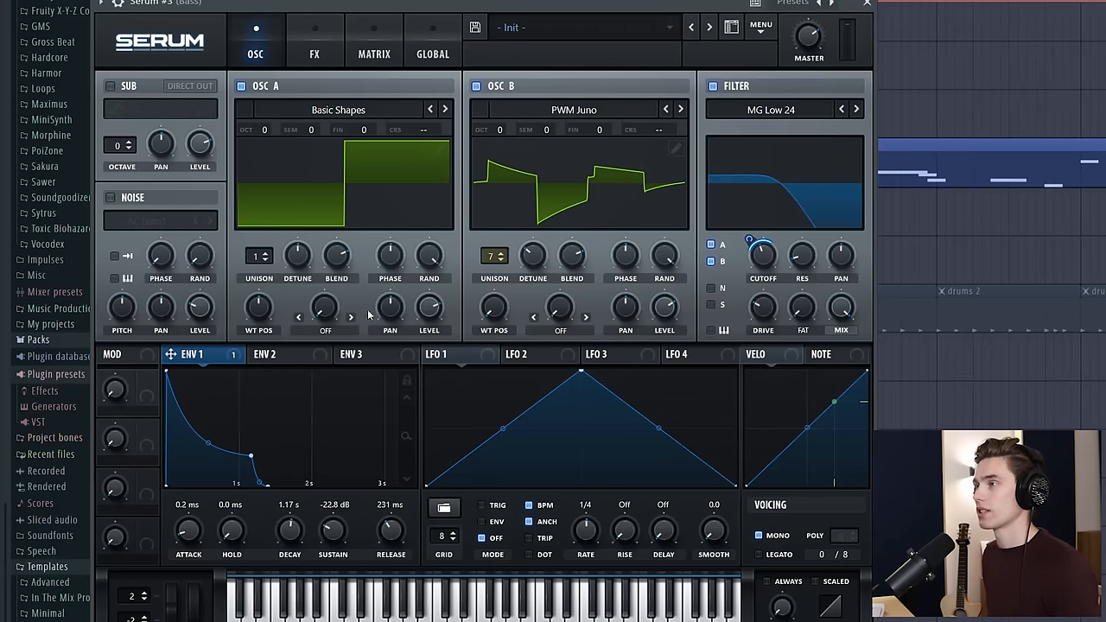
# Step: Enable Delay and Hall Reverb, narrow the delay filter to a band near 639 Hz, and set Ping-Pong
pyautogui.click(314, 41)
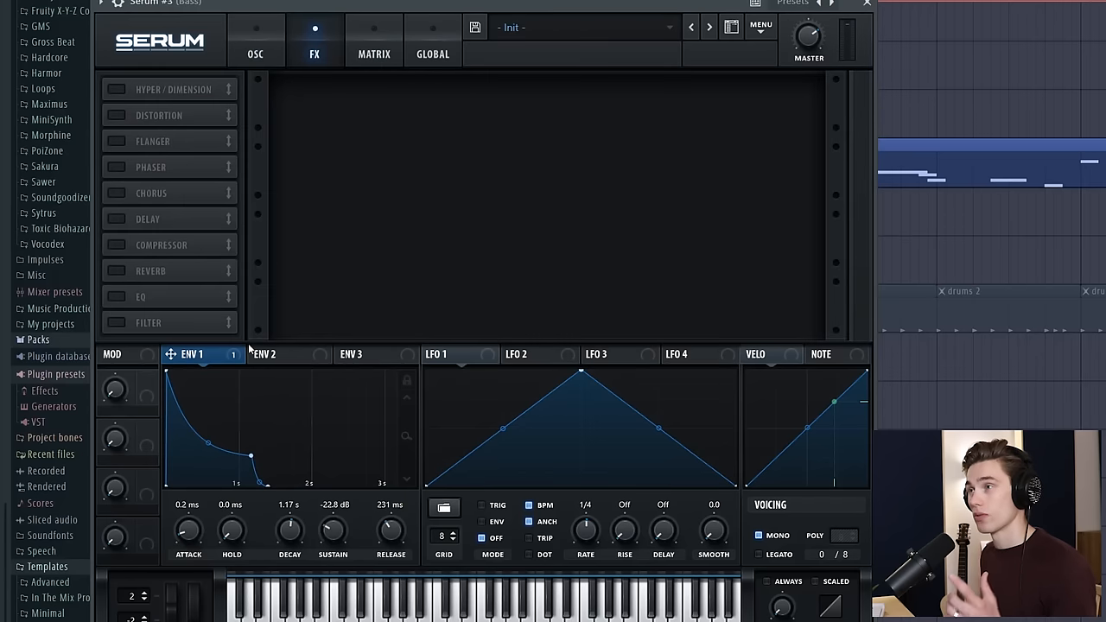
pyautogui.click(116, 217)
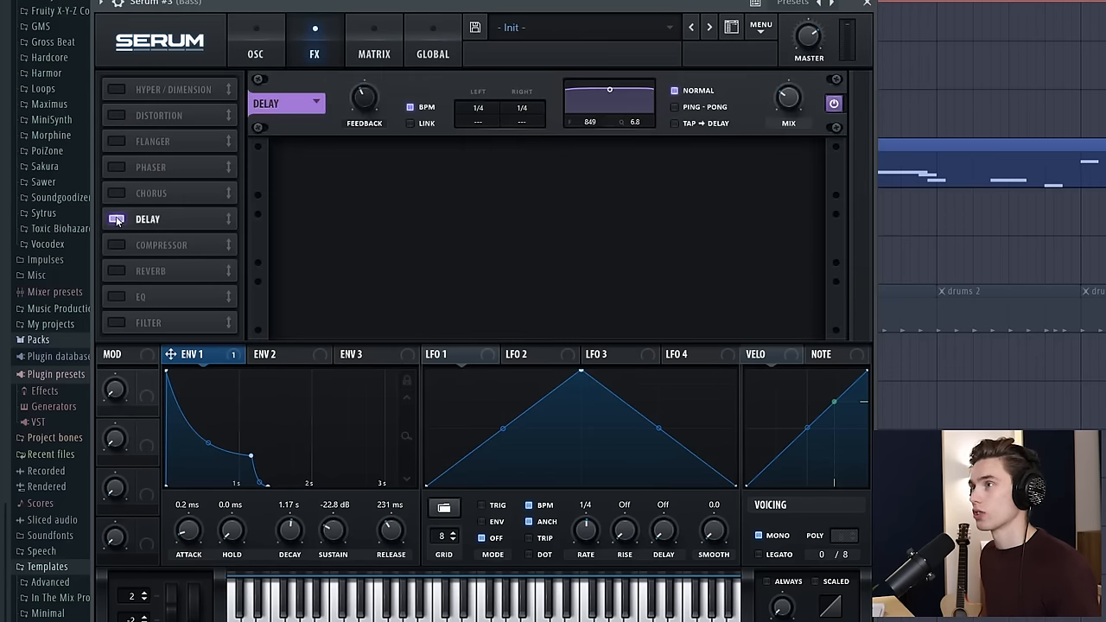
pyautogui.click(116, 269)
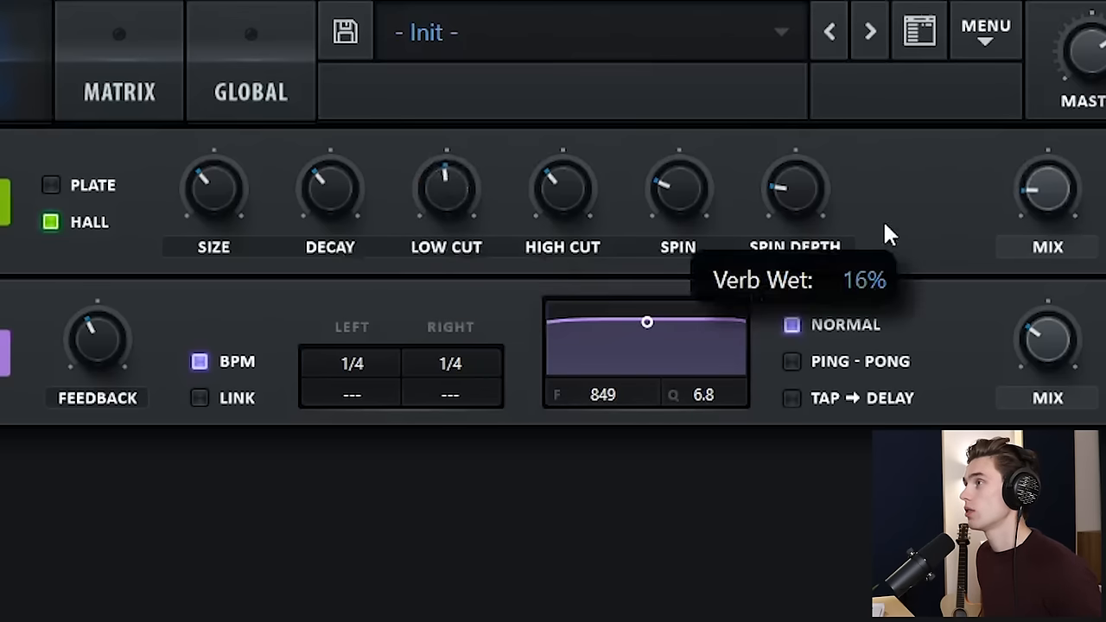
pyautogui.moveTo(446, 187)
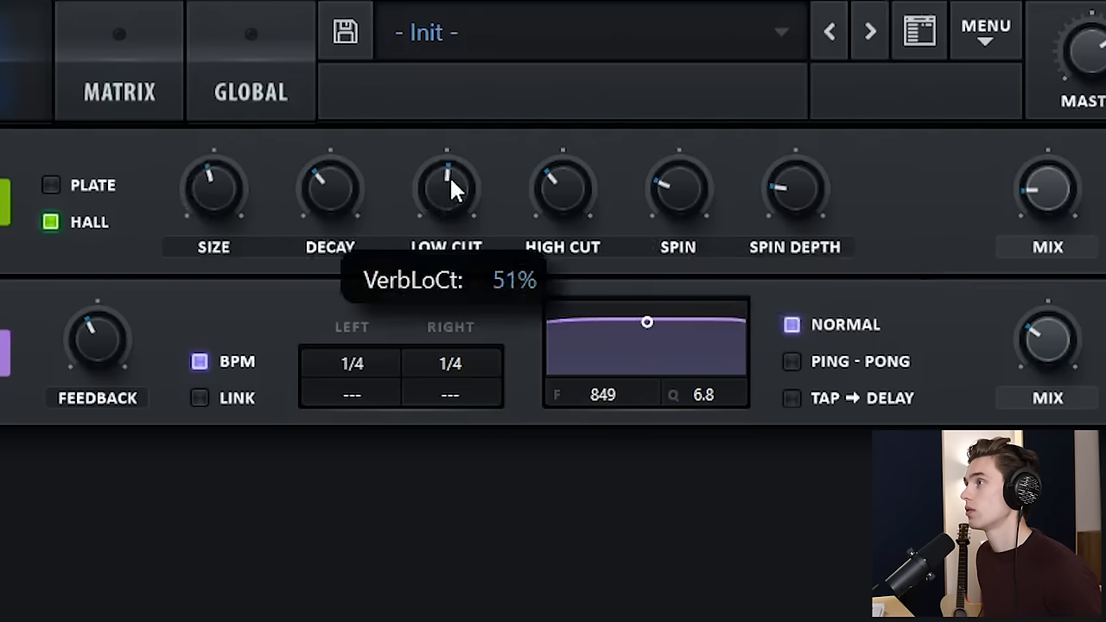
pyautogui.moveTo(1002, 192)
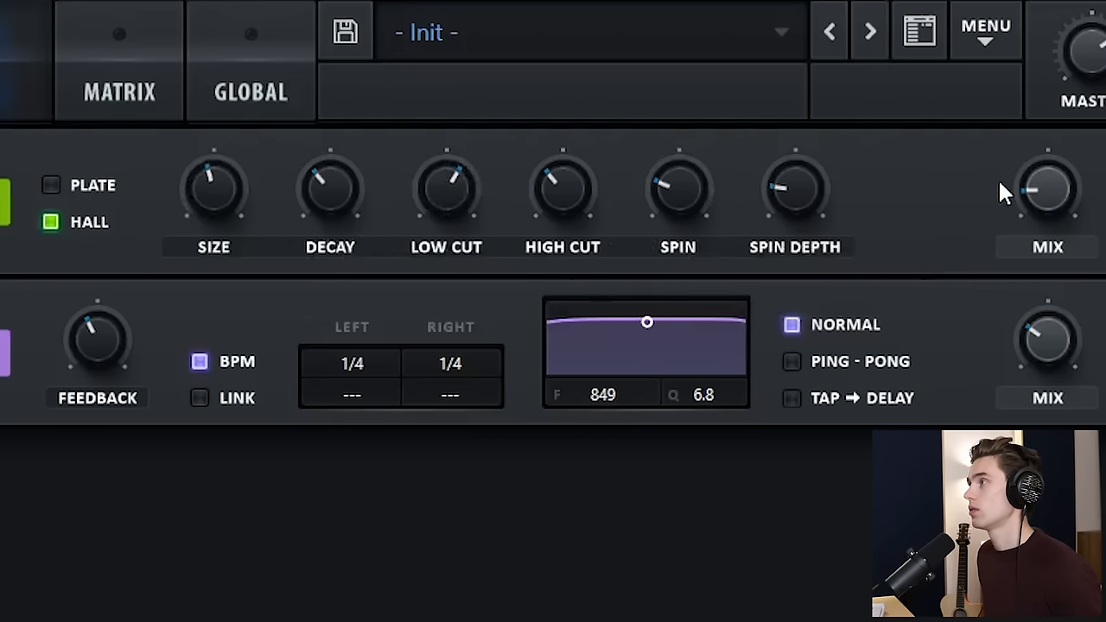
pyautogui.moveTo(744, 332)
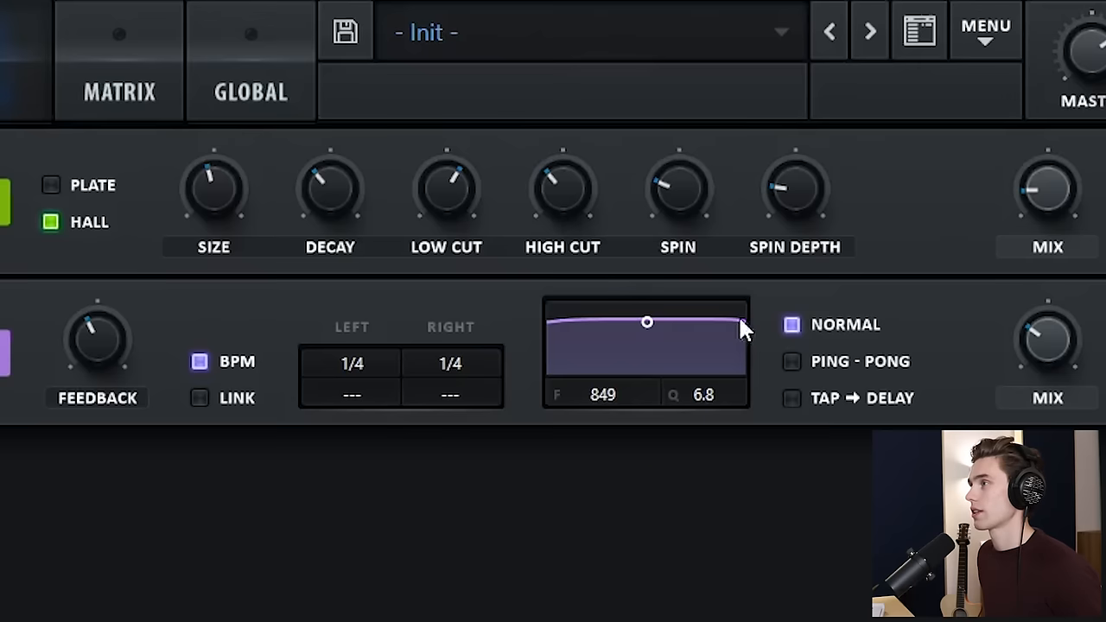
pyautogui.moveTo(647, 323); pyautogui.dragTo(639, 369)
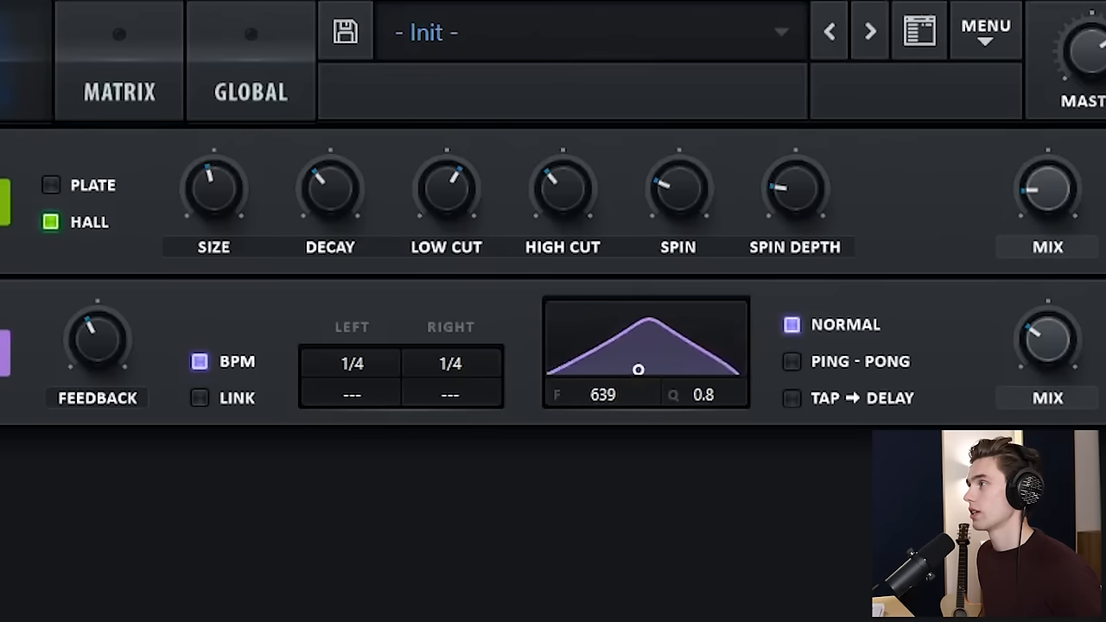
pyautogui.moveTo(1063, 366)
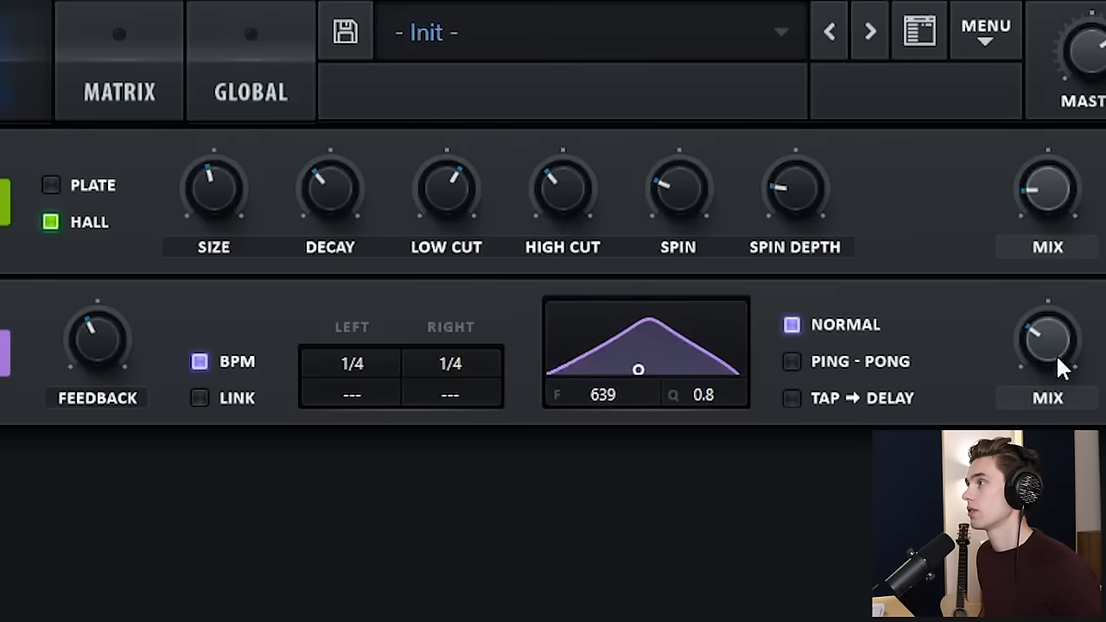
pyautogui.moveTo(803, 380)
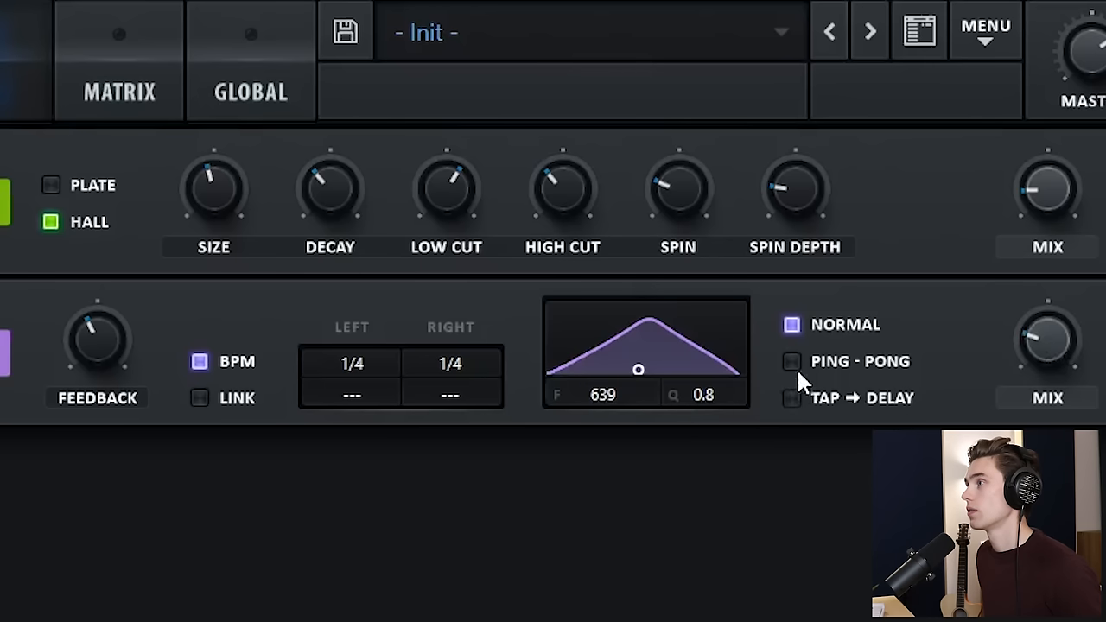
pyautogui.click(791, 362)
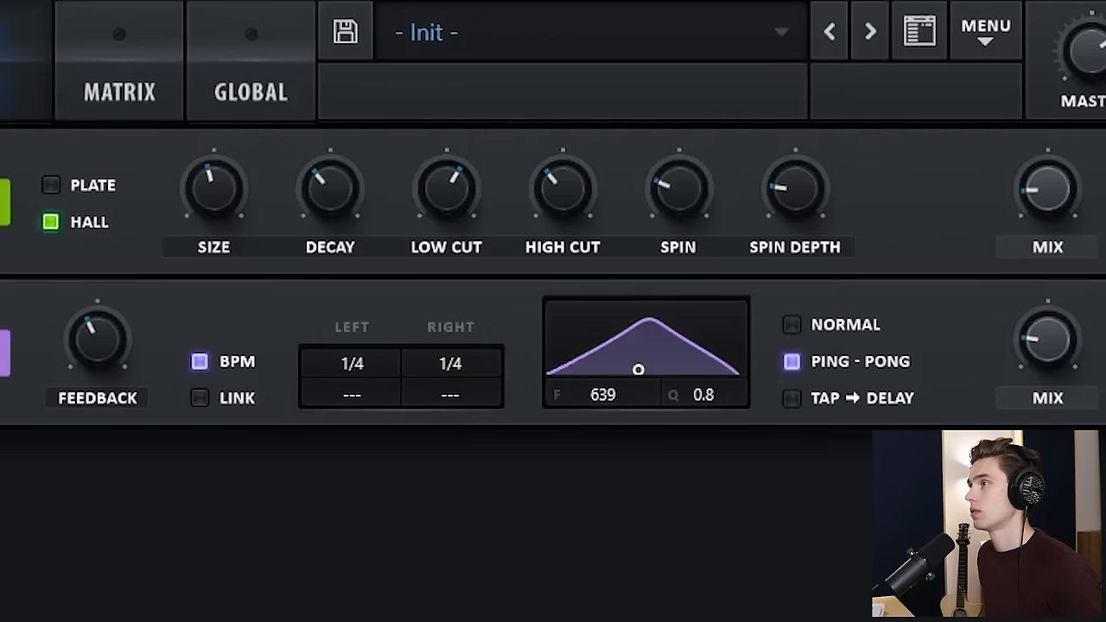
pyautogui.moveTo(1041, 204)
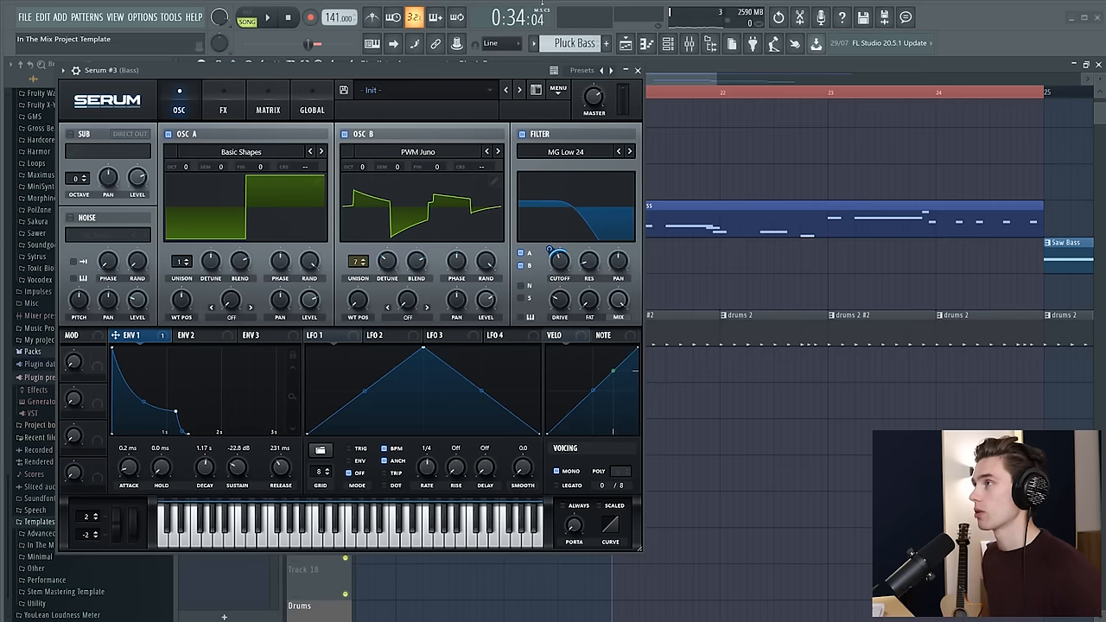
# Step: Play the arrangement and enable the Hyper/Dimension module in Serum's FX rack
pyautogui.click(266, 18)
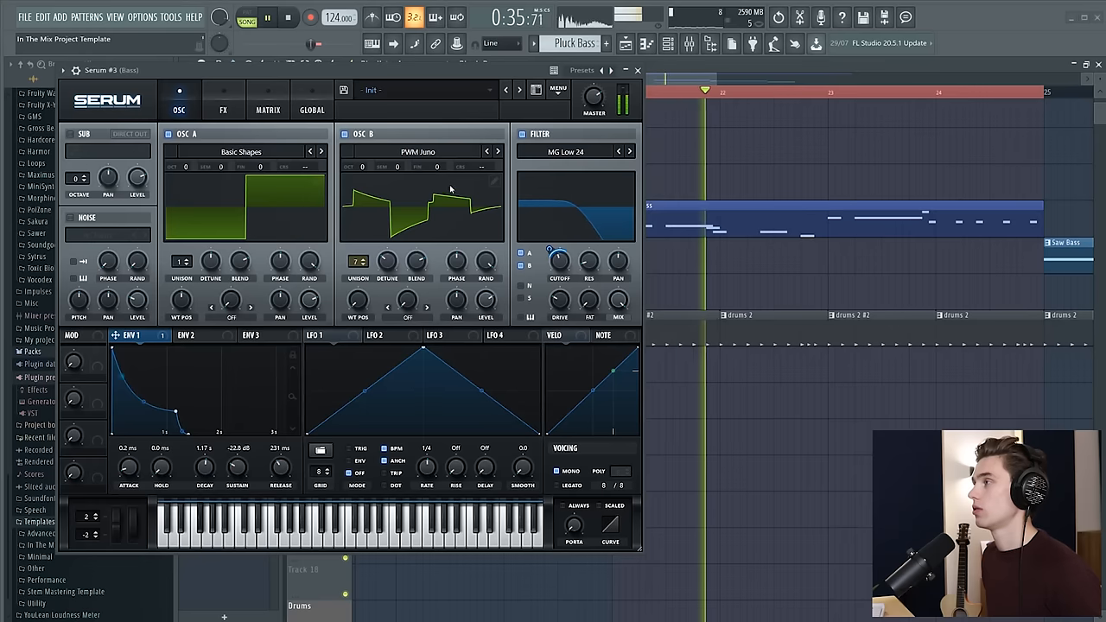
pyautogui.click(221, 99)
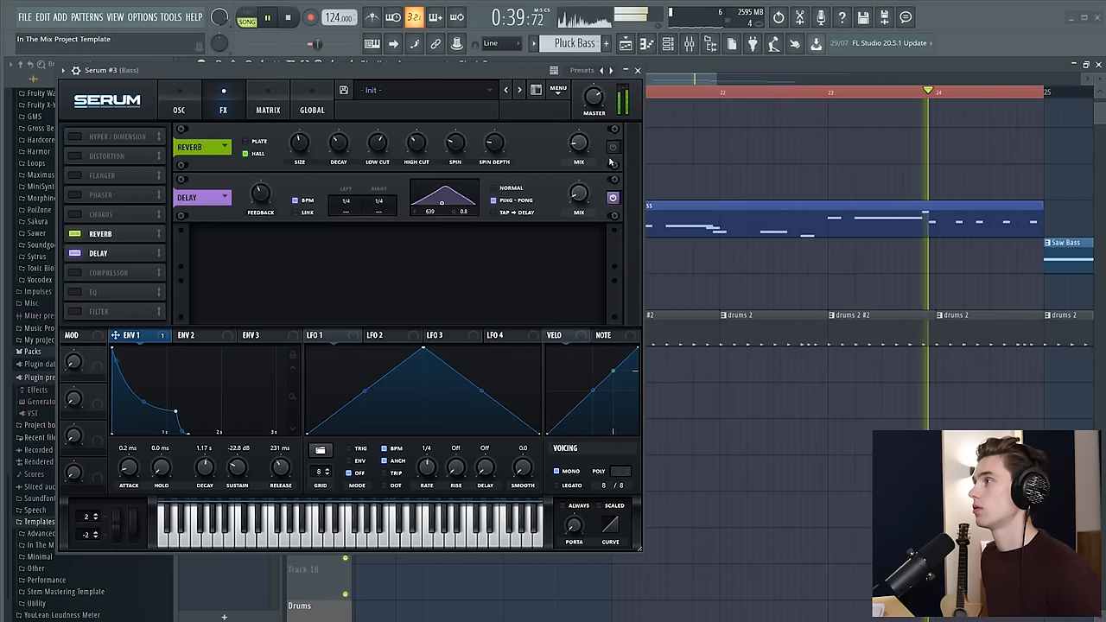
pyautogui.press('space')
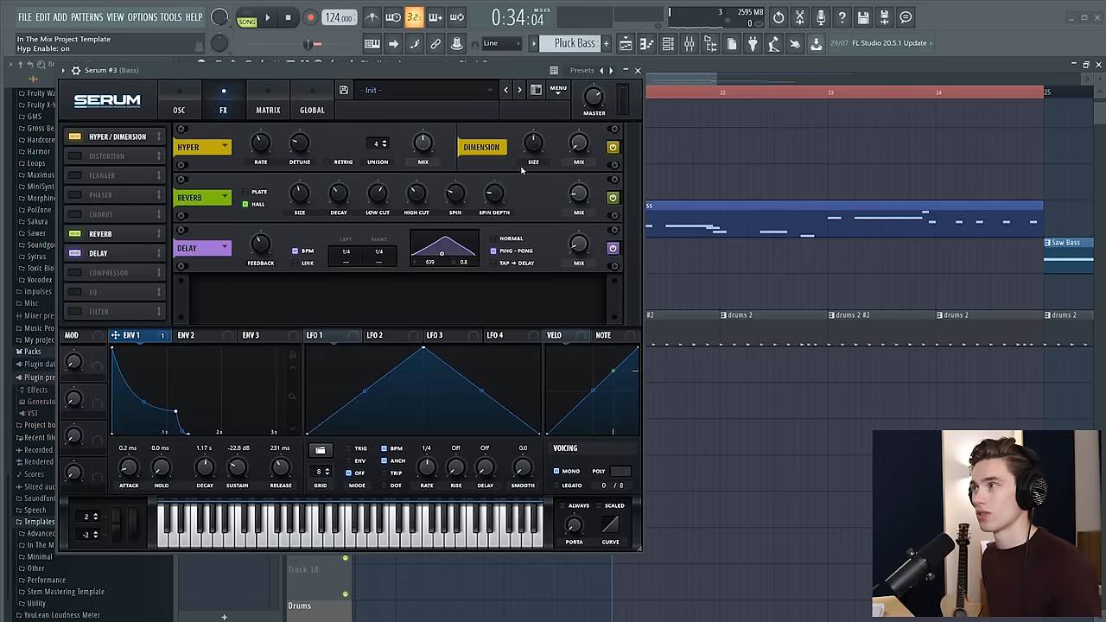
pyautogui.moveTo(232, 162)
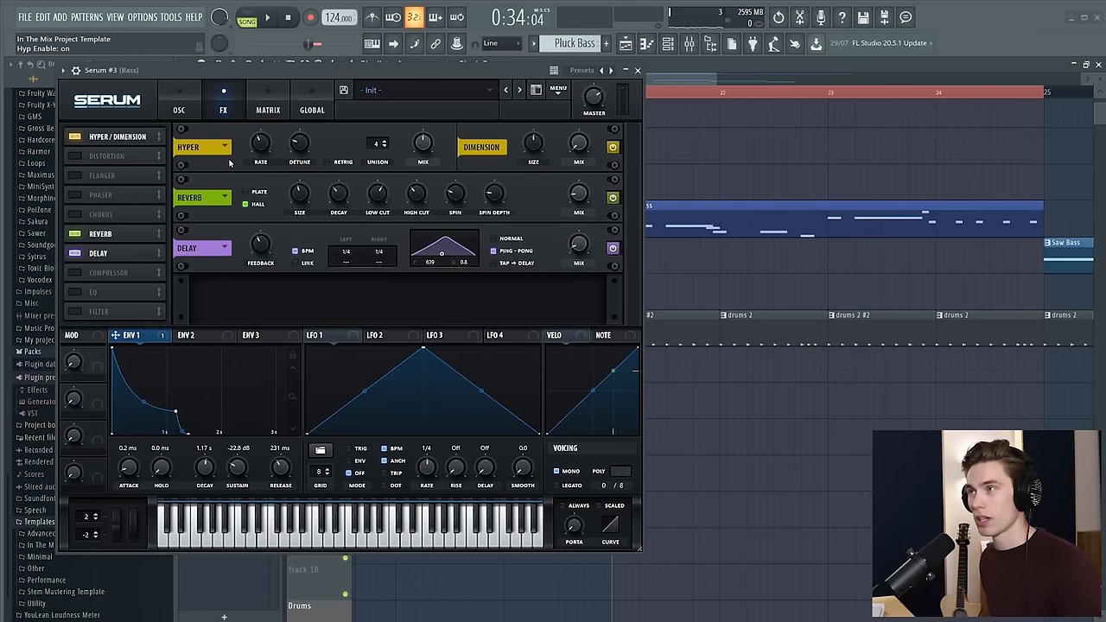
pyautogui.click(180, 99)
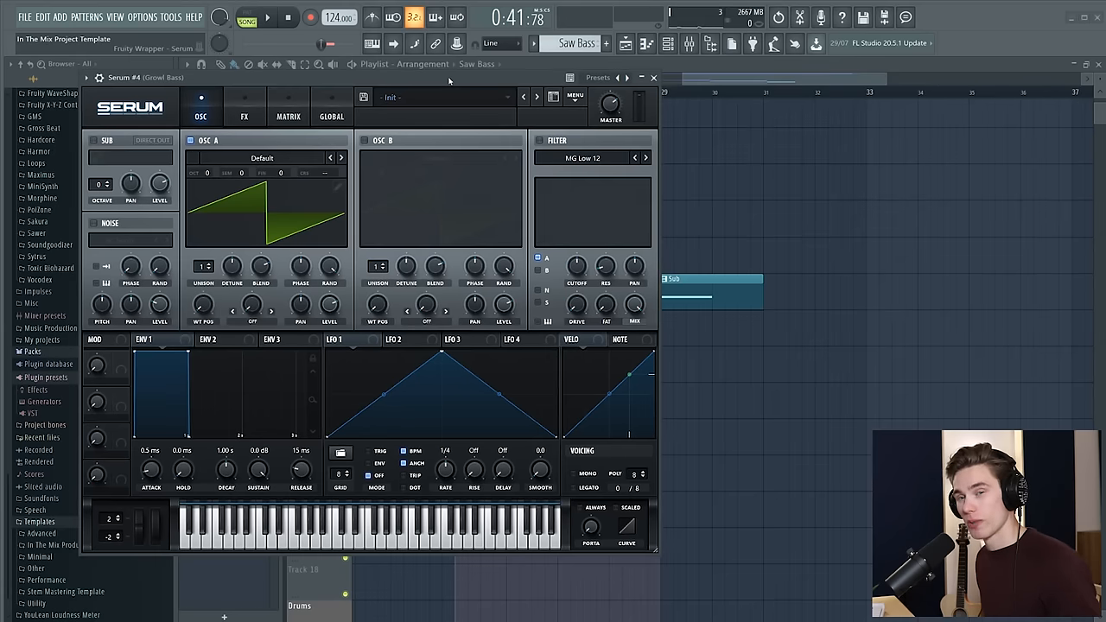
pyautogui.moveTo(436, 221)
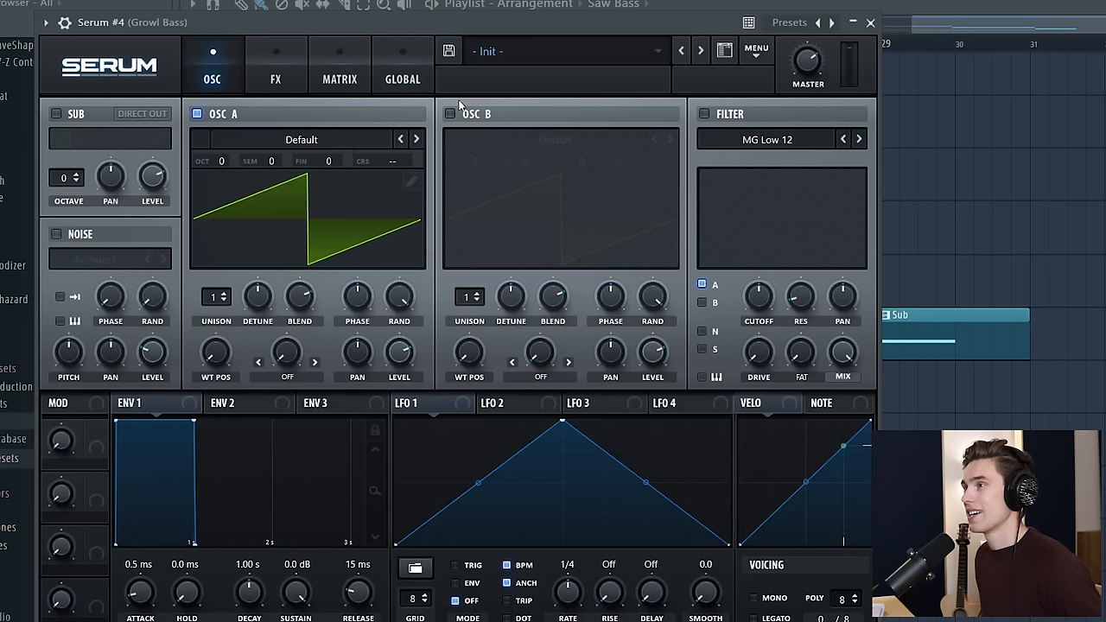
pyautogui.moveTo(621, 121)
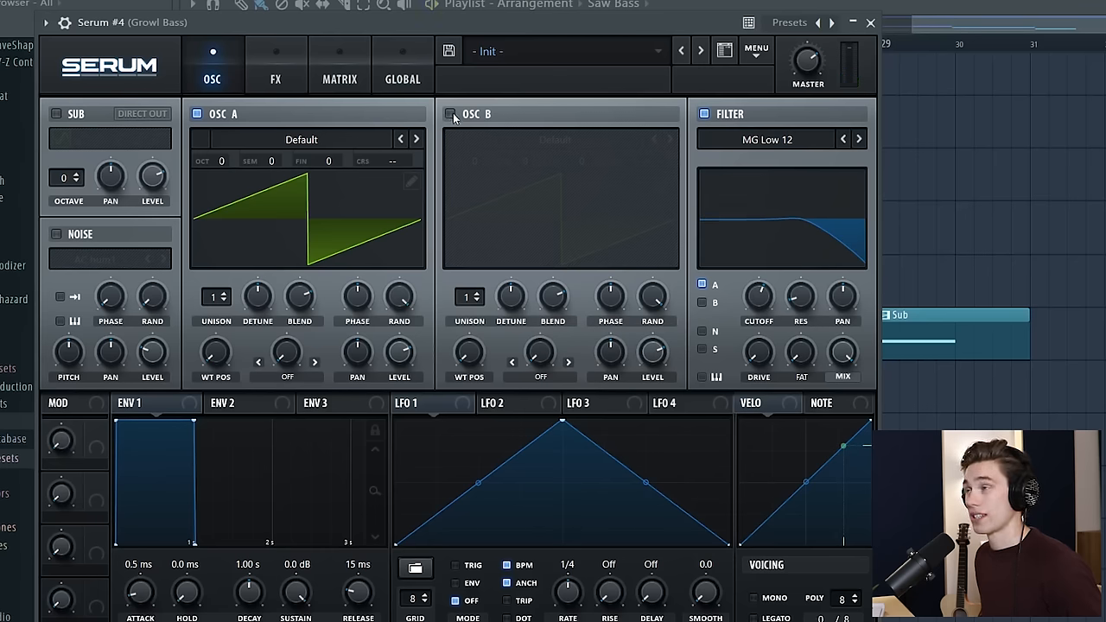
# Step: Switch on oscillator B and set the Growl Bass voicing to Mono
pyautogui.click(449, 114)
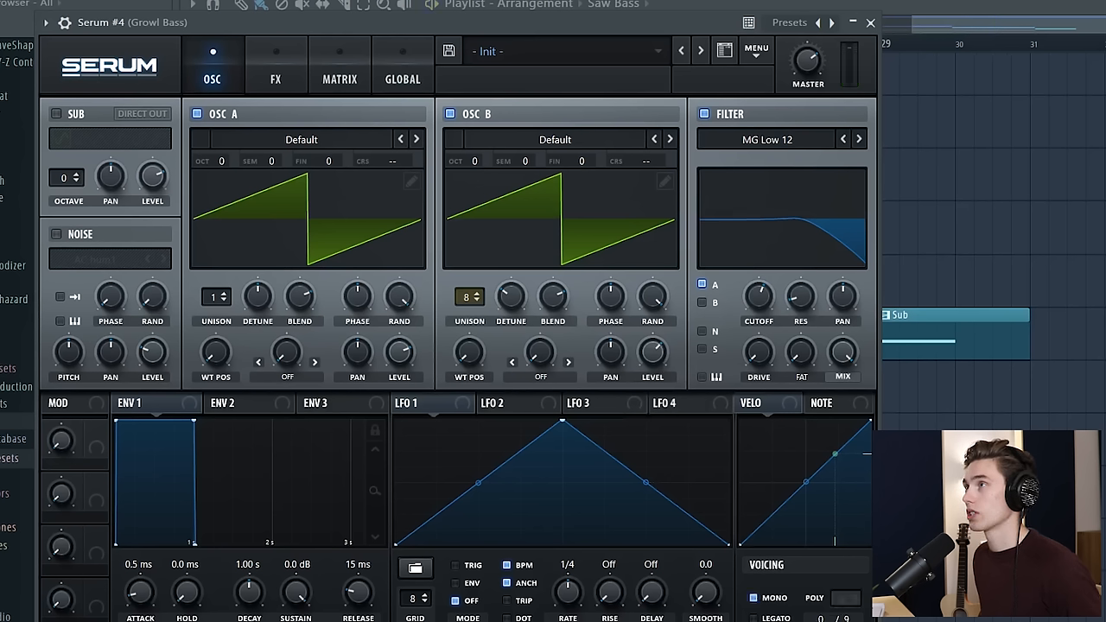
pyautogui.click(754, 598)
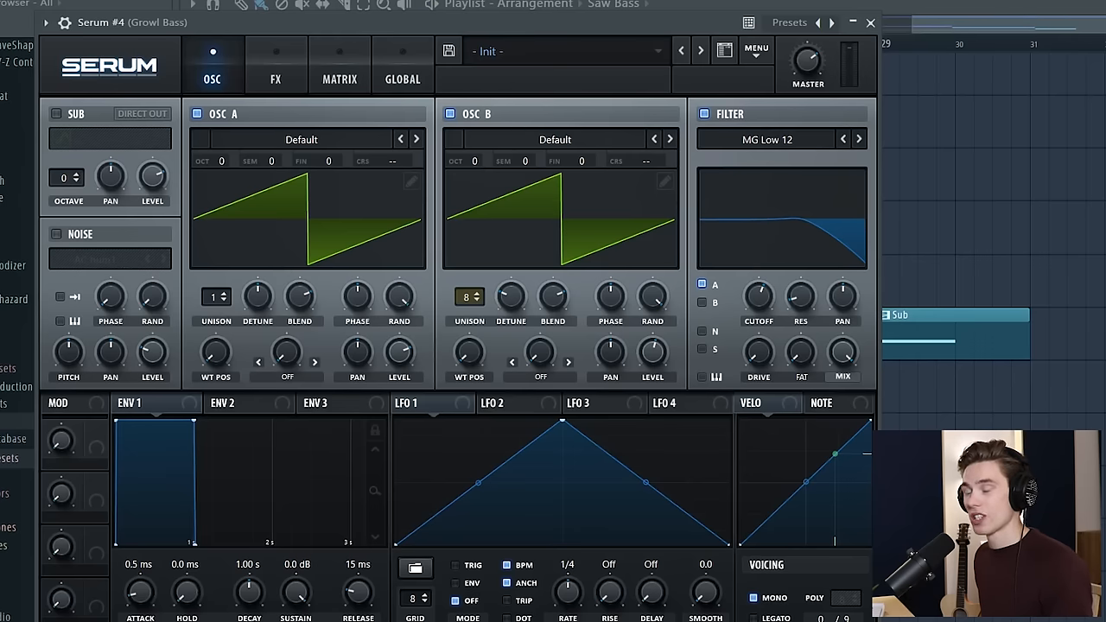
pyautogui.moveTo(346, 591)
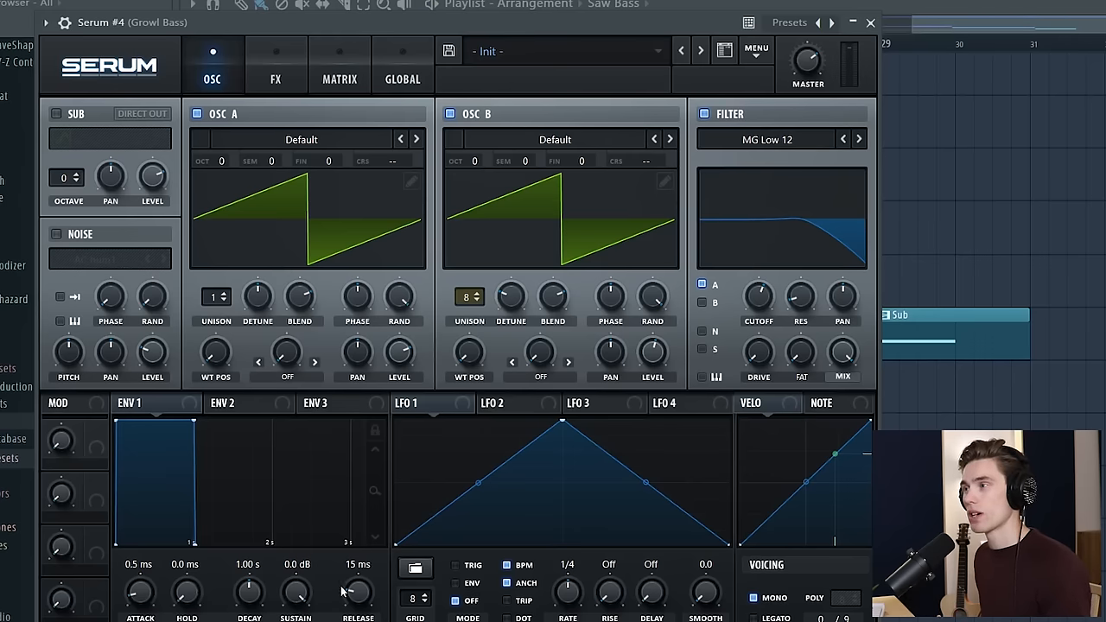
# Step: Shorten ENV 1's release to 1.3 ms and give it a tiny attack of about 0.1 ms
pyautogui.moveTo(357, 587); pyautogui.dragTo(358, 605)
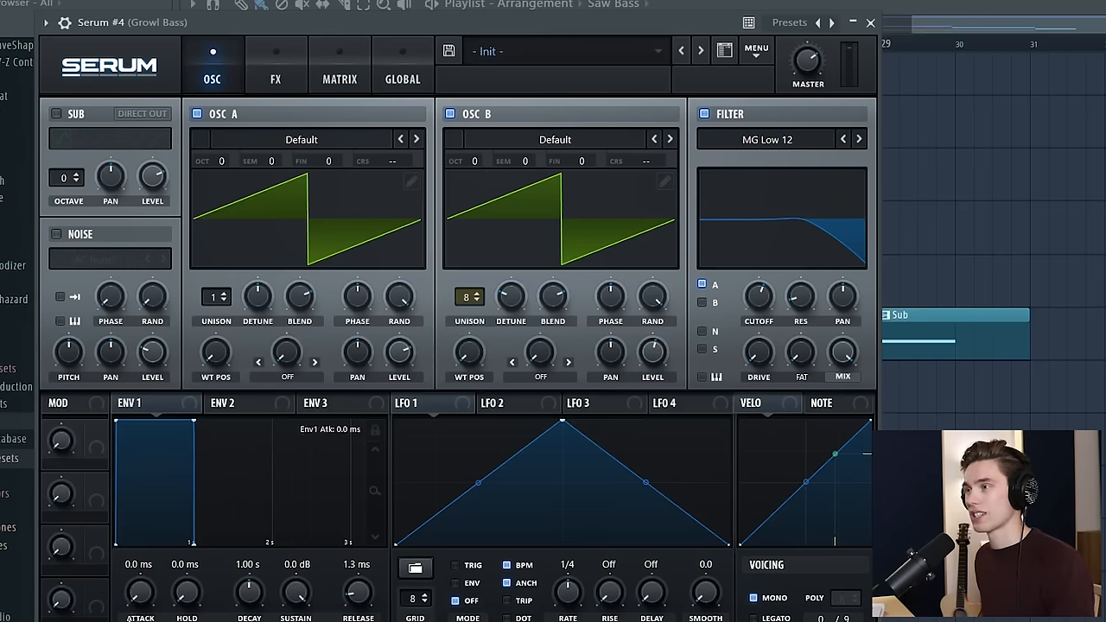
pyautogui.moveTo(140, 591); pyautogui.dragTo(140, 587)
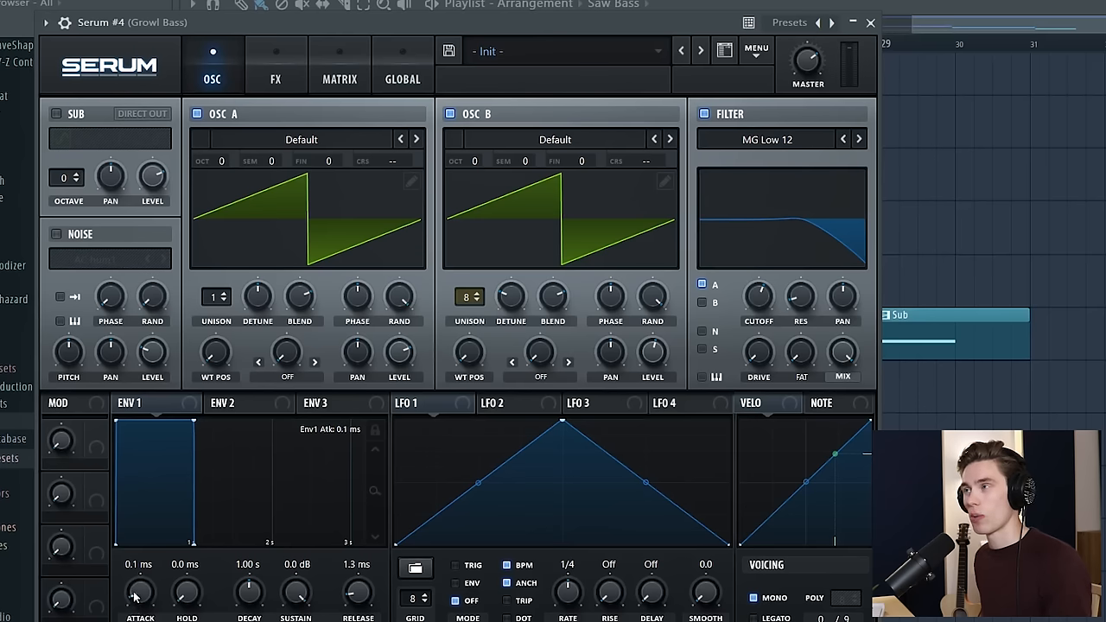
pyautogui.moveTo(140, 591); pyautogui.dragTo(140, 579)
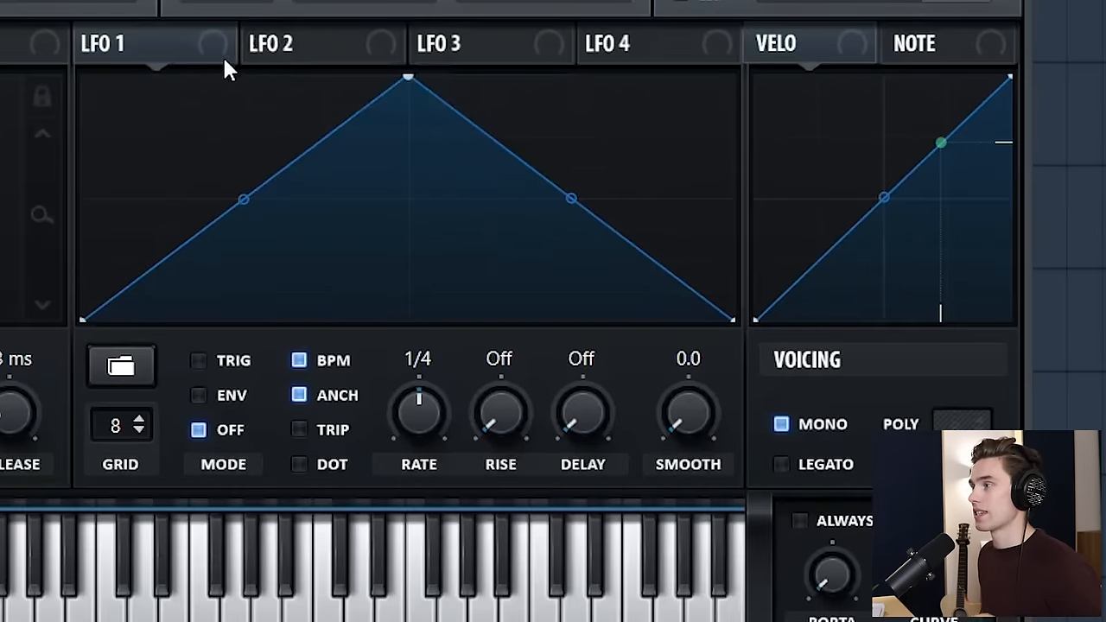
pyautogui.moveTo(373, 197)
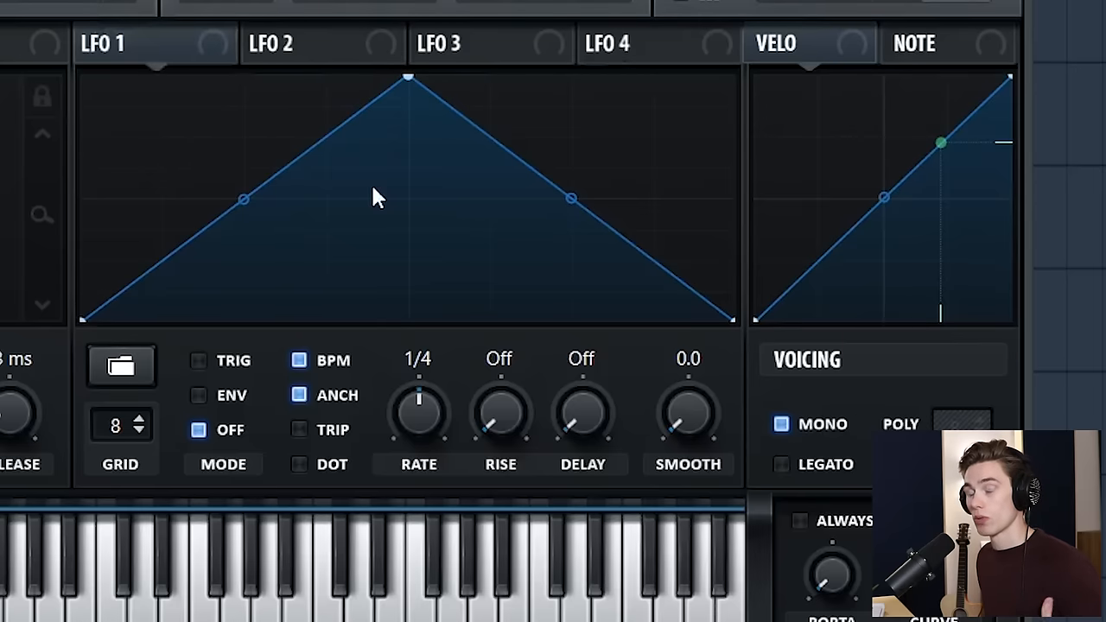
pyautogui.moveTo(251, 169)
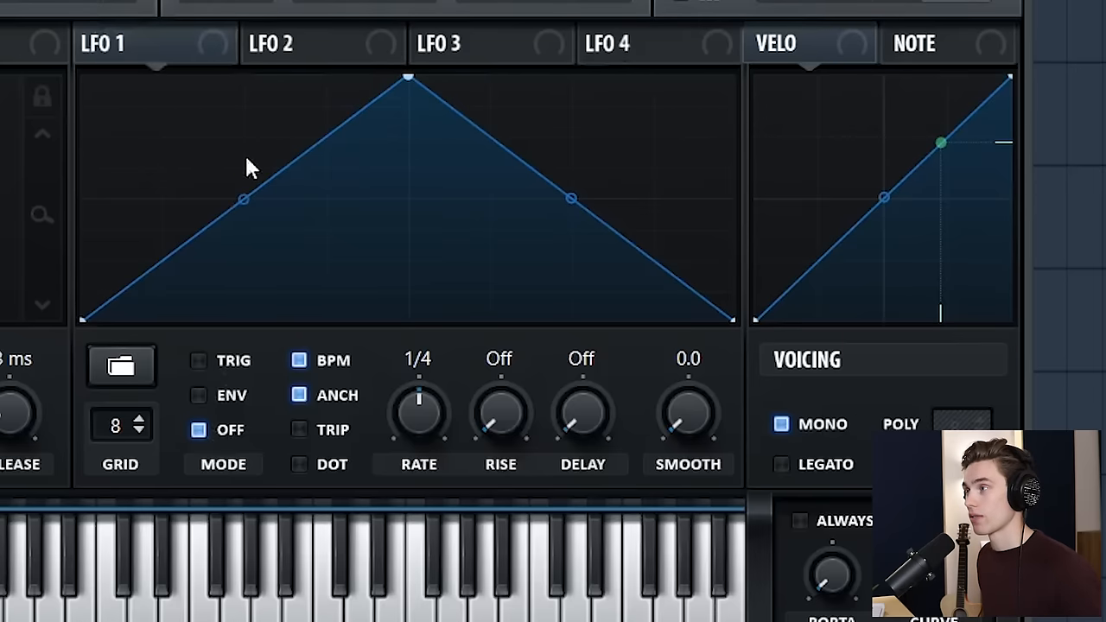
# Step: Reshape LFO 1 into a rising curve for modulating oscillator A's level
pyautogui.click(120, 367)
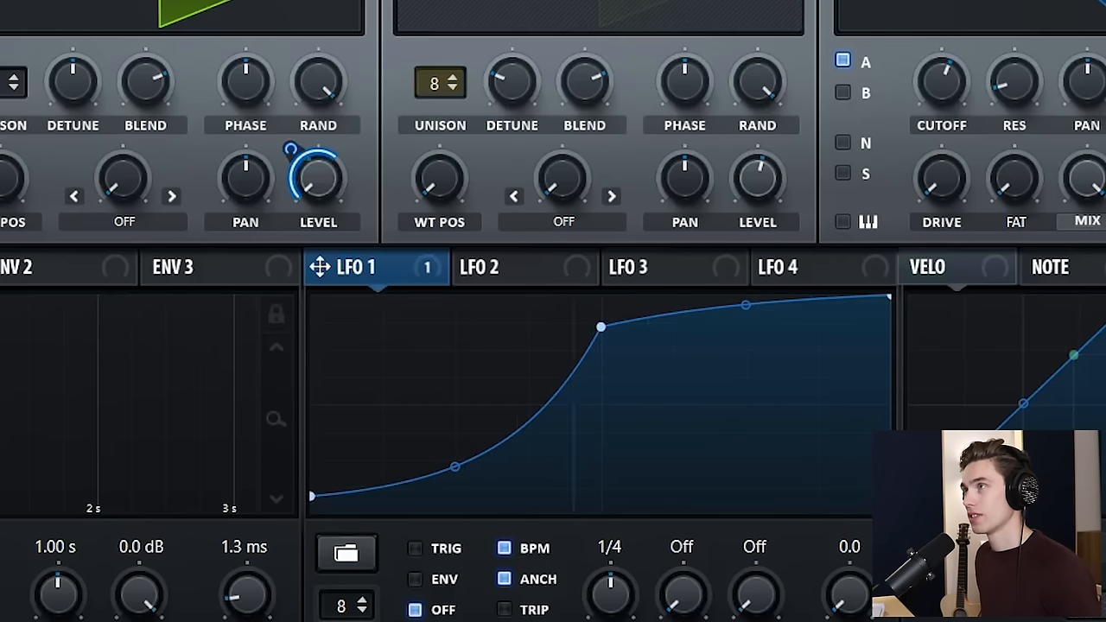
pyautogui.moveTo(290, 211)
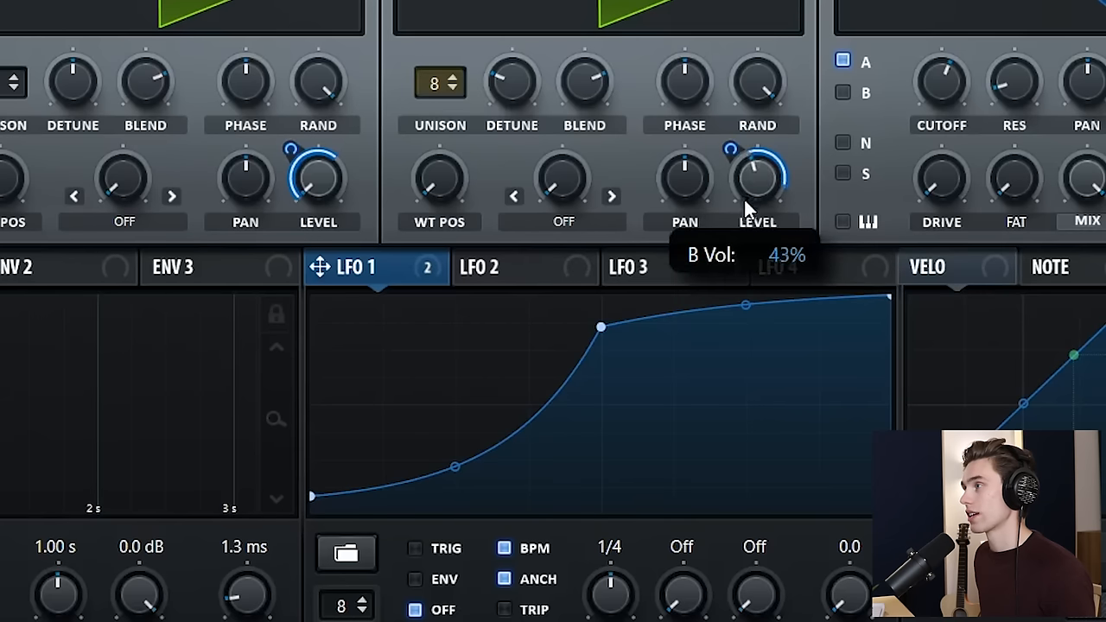
# Step: Set LFO 1's modulation amount on oscillator B's level so both oscillators follow the curve
pyautogui.moveTo(757, 178); pyautogui.dragTo(741, 159)
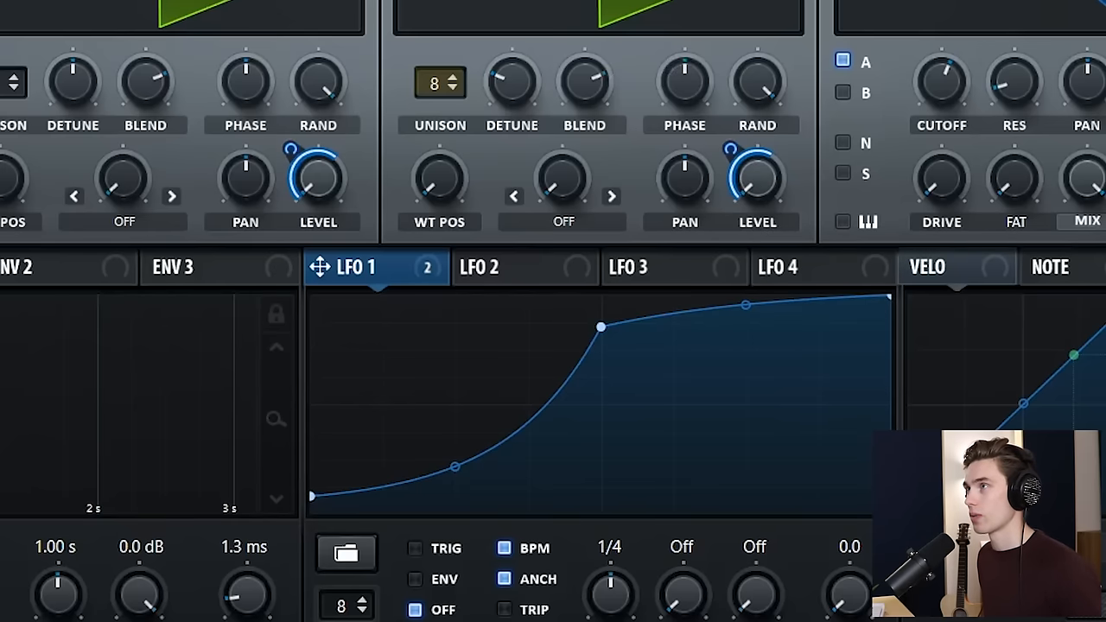
pyautogui.moveTo(384, 17)
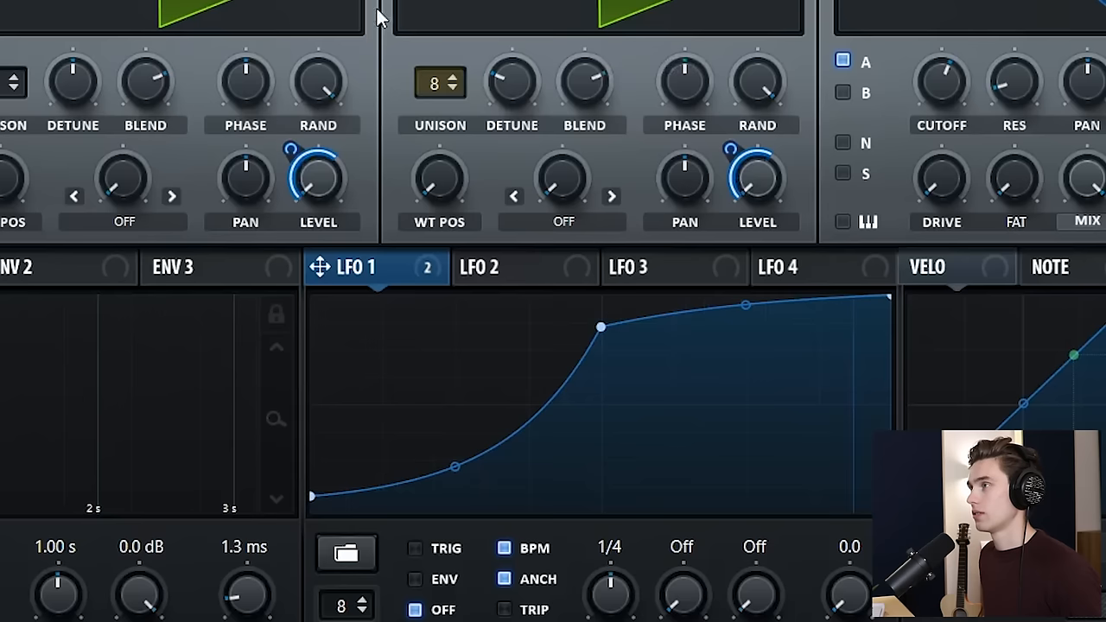
pyautogui.moveTo(390, 57)
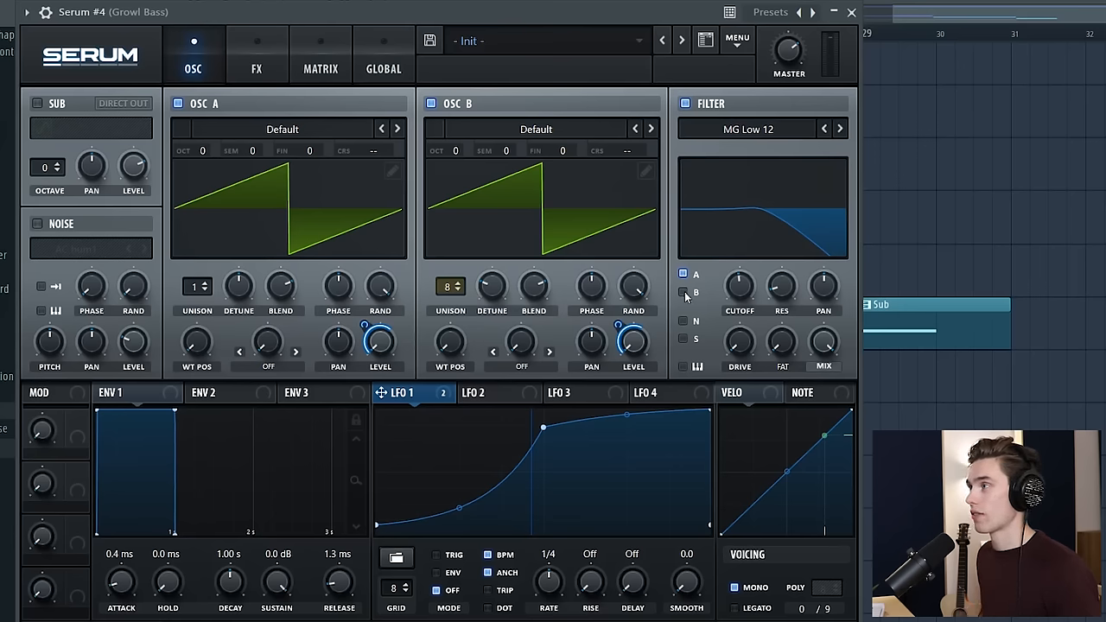
# Step: Drop the filter cutoff to about 86 Hz and assign Macro 1 to modulate it
pyautogui.click(684, 292)
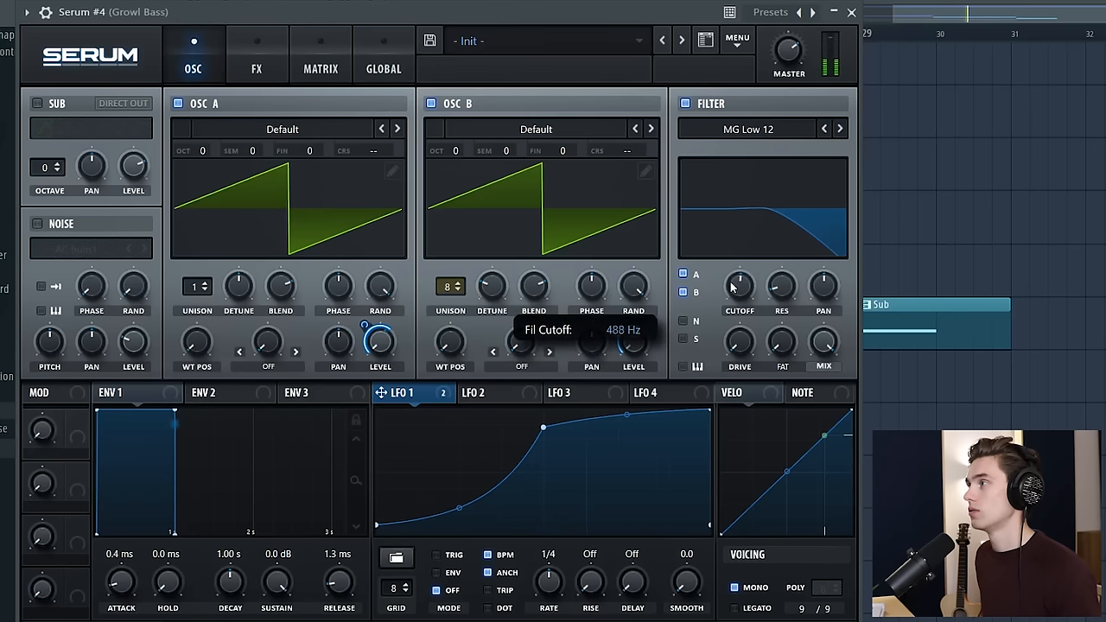
pyautogui.moveTo(740, 285); pyautogui.dragTo(740, 297)
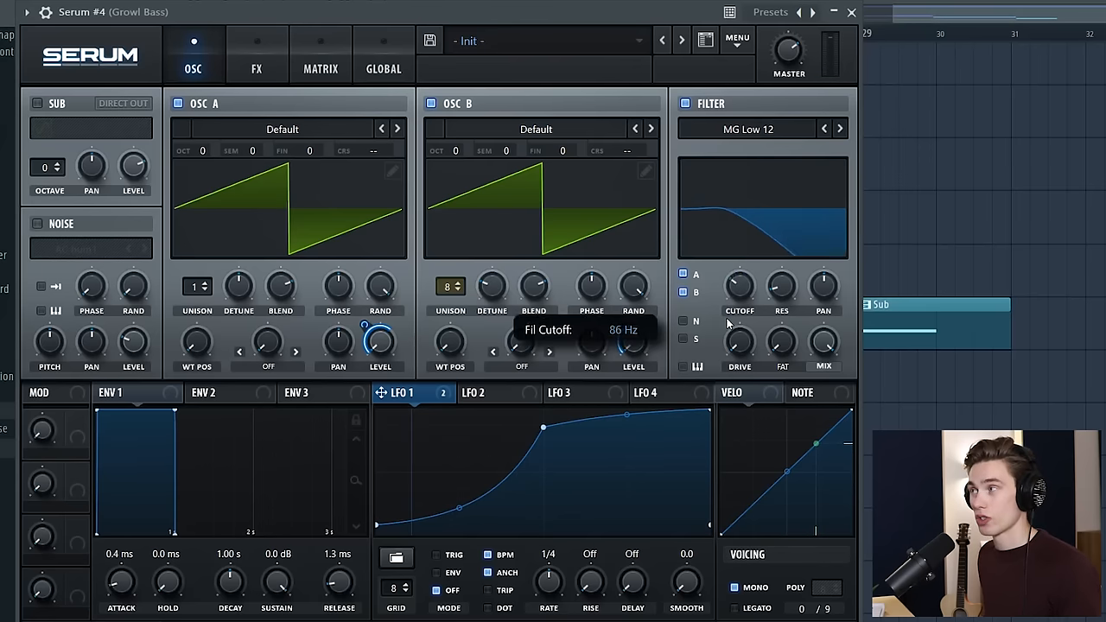
pyautogui.moveTo(739, 285); pyautogui.dragTo(743, 268)
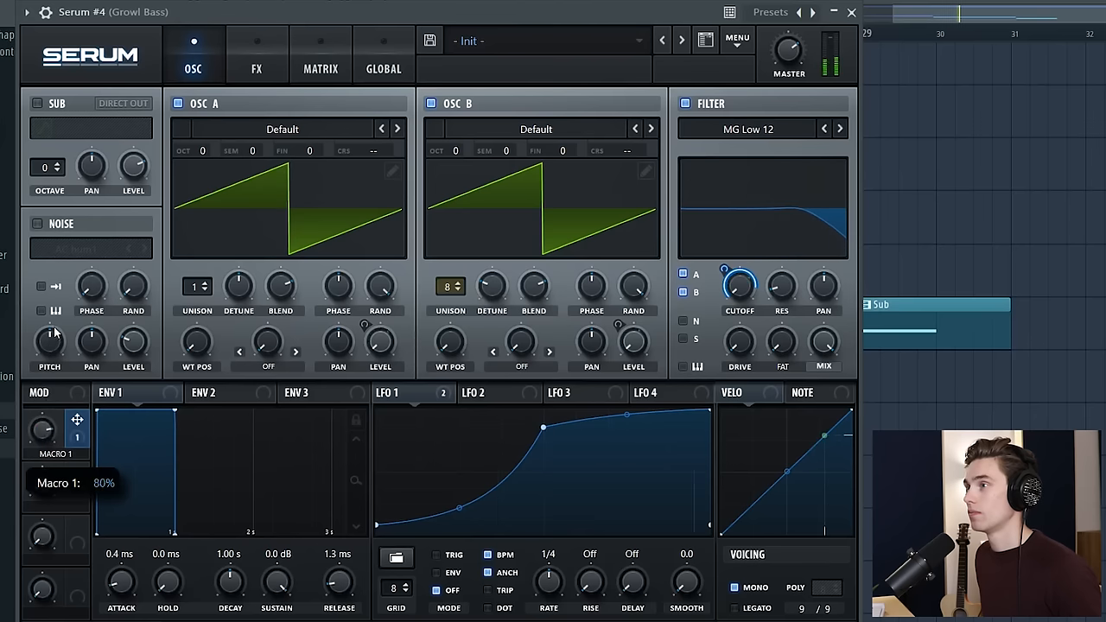
pyautogui.moveTo(41, 428); pyautogui.dragTo(42, 457)
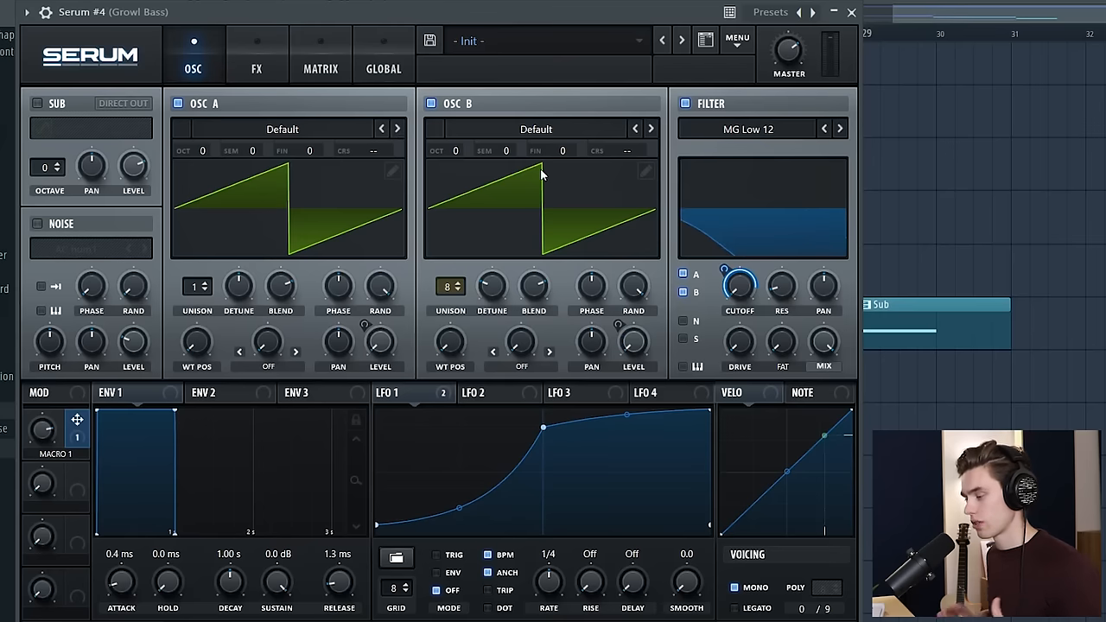
pyautogui.moveTo(556, 177)
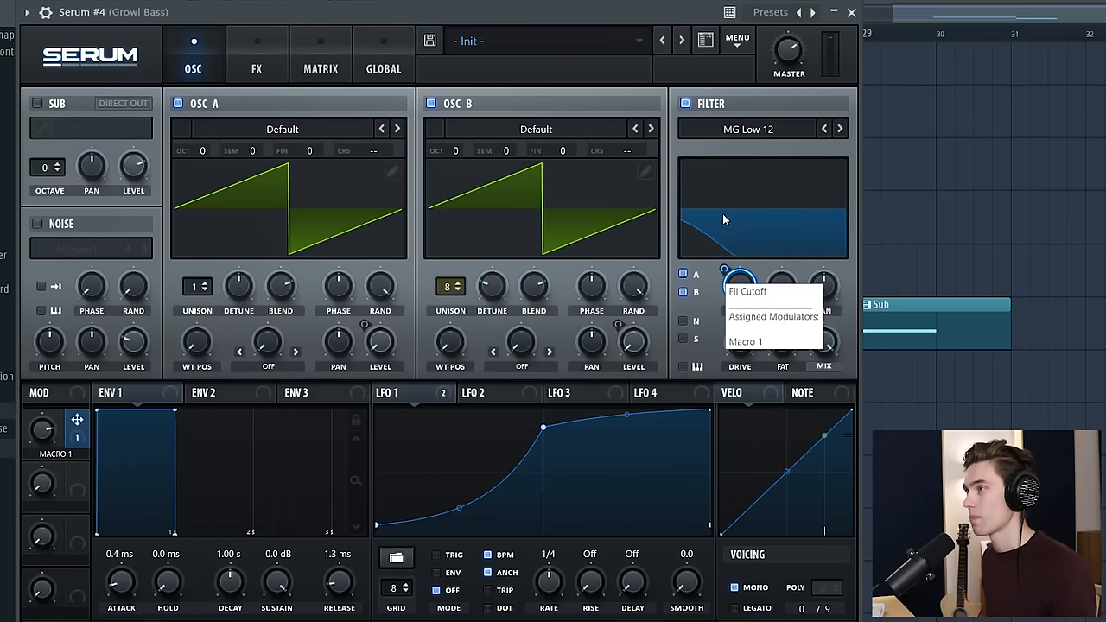
pyautogui.click(255, 69)
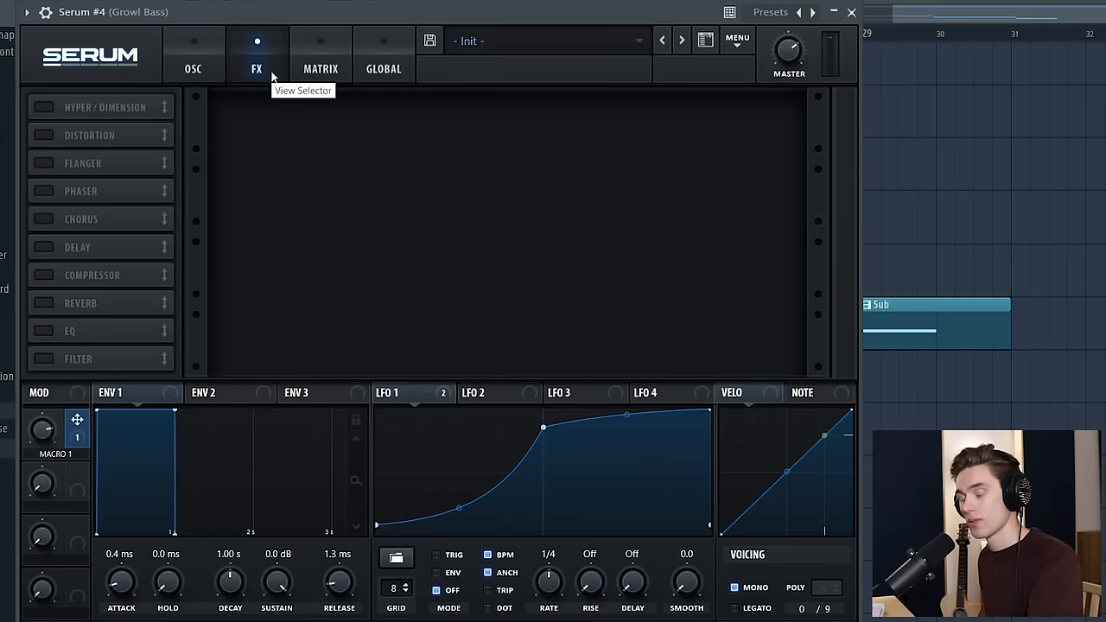
pyautogui.click(193, 56)
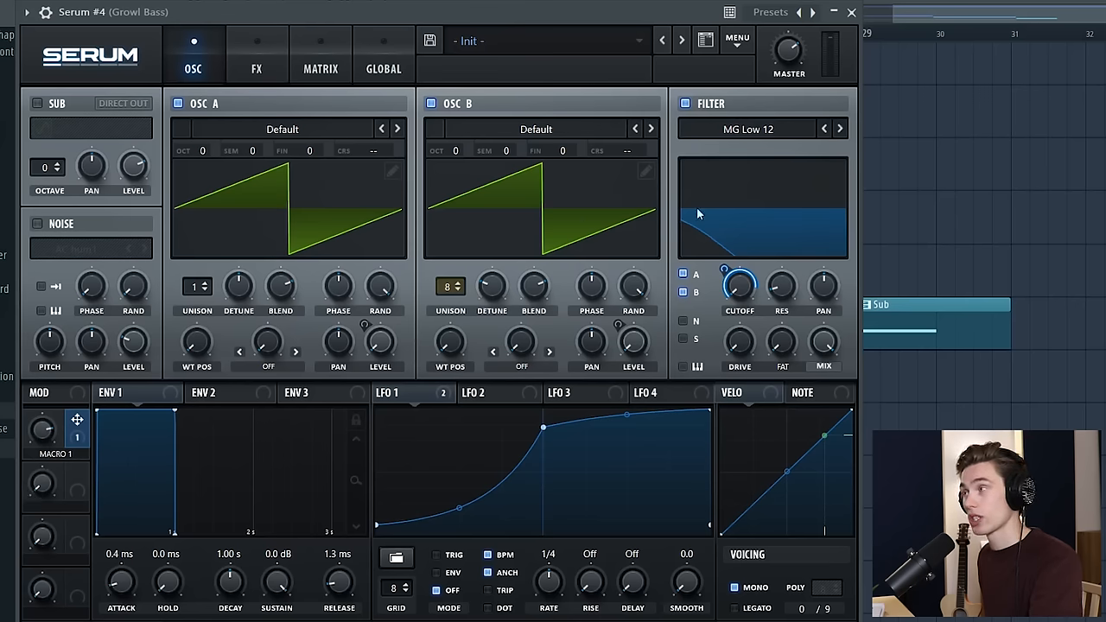
pyautogui.moveTo(142, 524)
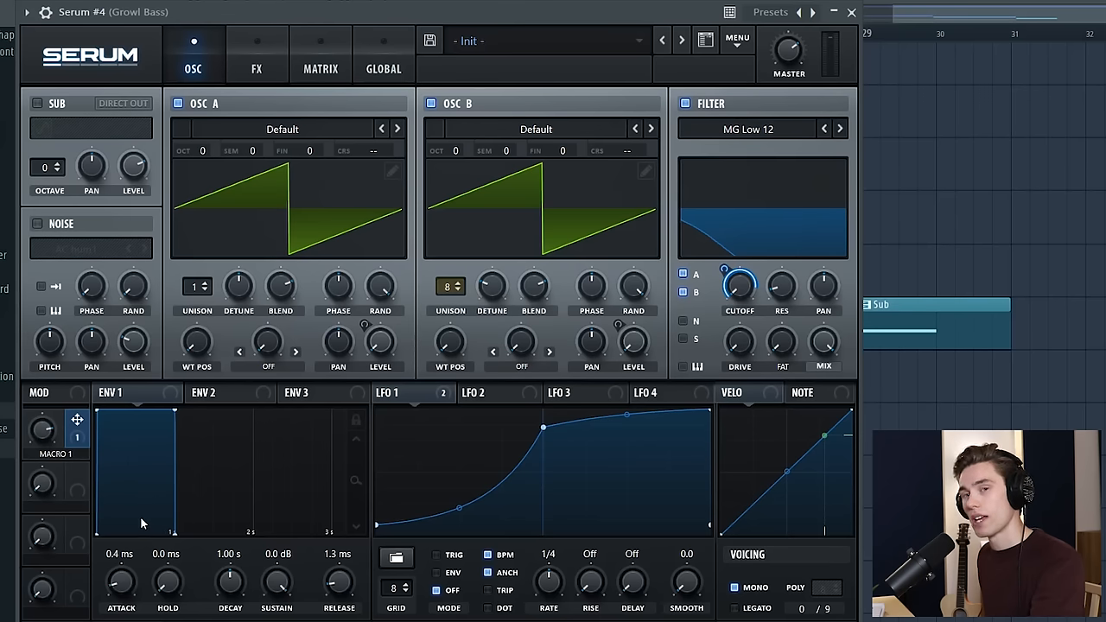
pyautogui.moveTo(130, 533)
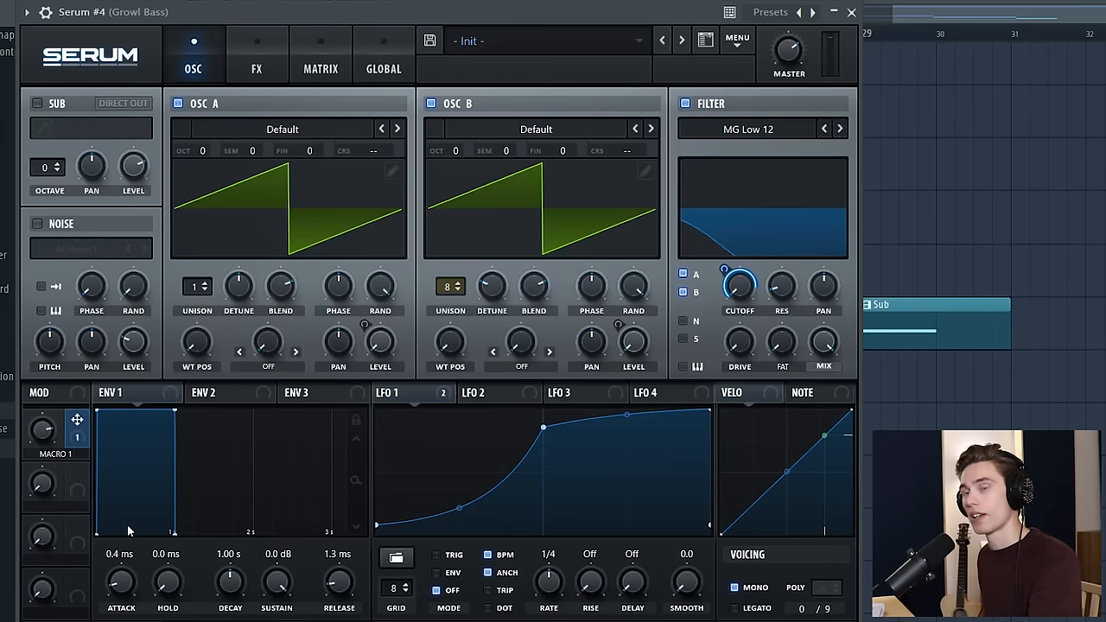
pyautogui.moveTo(315, 130)
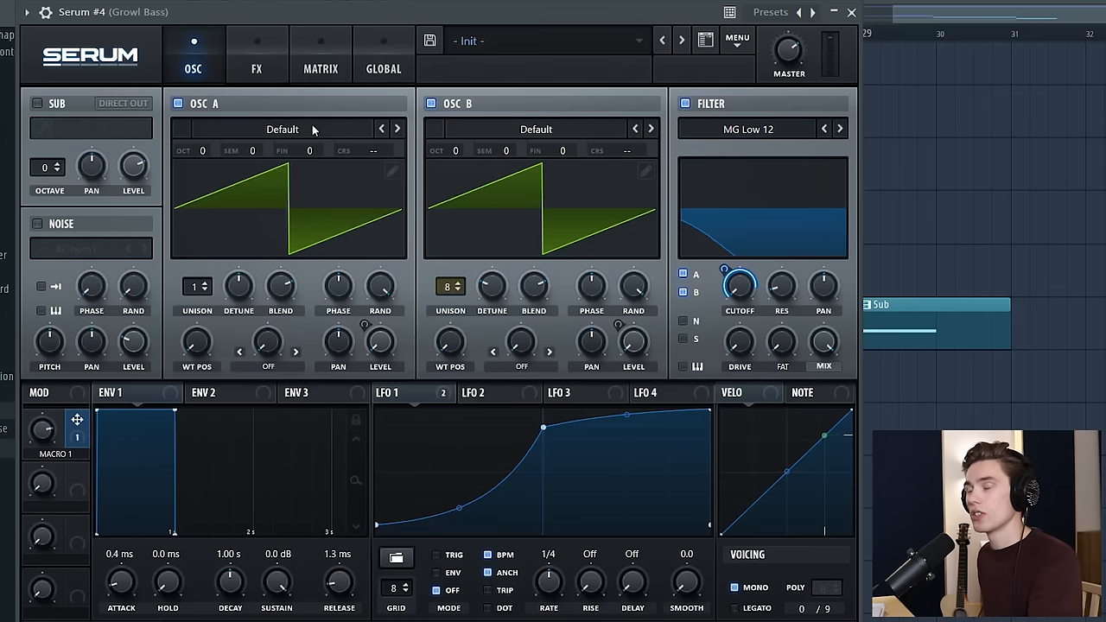
pyautogui.moveTo(401, 83)
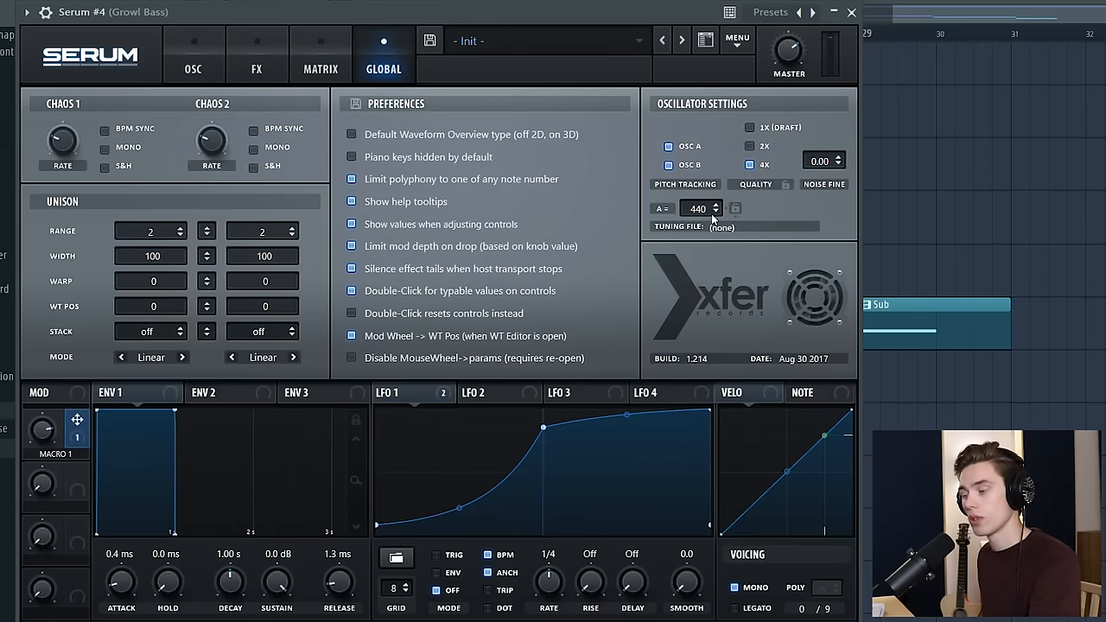
pyautogui.click(193, 54)
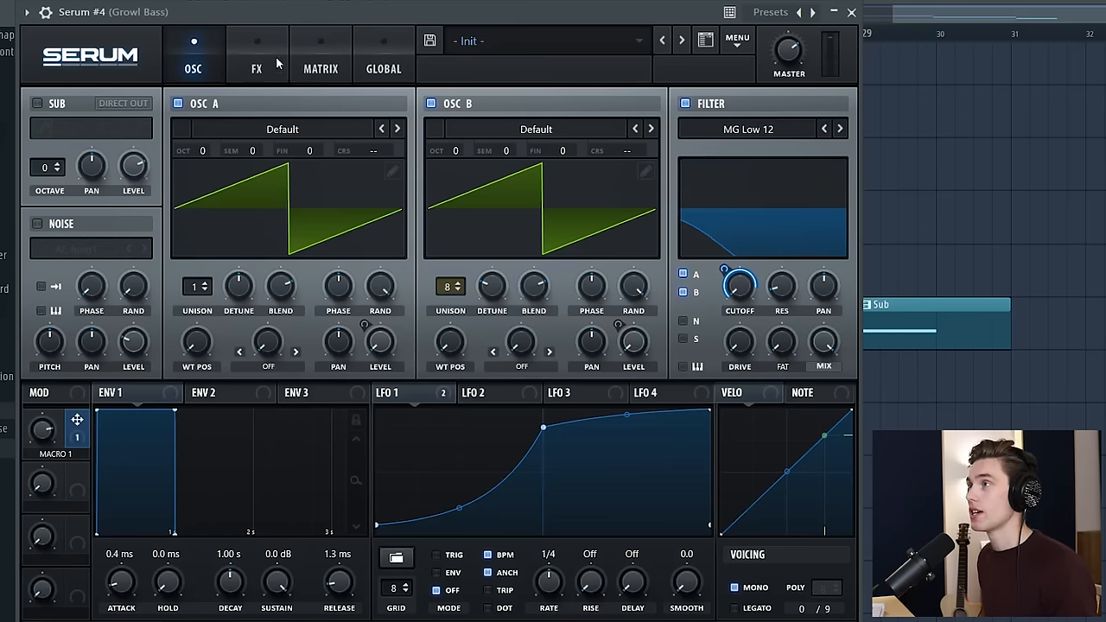
# Step: Enable Serum's EQ module on the growl bass and lower its first band to about 155 Hz
pyautogui.click(255, 53)
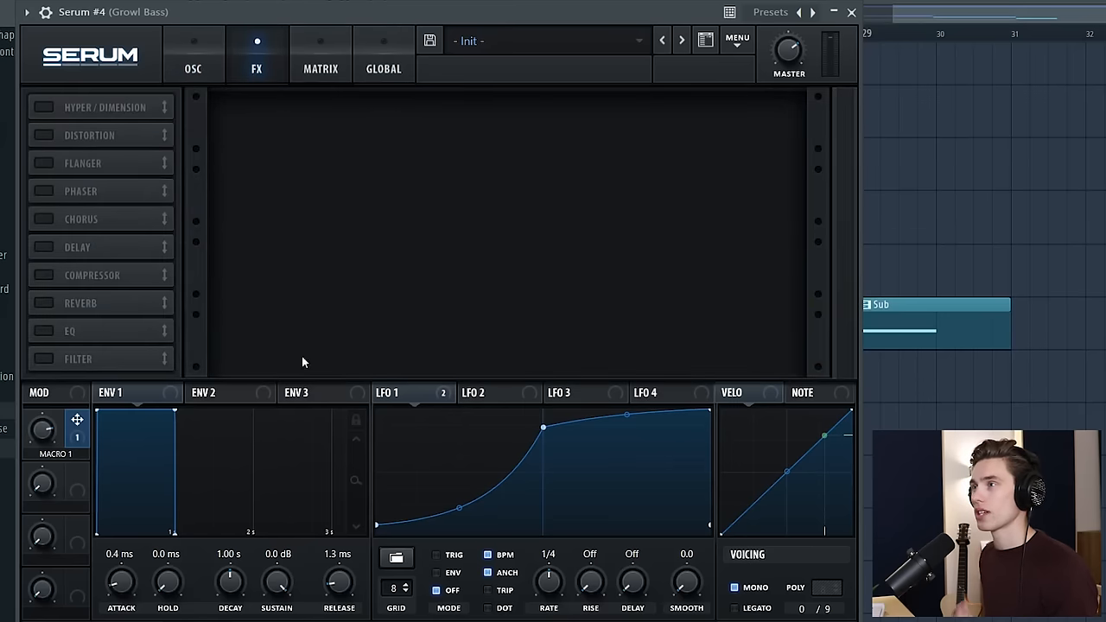
pyautogui.moveTo(50, 320)
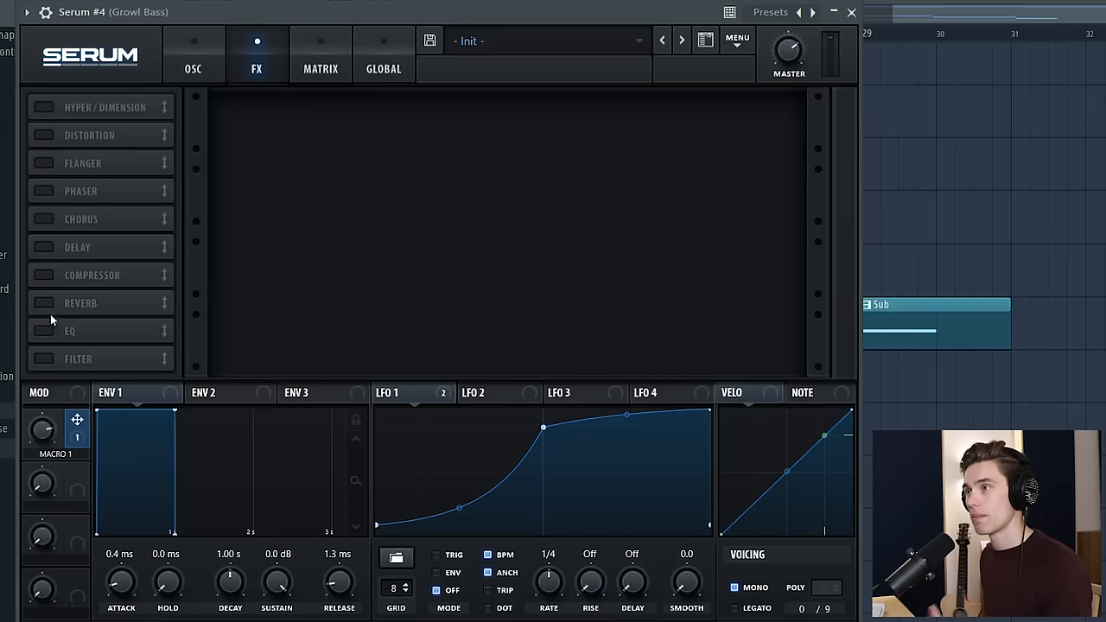
pyautogui.moveTo(62, 292)
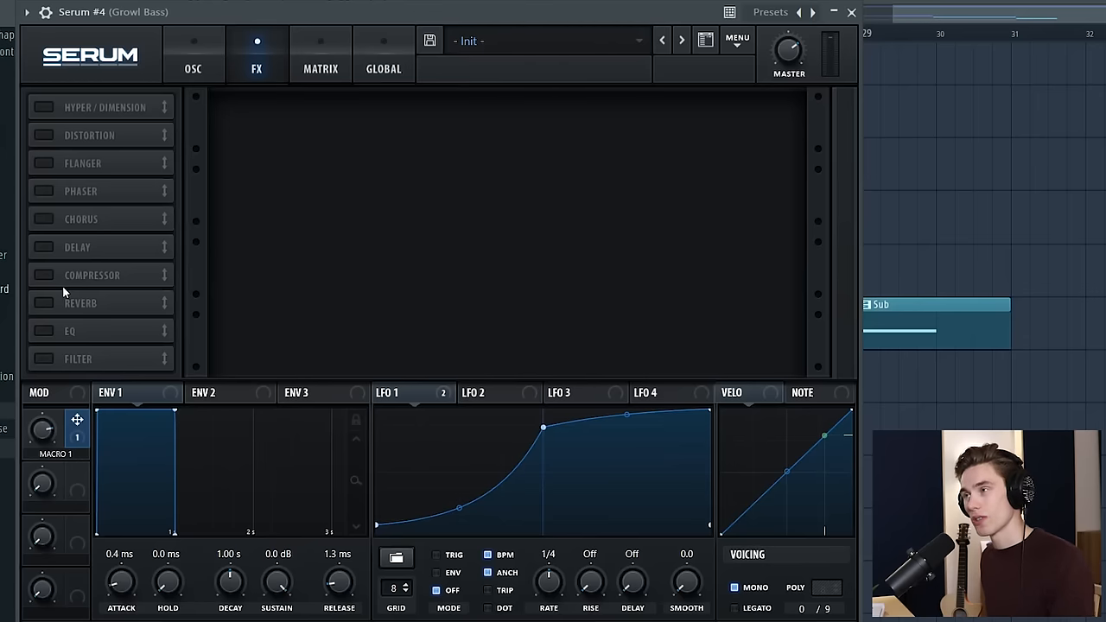
pyautogui.click(41, 332)
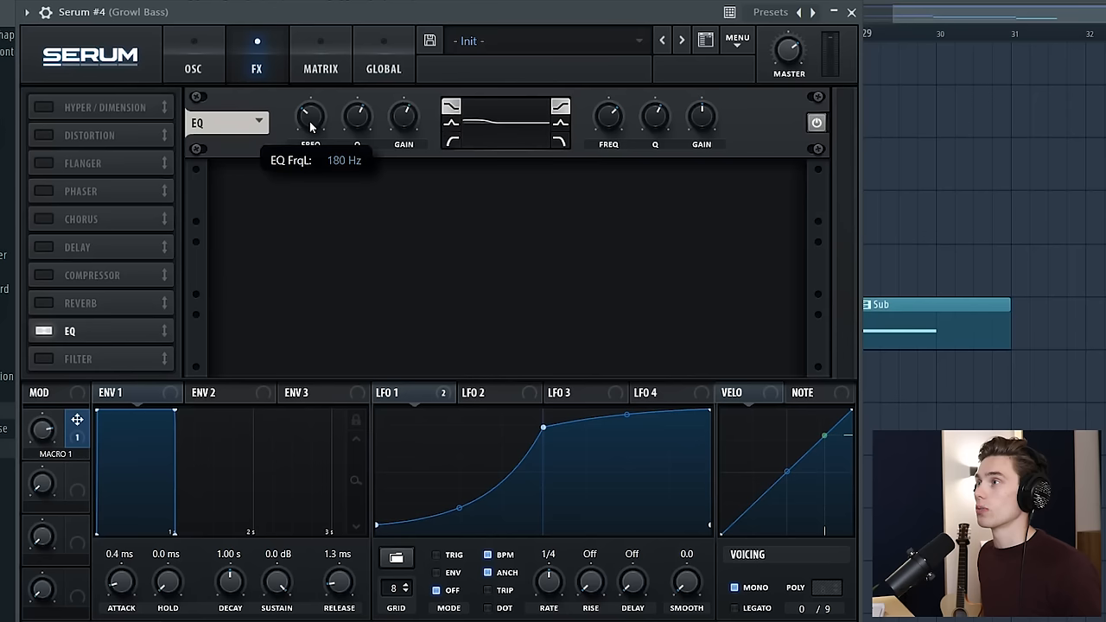
pyautogui.moveTo(311, 114); pyautogui.dragTo(311, 135)
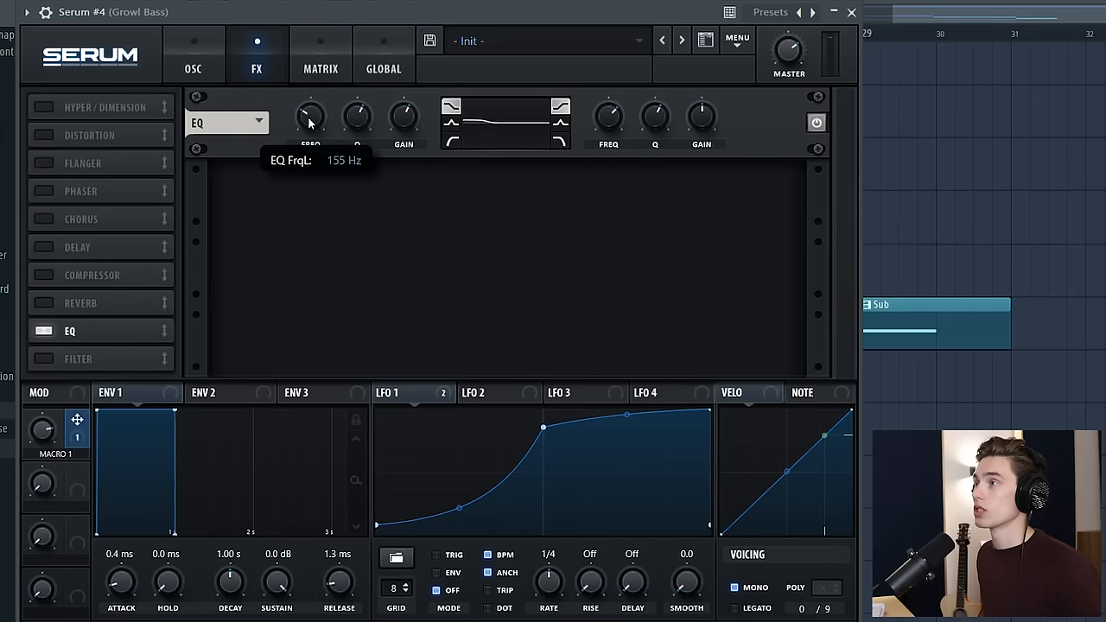
pyautogui.moveTo(401, 121)
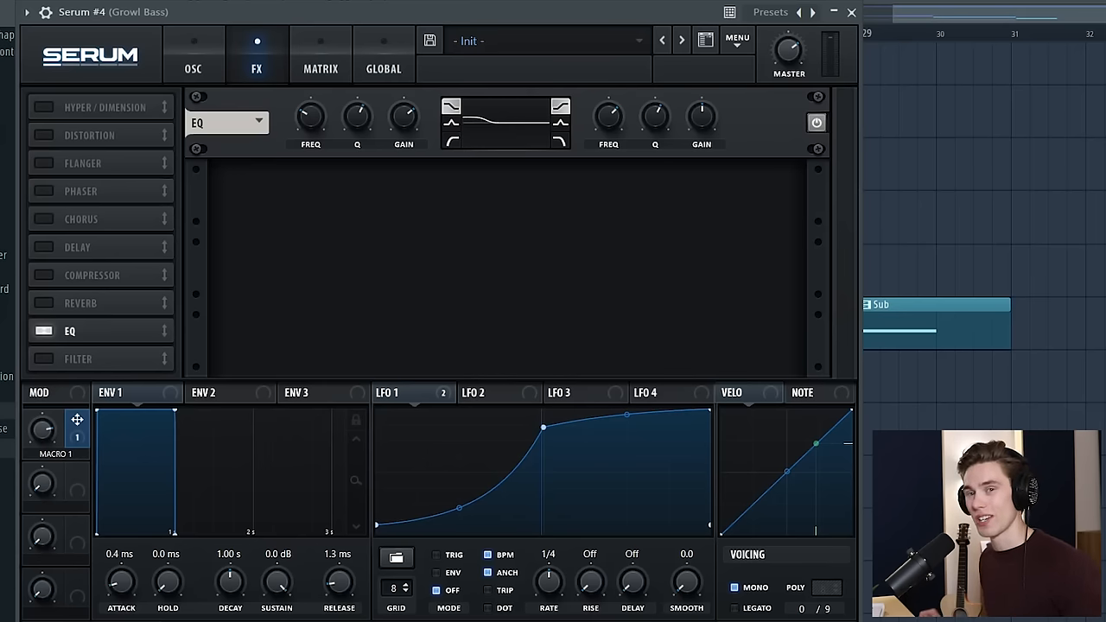
pyautogui.click(187, 78)
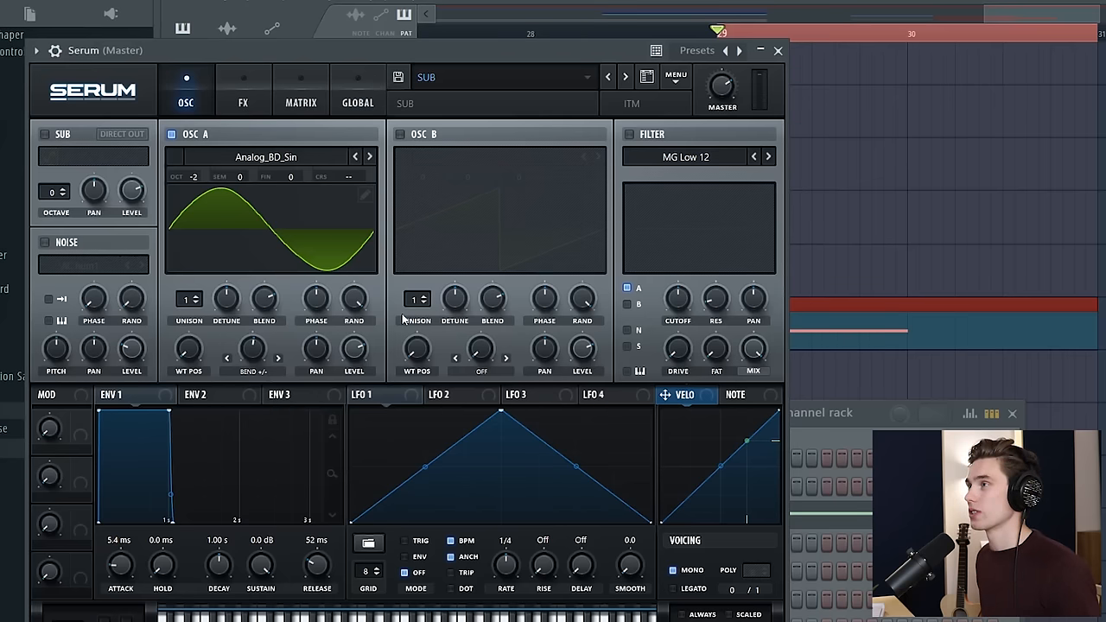
pyautogui.moveTo(245, 443)
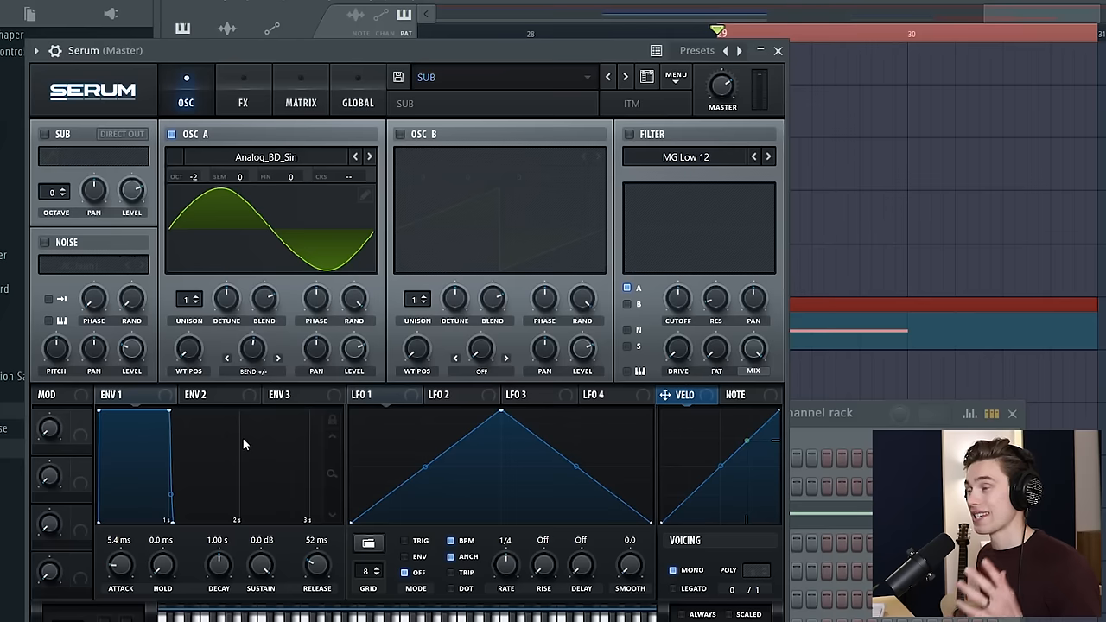
pyautogui.moveTo(328, 494)
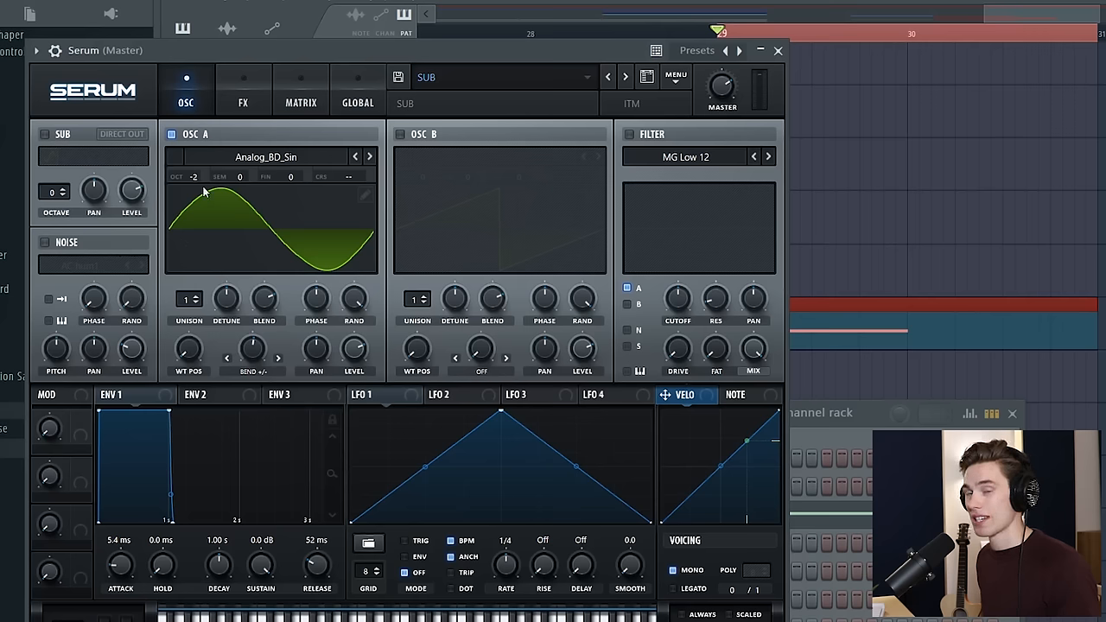
pyautogui.moveTo(163, 192)
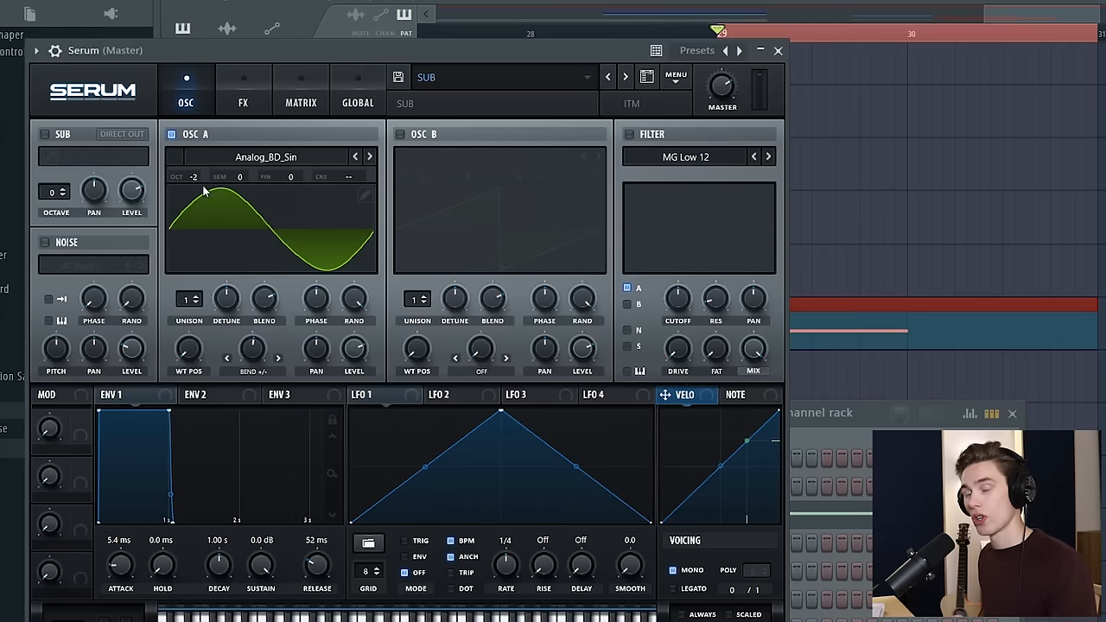
pyautogui.moveTo(193, 204)
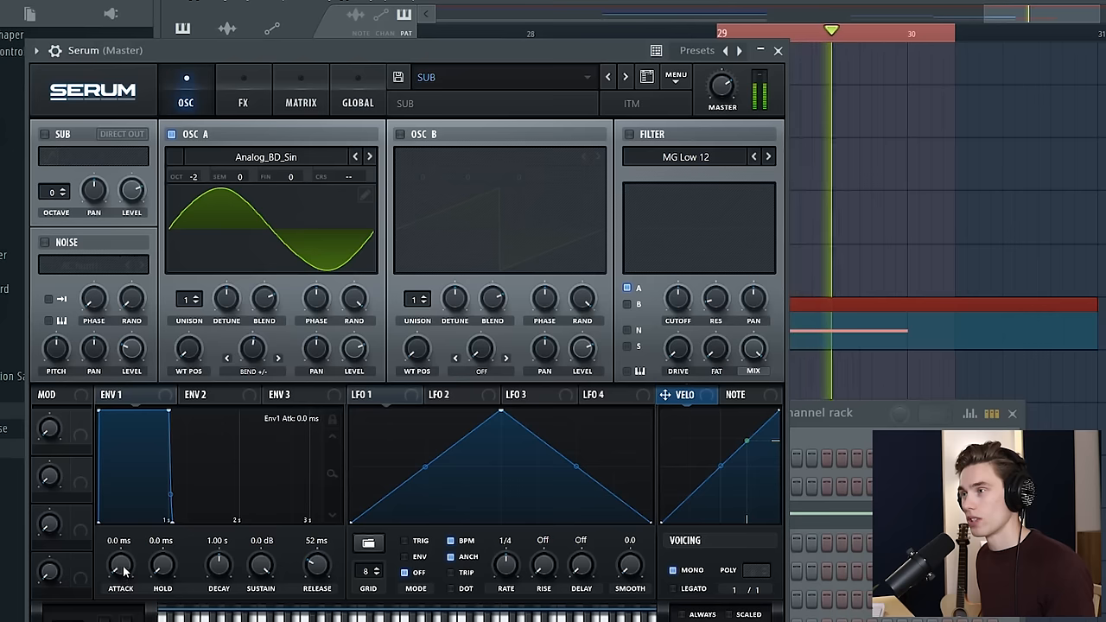
# Step: Raise ENV 1 attack to about 6 ms and release to about 81 ms on the sub bass
pyautogui.moveTo(121, 567); pyautogui.dragTo(121, 553)
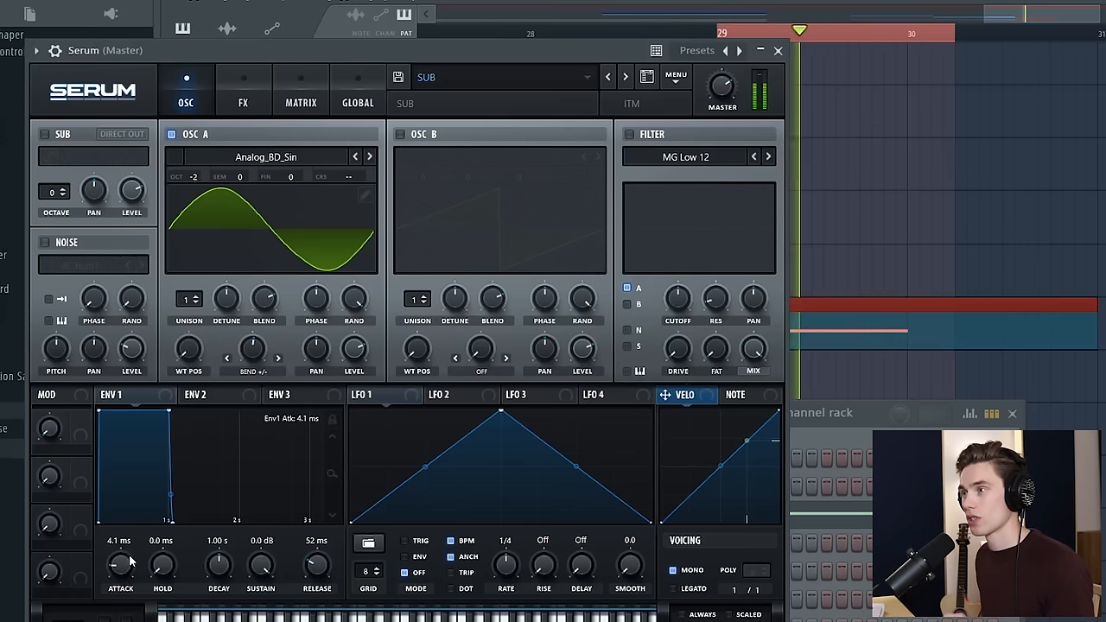
pyautogui.moveTo(121, 568); pyautogui.dragTo(121, 562)
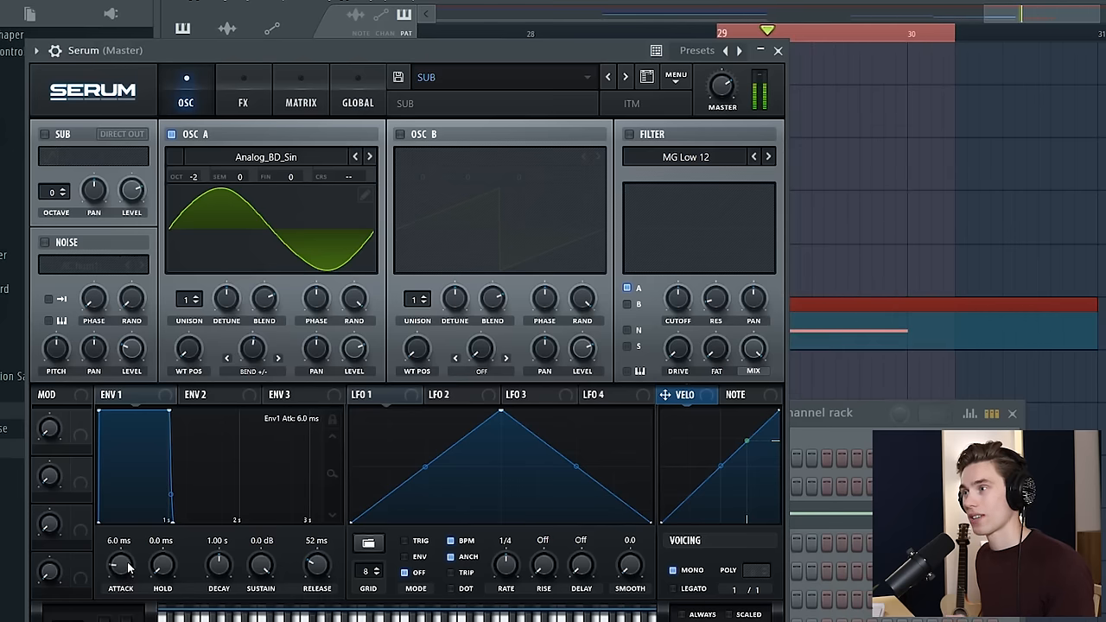
pyautogui.moveTo(316, 567); pyautogui.dragTo(316, 597)
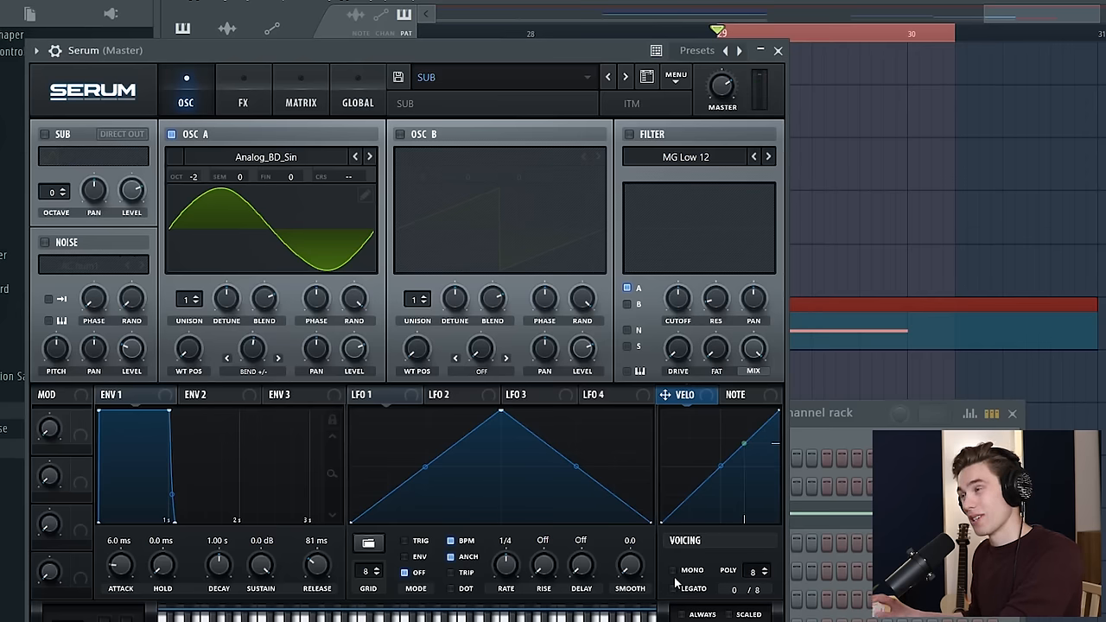
pyautogui.moveTo(672, 584)
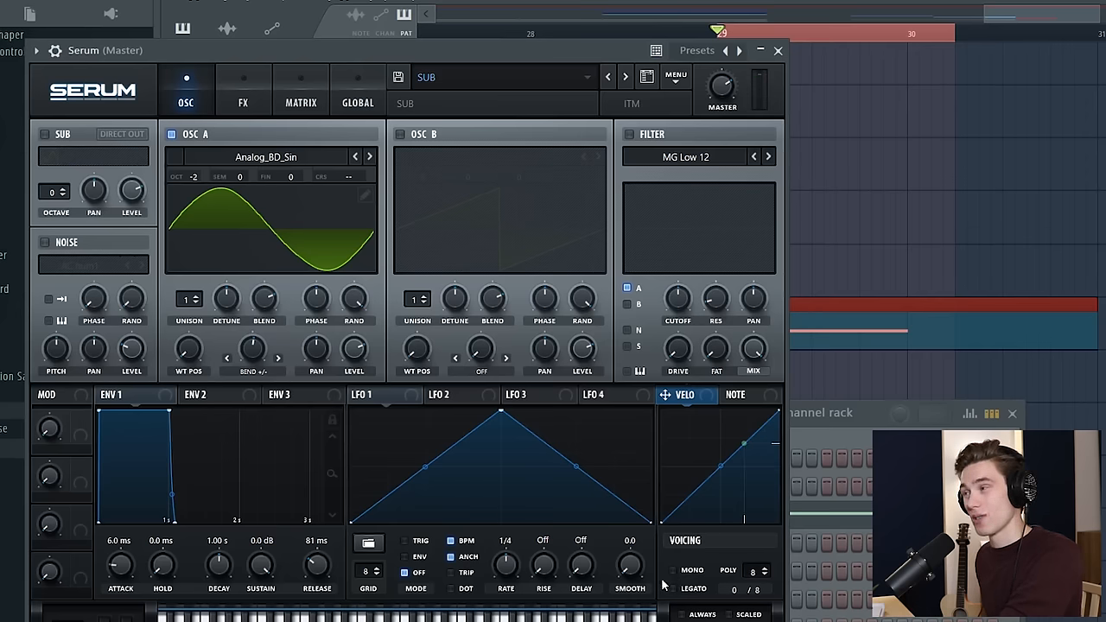
# Step: Enable MONO and Legato voicing so the sub bass plays one note at a time
pyautogui.click(674, 570)
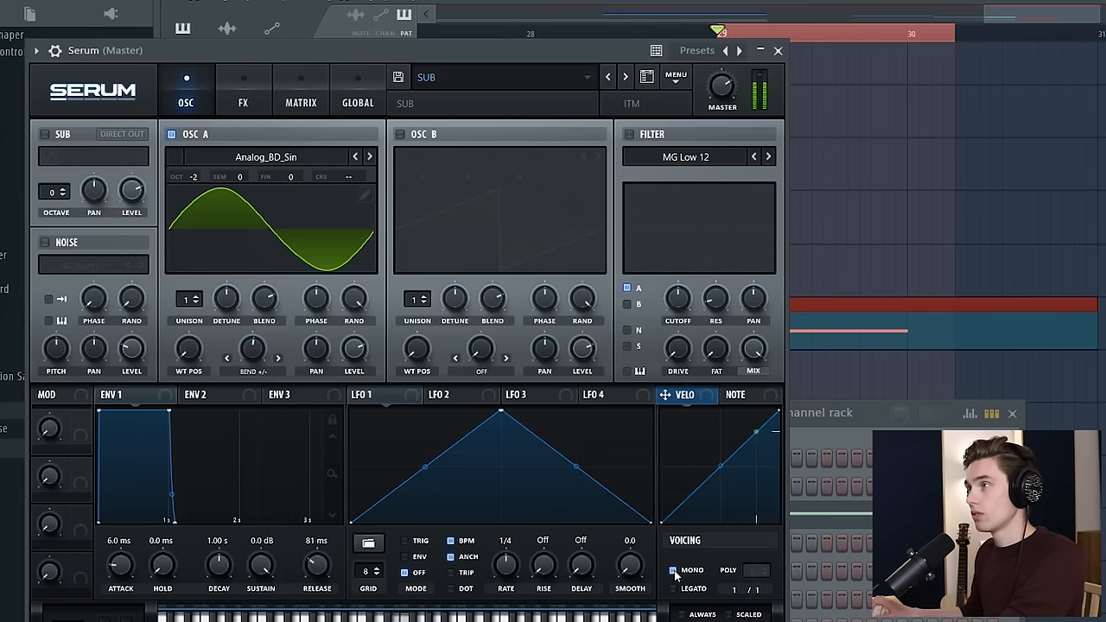
pyautogui.click(674, 571)
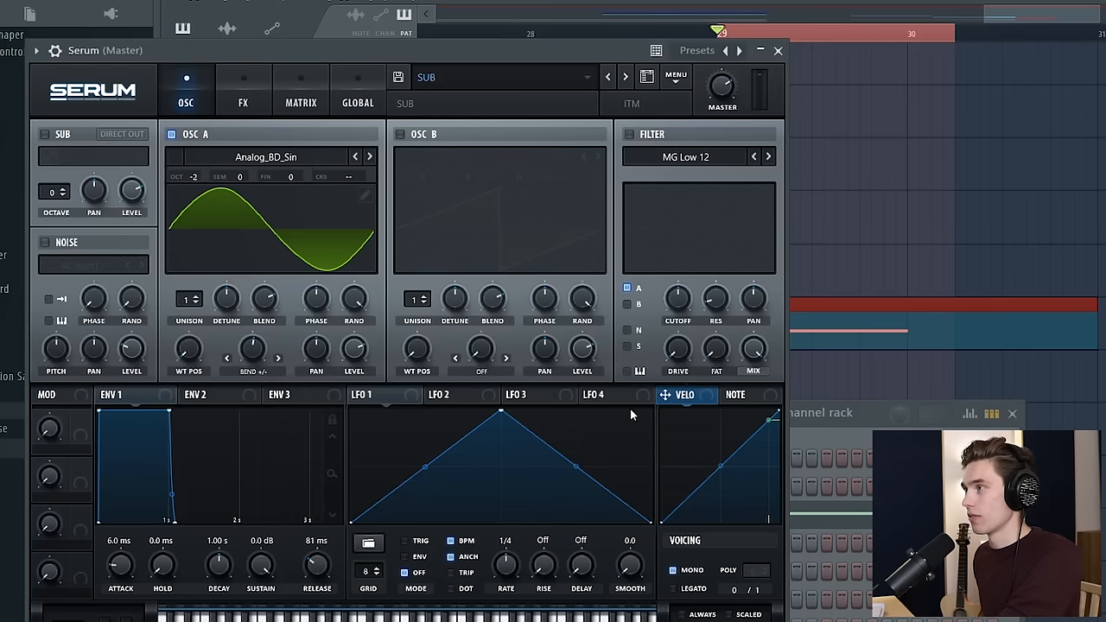